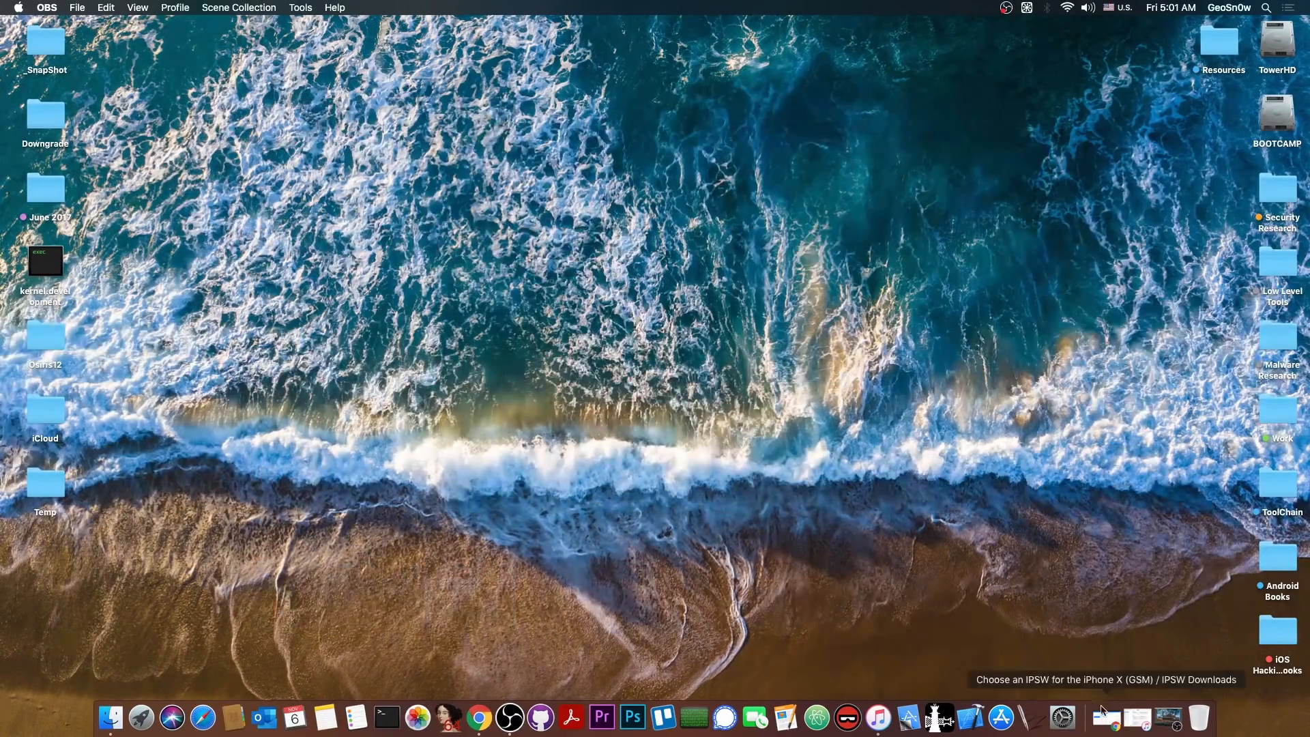
# Bring Chrome forward on the ipsw.me iPhone X (GSM) page with signed iOS 14.2 and 14.1.
pyautogui.click(479, 716)
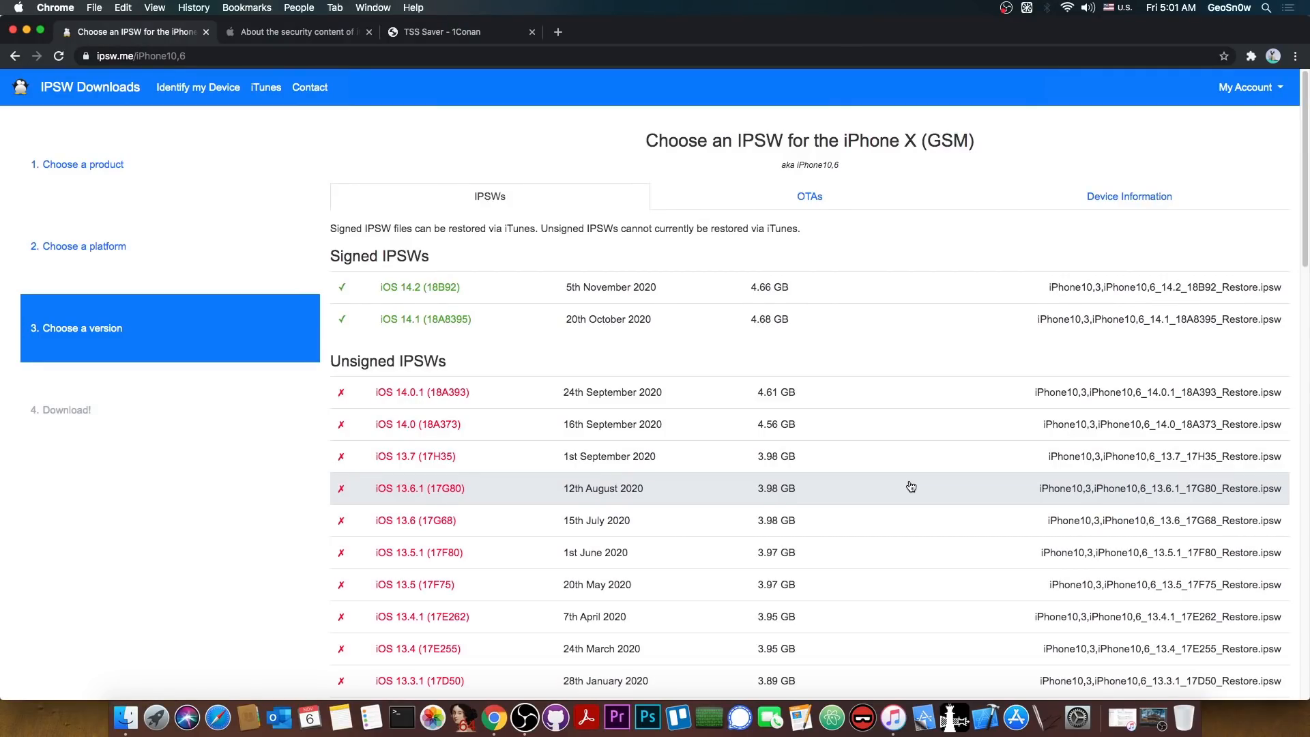
pyautogui.moveTo(699, 305)
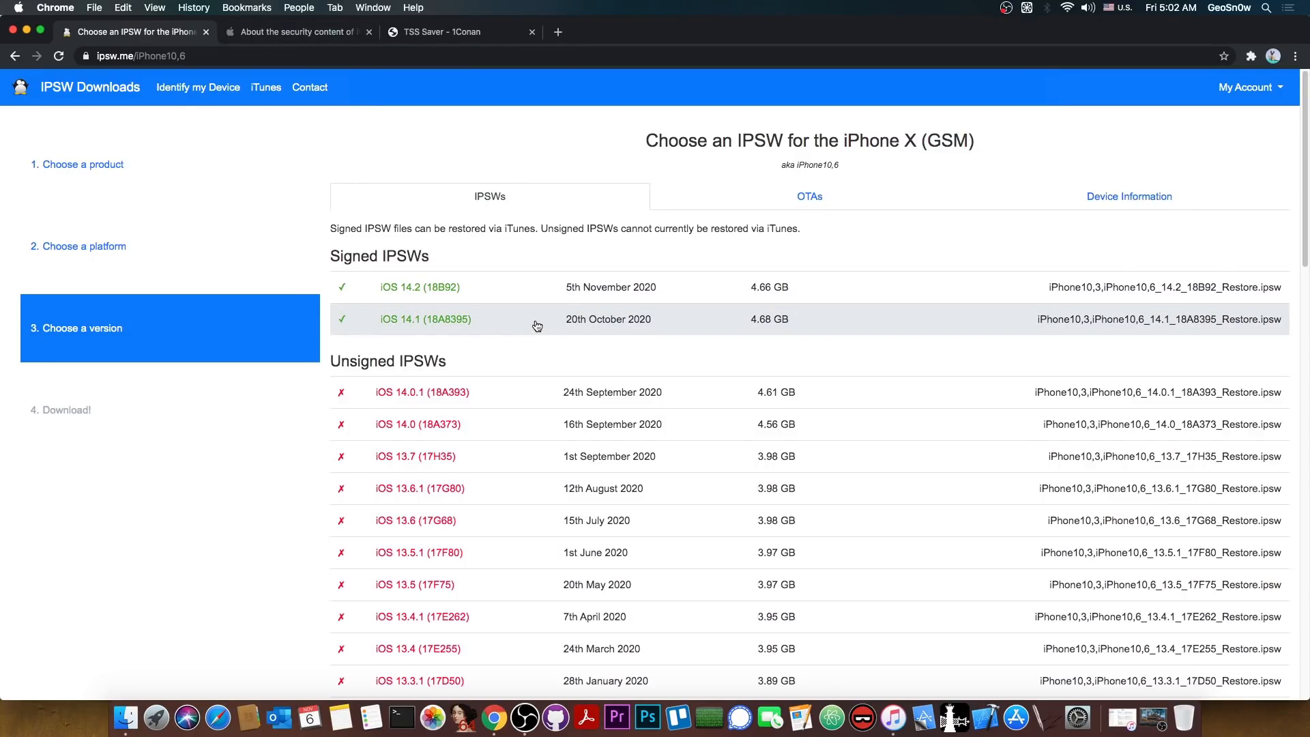
pyautogui.moveTo(495, 424)
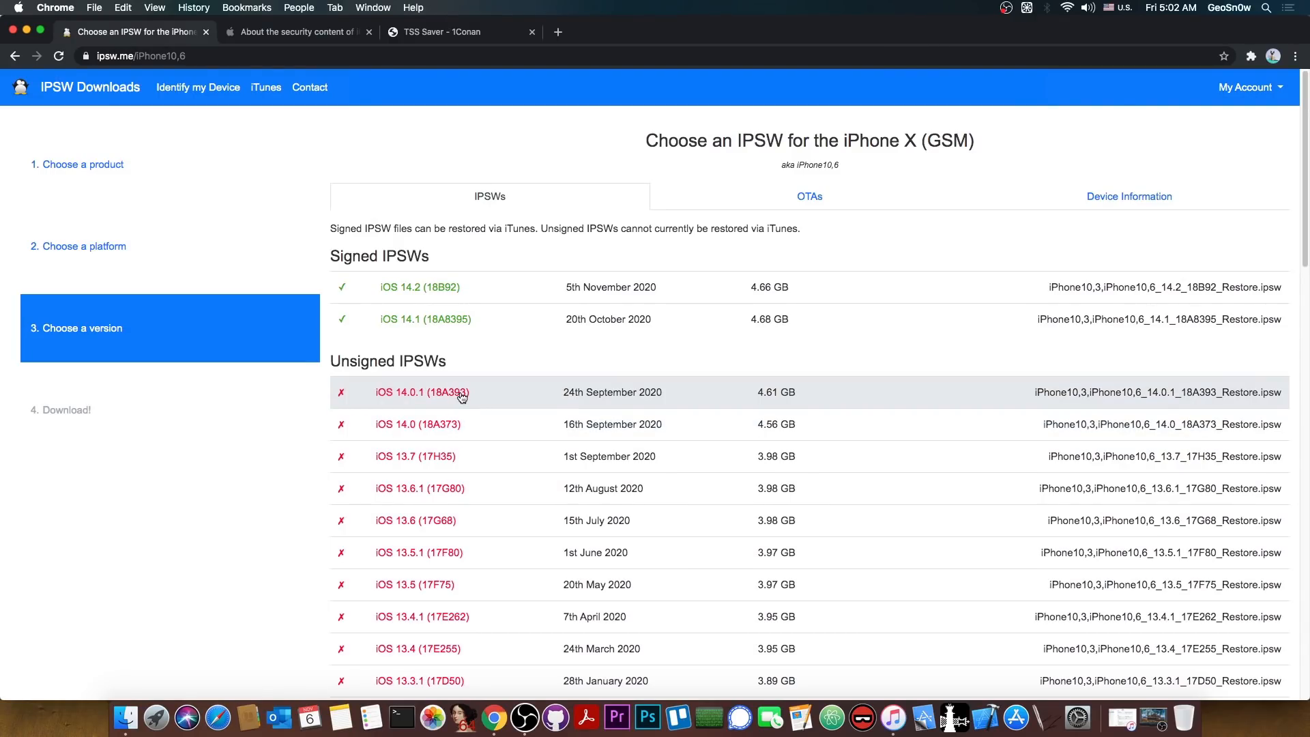
pyautogui.moveTo(491, 330)
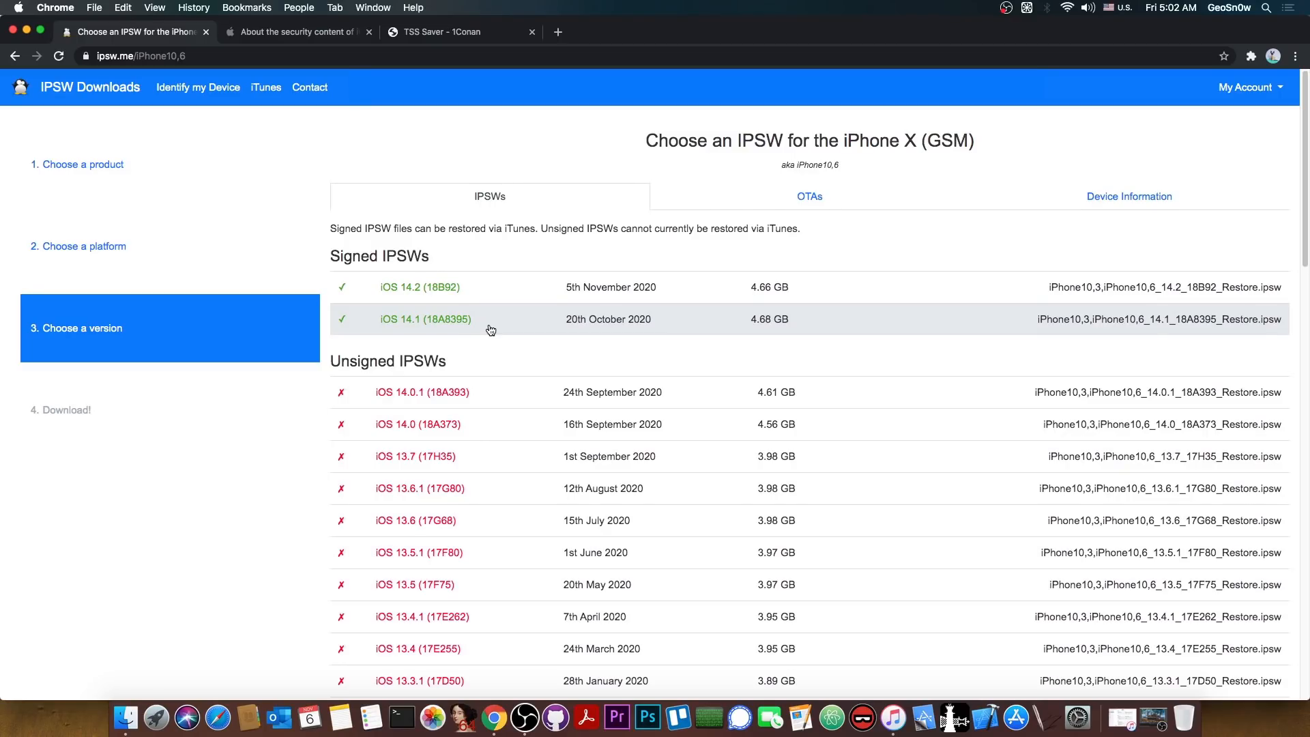
# Switch to the 'About the security content' tab and scroll through the iOS 14.2 vulnerability entries.
pyautogui.click(297, 32)
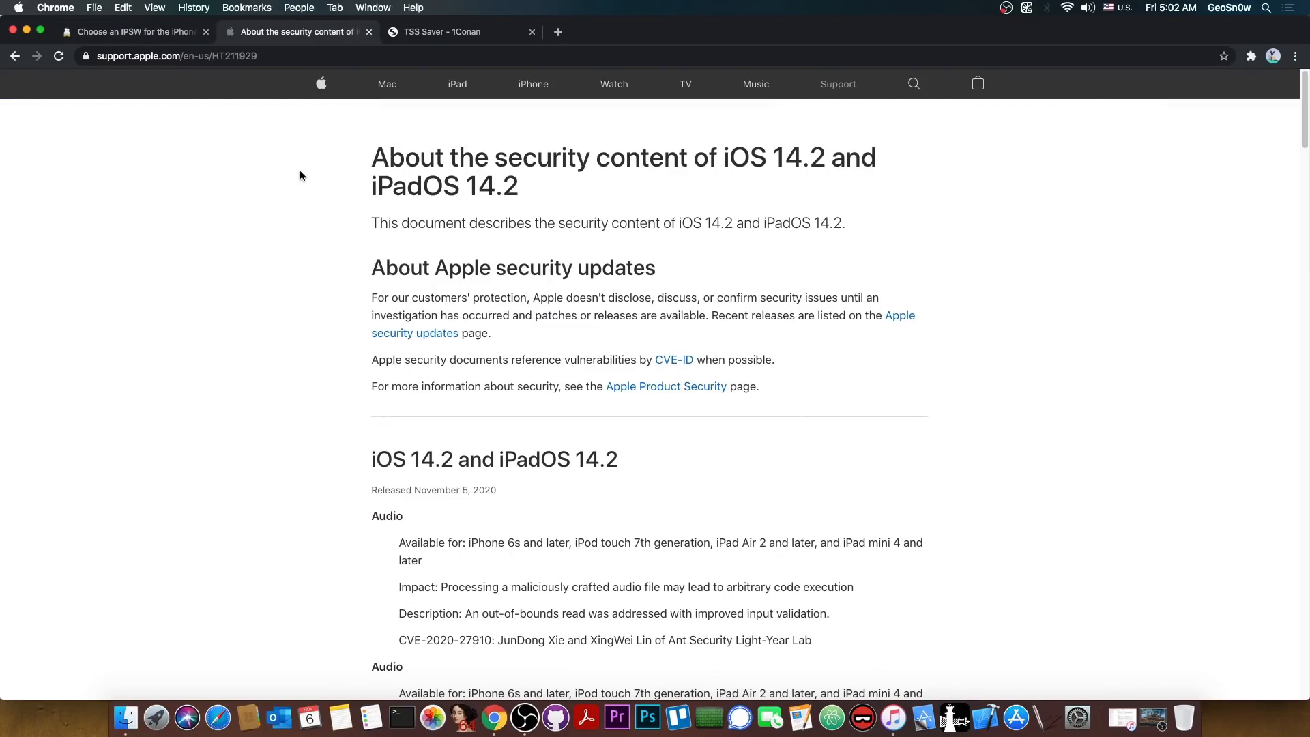
pyautogui.moveTo(804, 204)
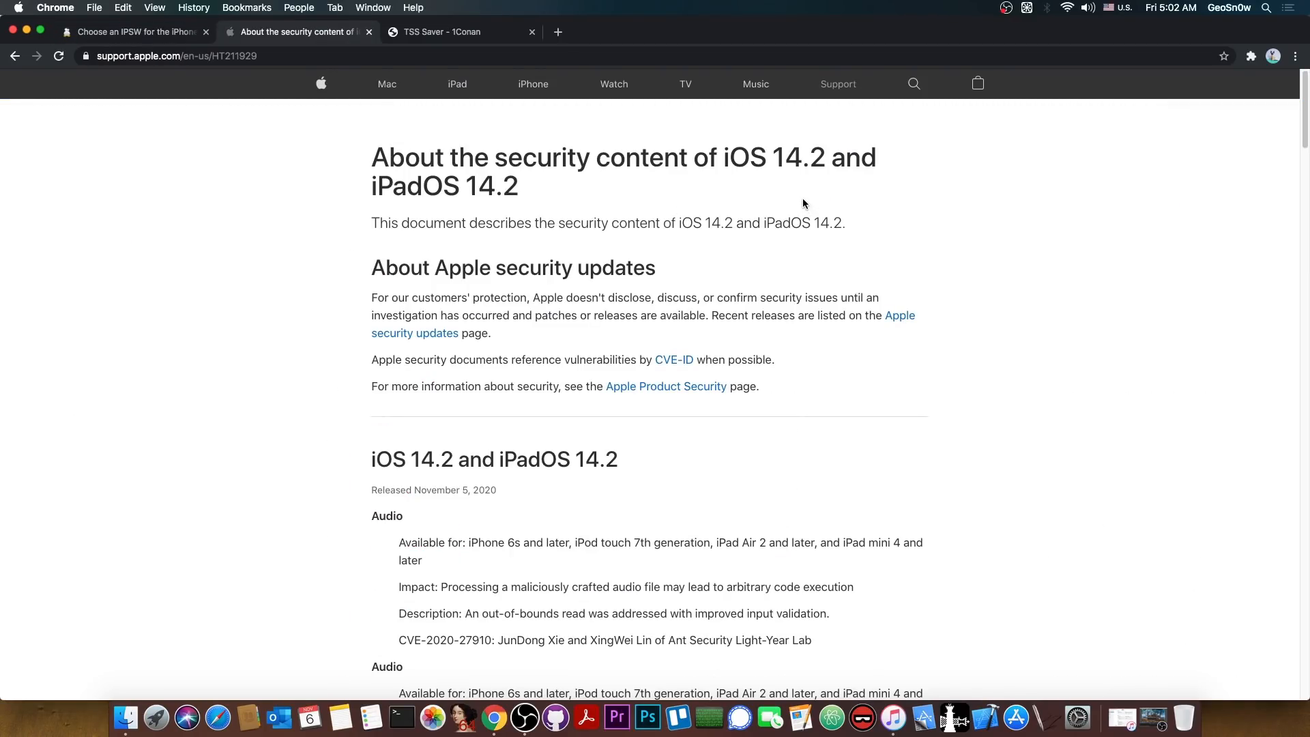
pyautogui.scroll(-3)
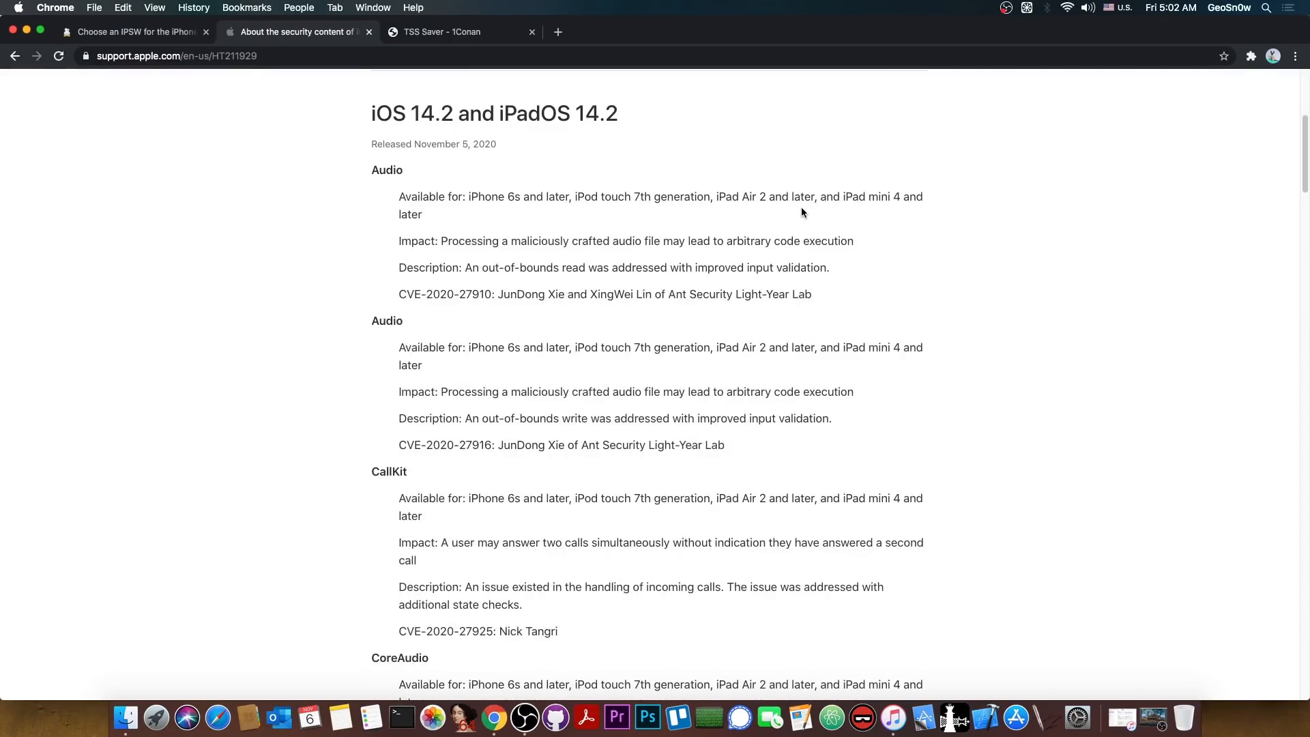
pyautogui.scroll(-3)
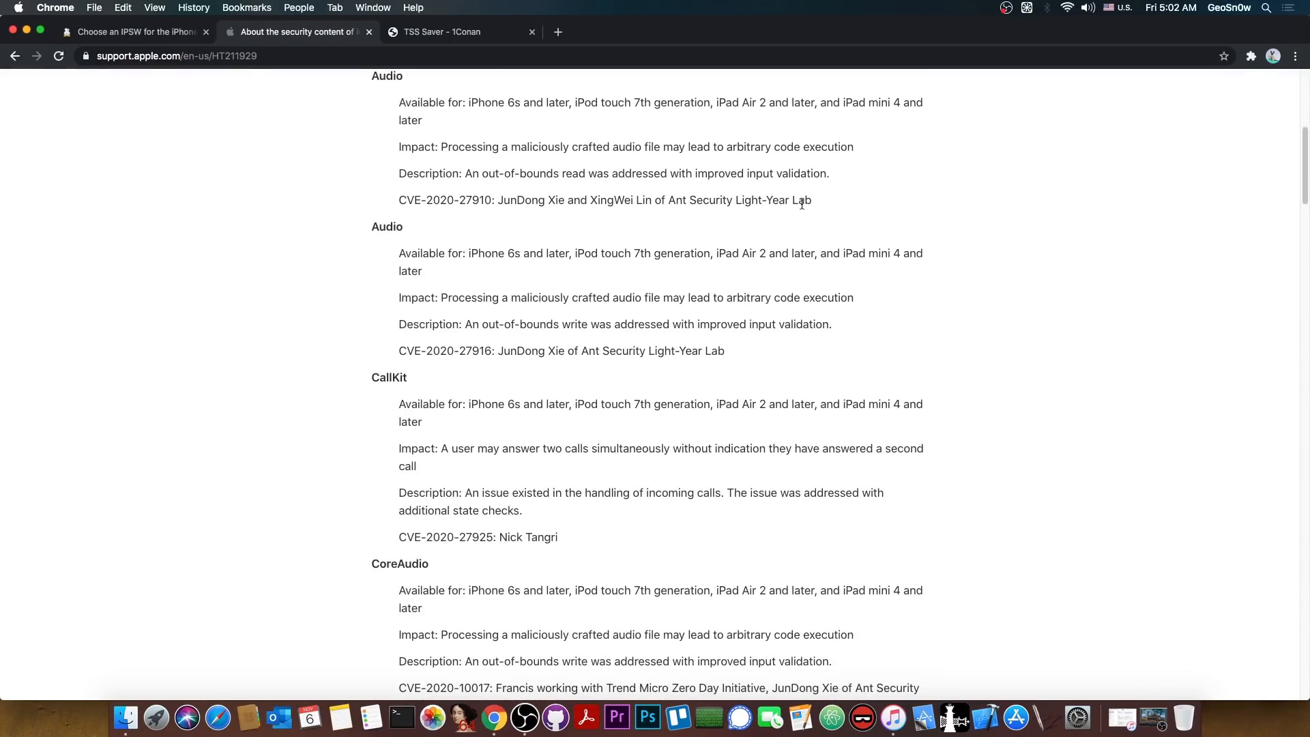
pyautogui.scroll(-3)
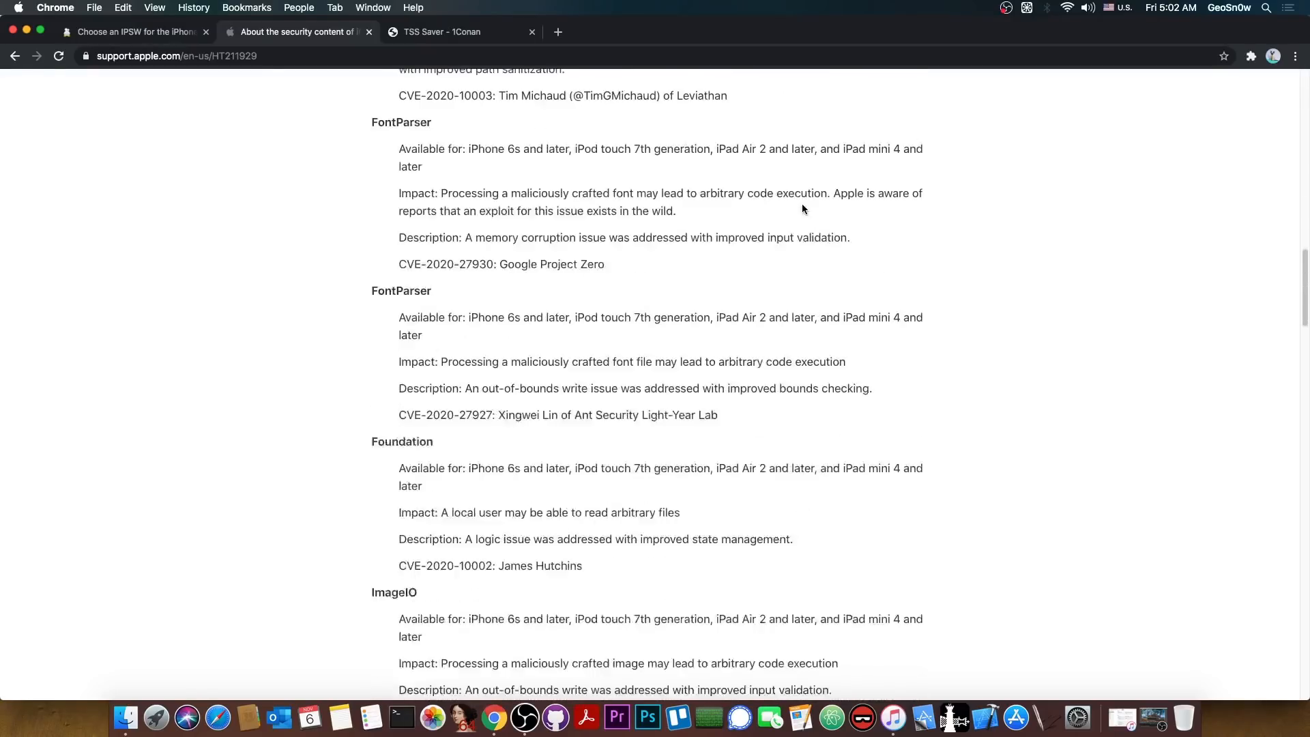
pyautogui.scroll(-3)
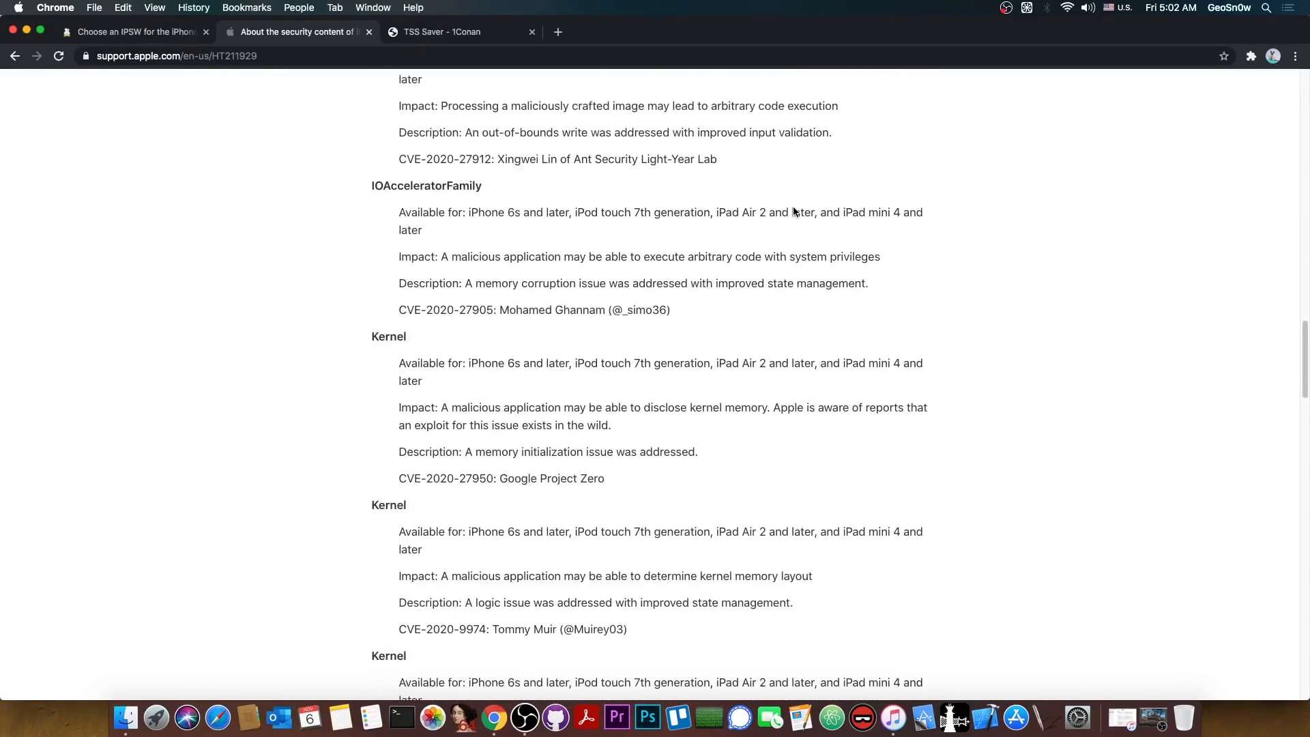
pyautogui.scroll(-3)
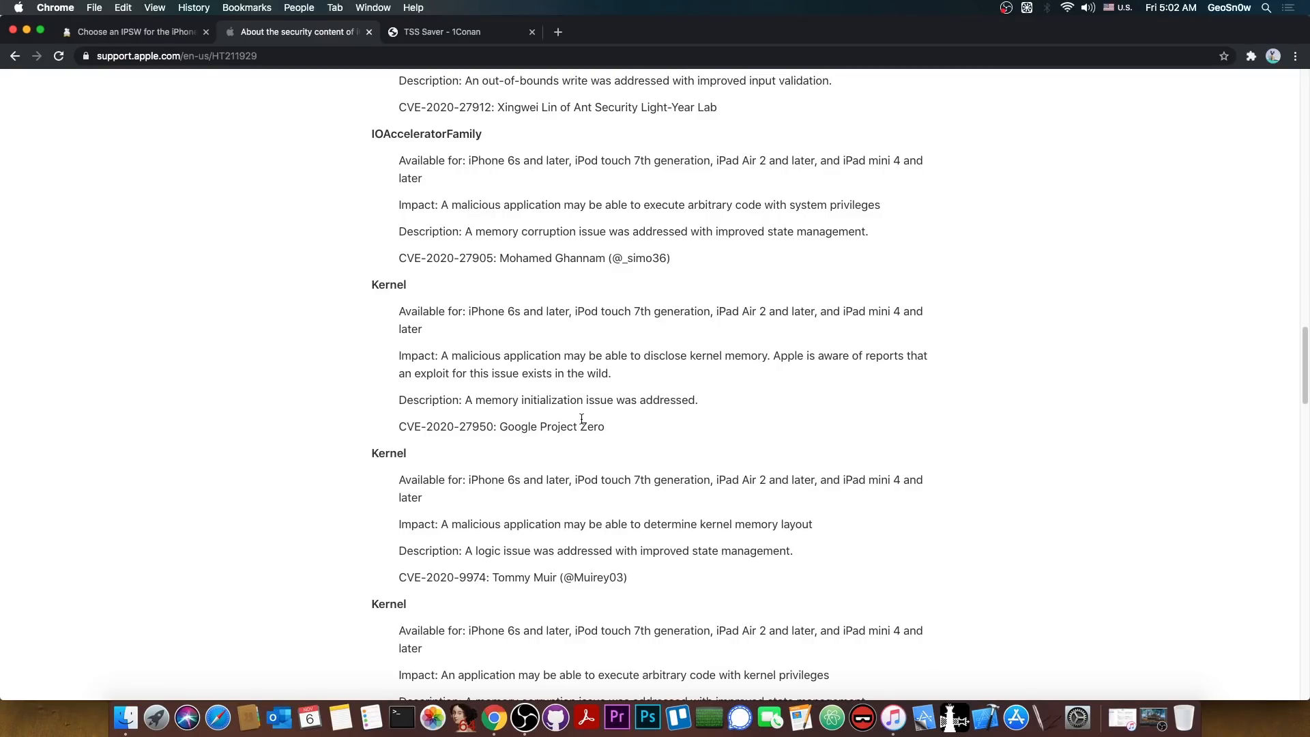
pyautogui.scroll(-3)
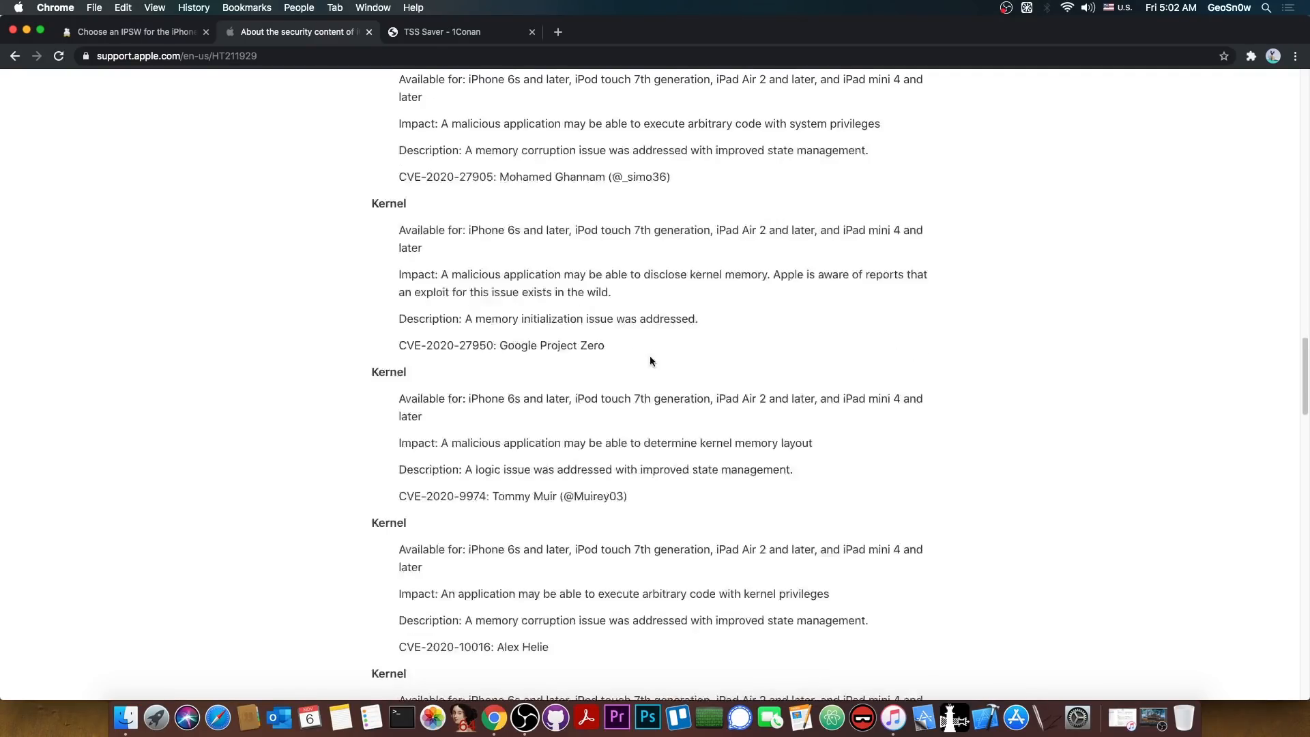
pyautogui.scroll(-3)
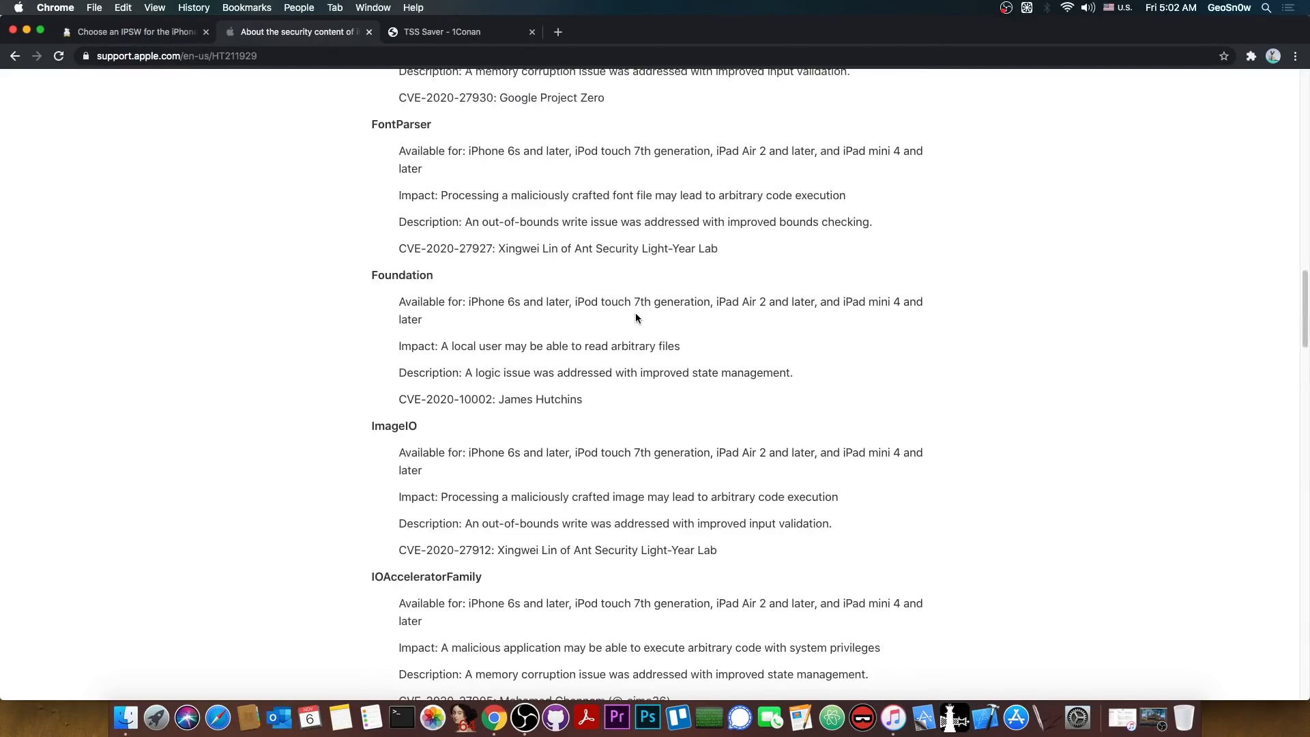
# Go back to the ipsw.me tab to review the signed iOS 14.2 and 14.1 builds.
pyautogui.click(134, 33)
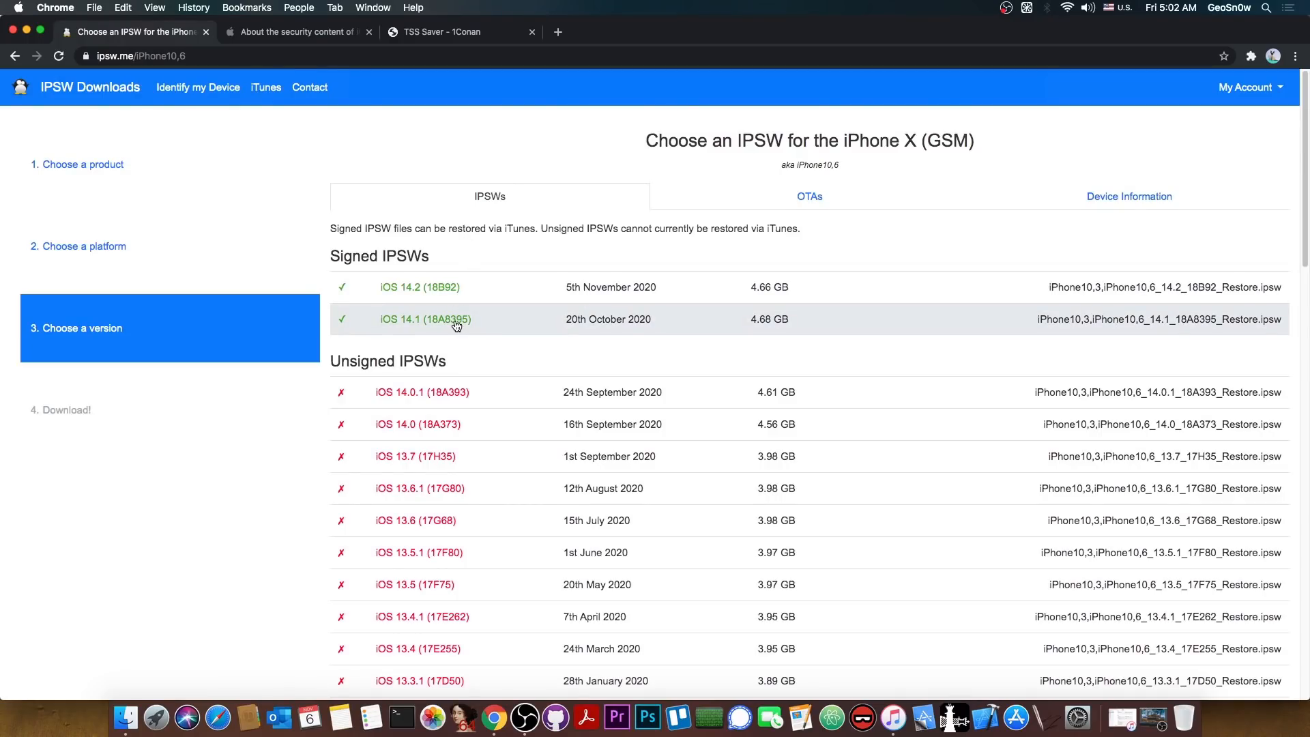
pyautogui.moveTo(475, 392)
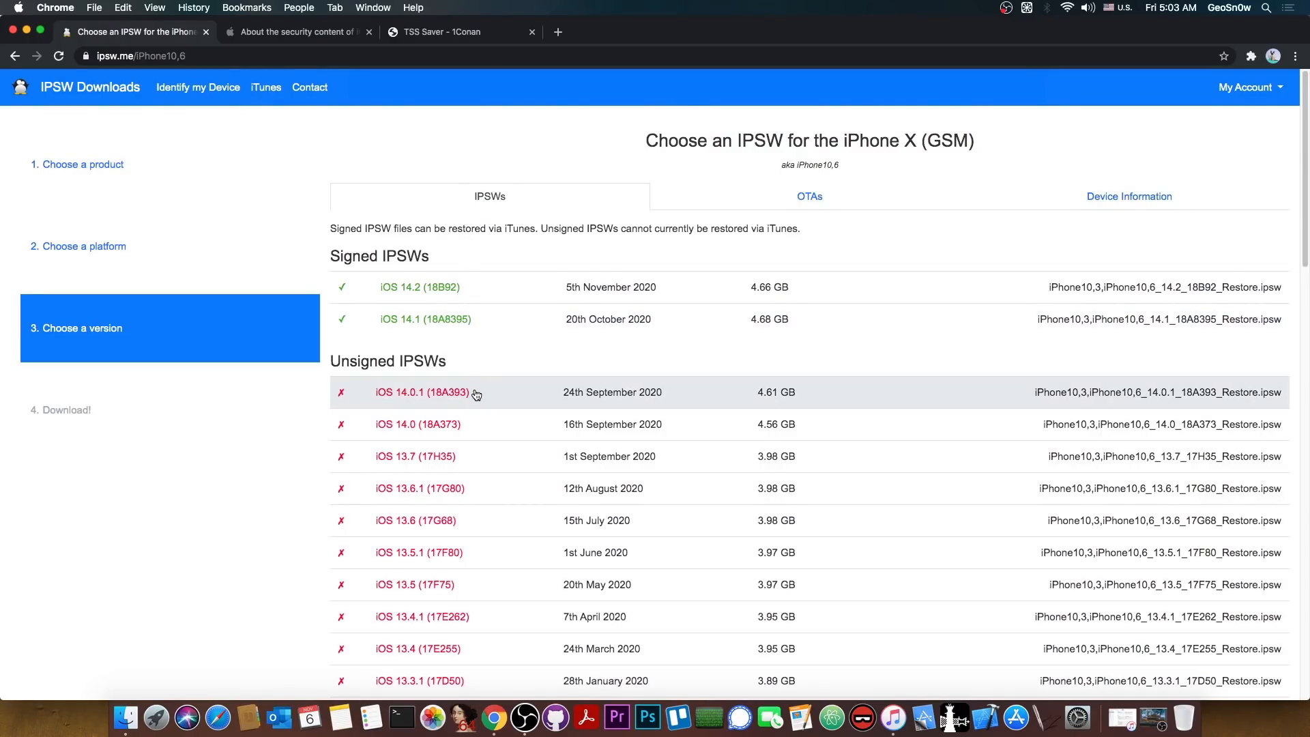
pyautogui.moveTo(531, 395)
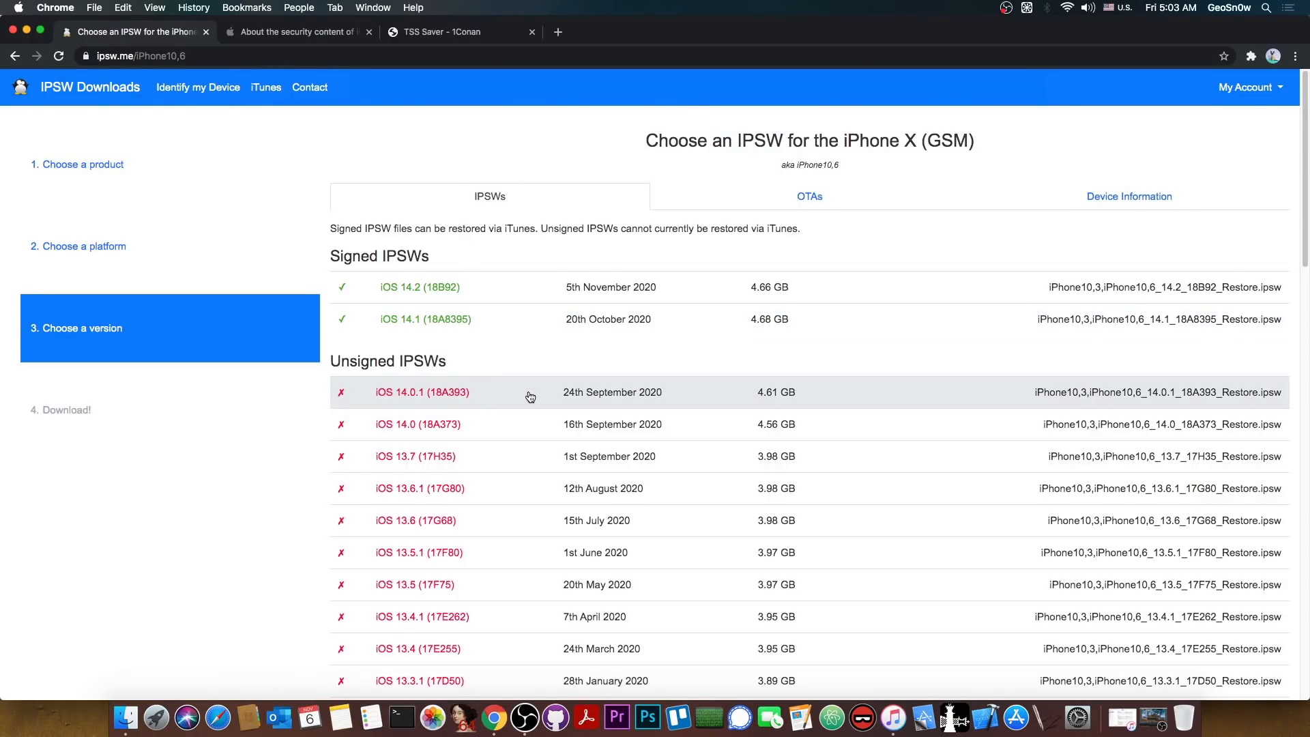
pyautogui.moveTo(451, 324)
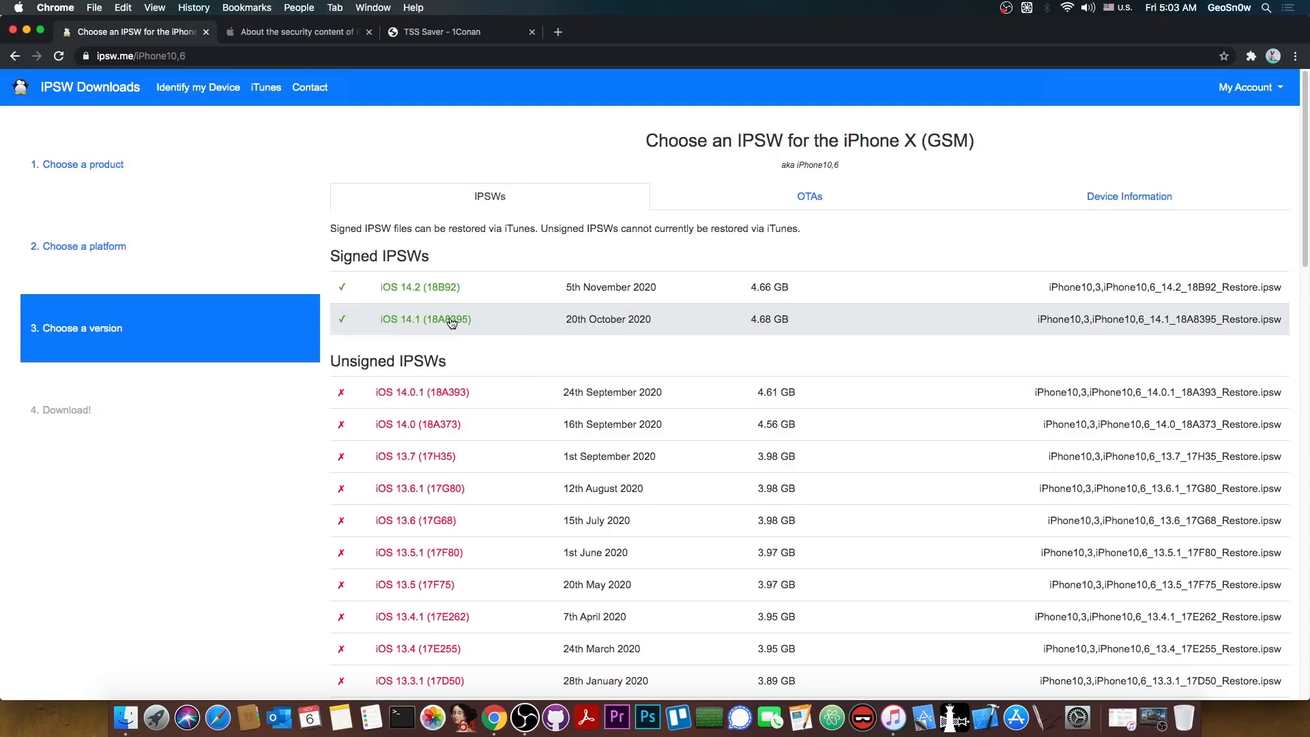
pyautogui.moveTo(495, 330)
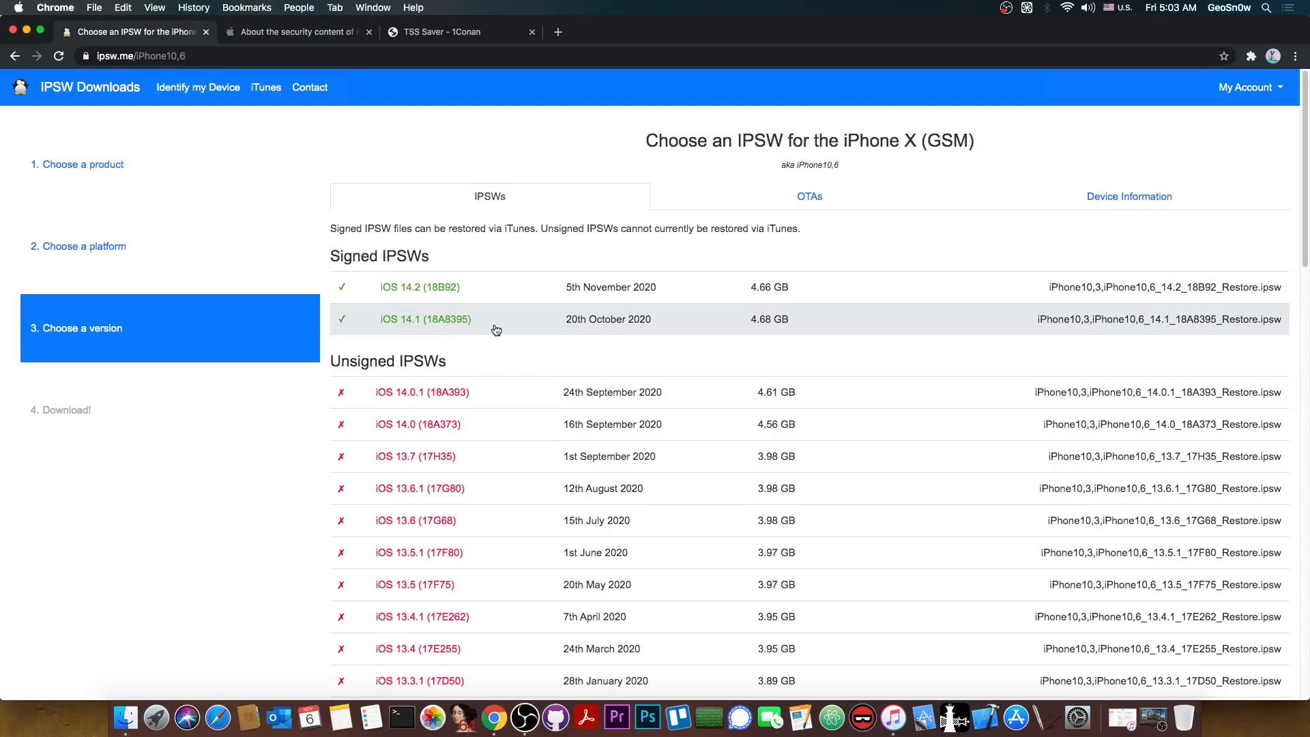
pyautogui.moveTo(384, 180)
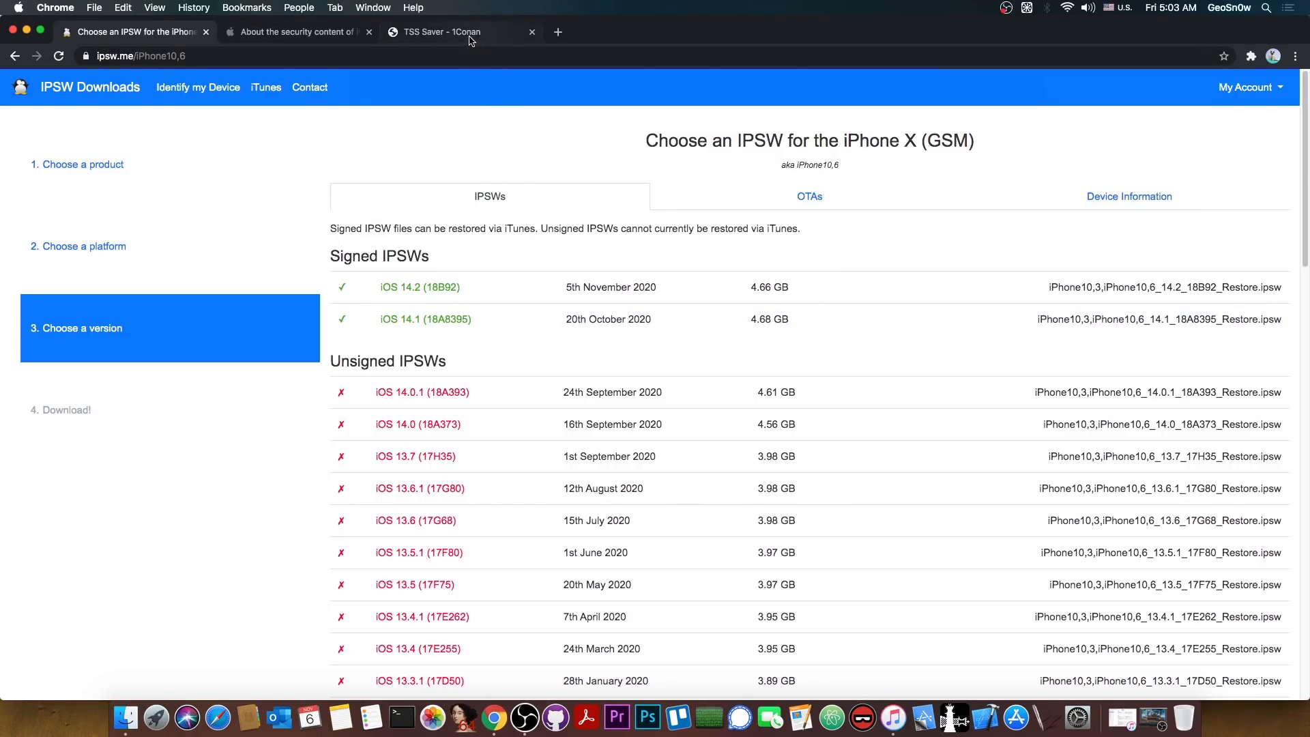
# Switch to the TSS Saver tab, glance at the Blobs Checker, and return to the blank saver form.
pyautogui.click(451, 32)
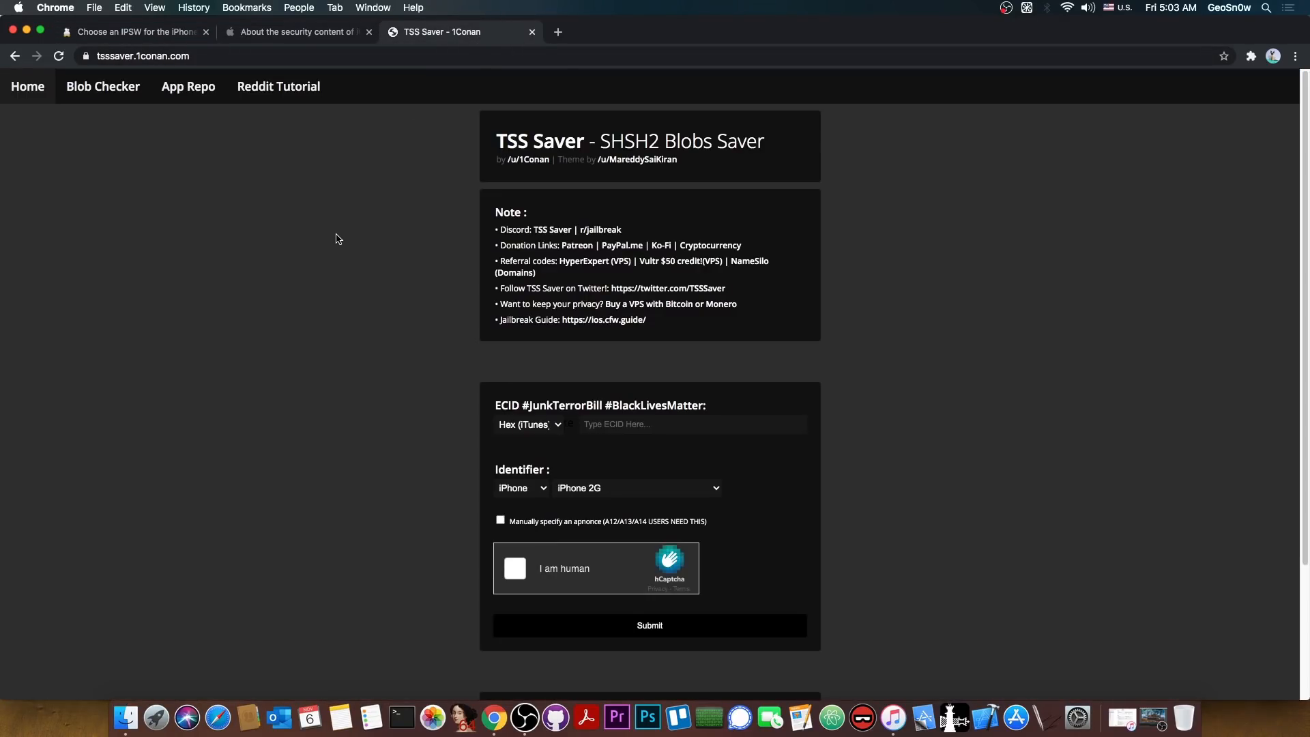
pyautogui.click(102, 85)
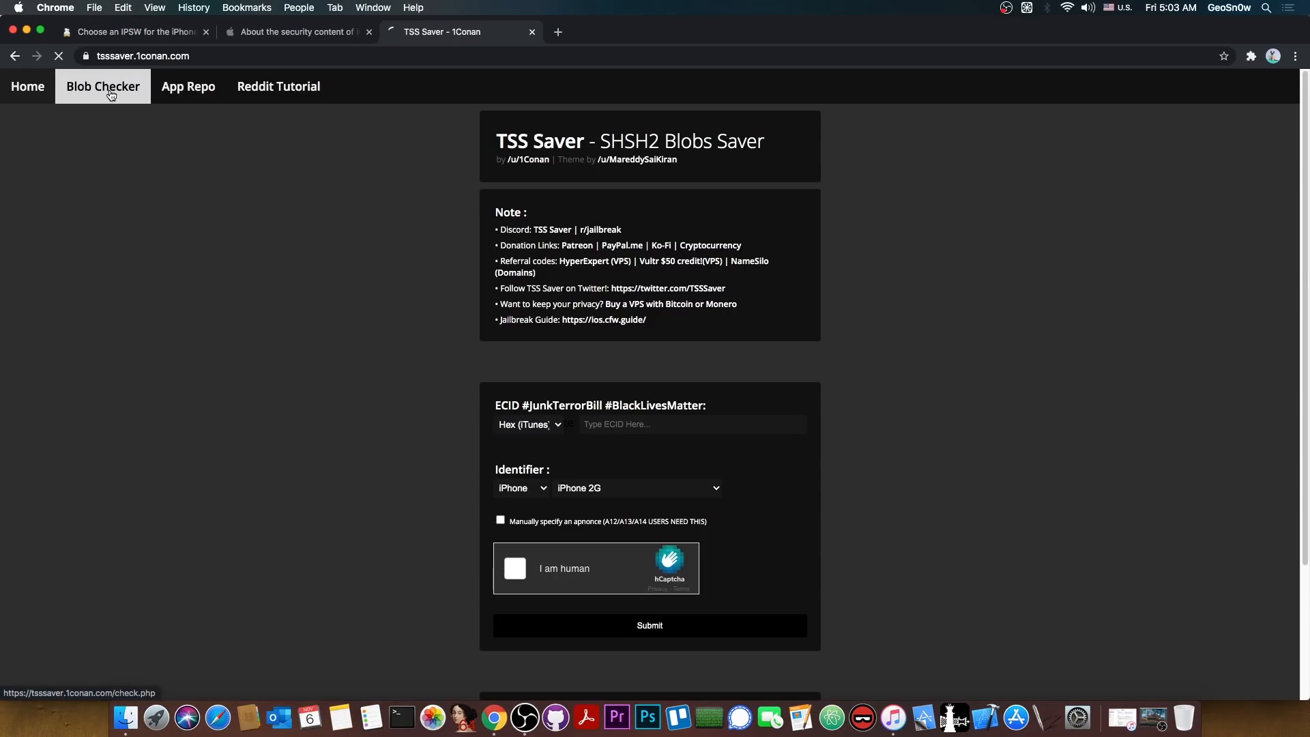
pyautogui.click(101, 86)
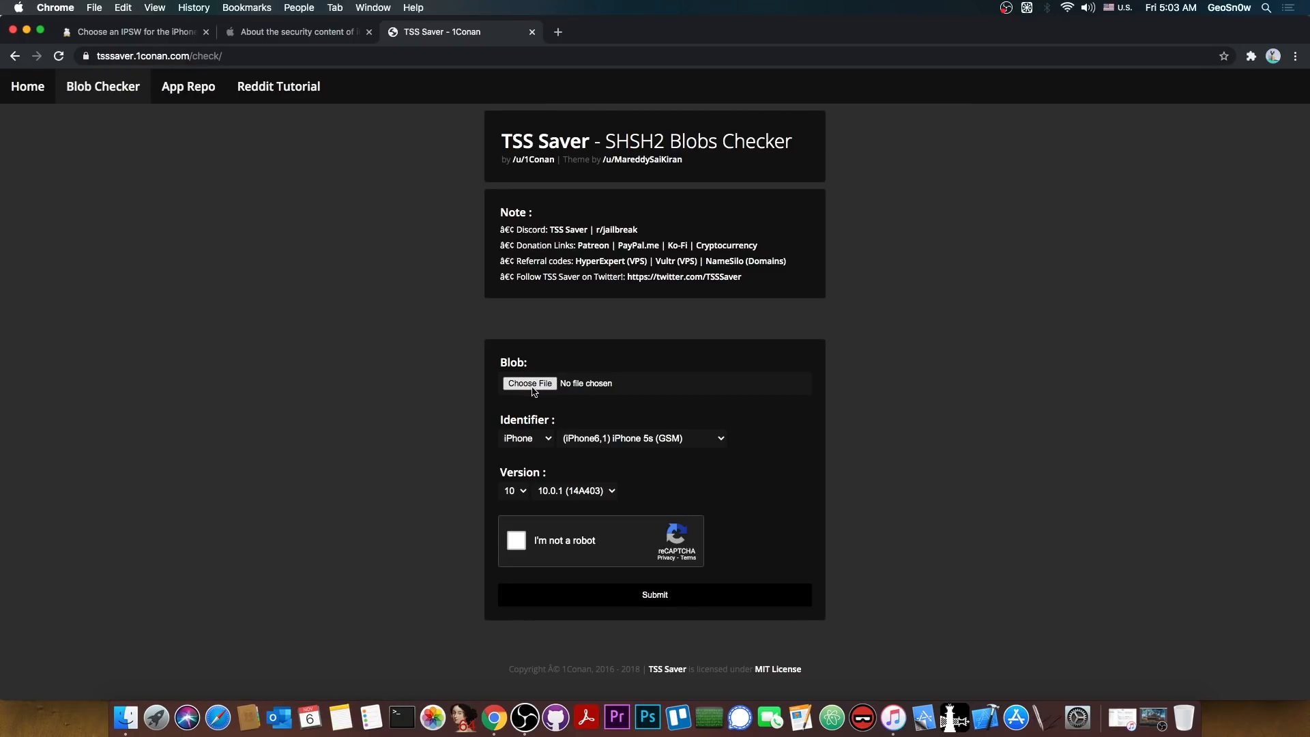
pyautogui.moveTo(546, 418)
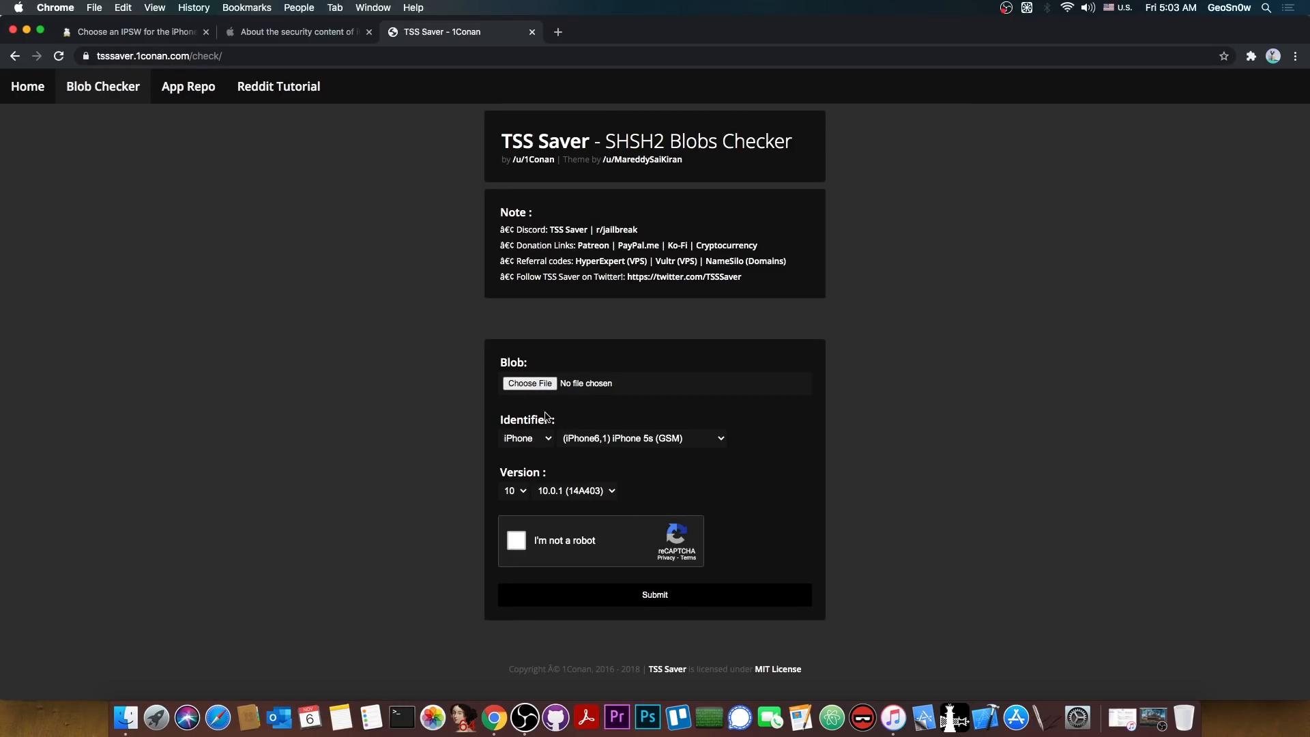
pyautogui.moveTo(142, 129)
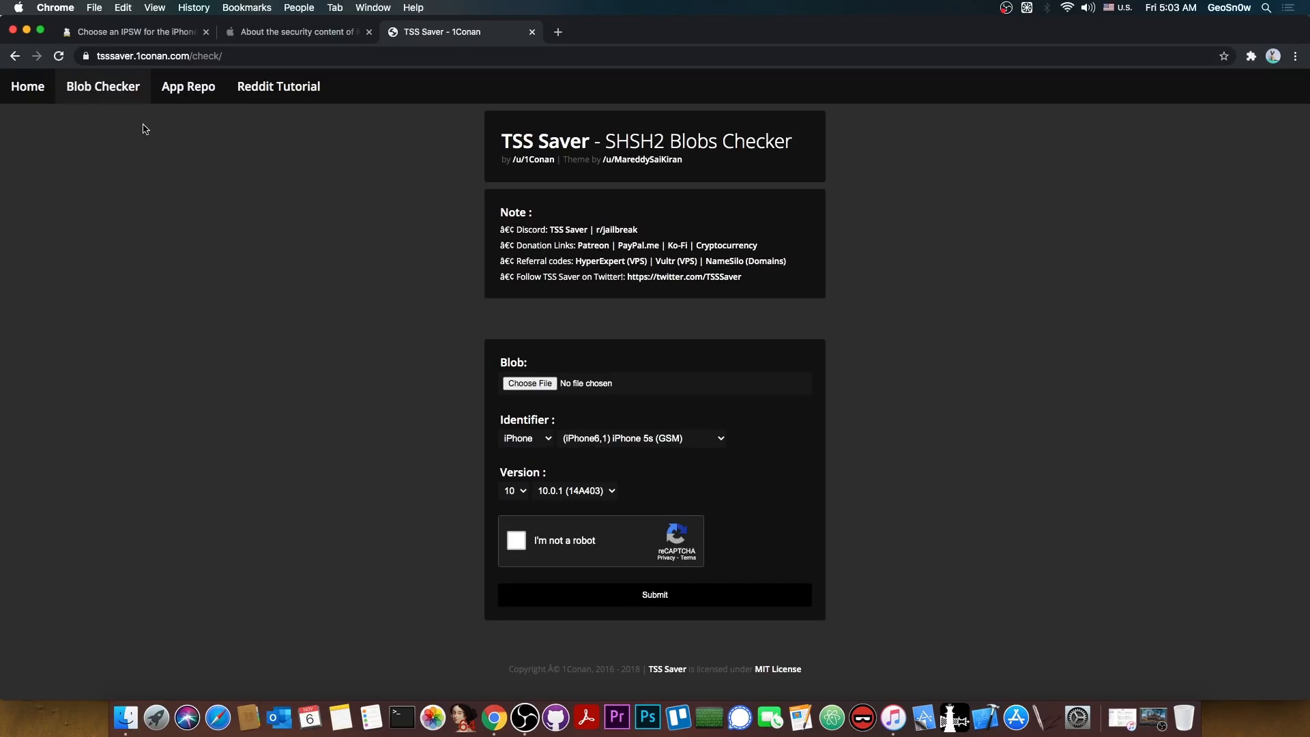
pyautogui.click(26, 86)
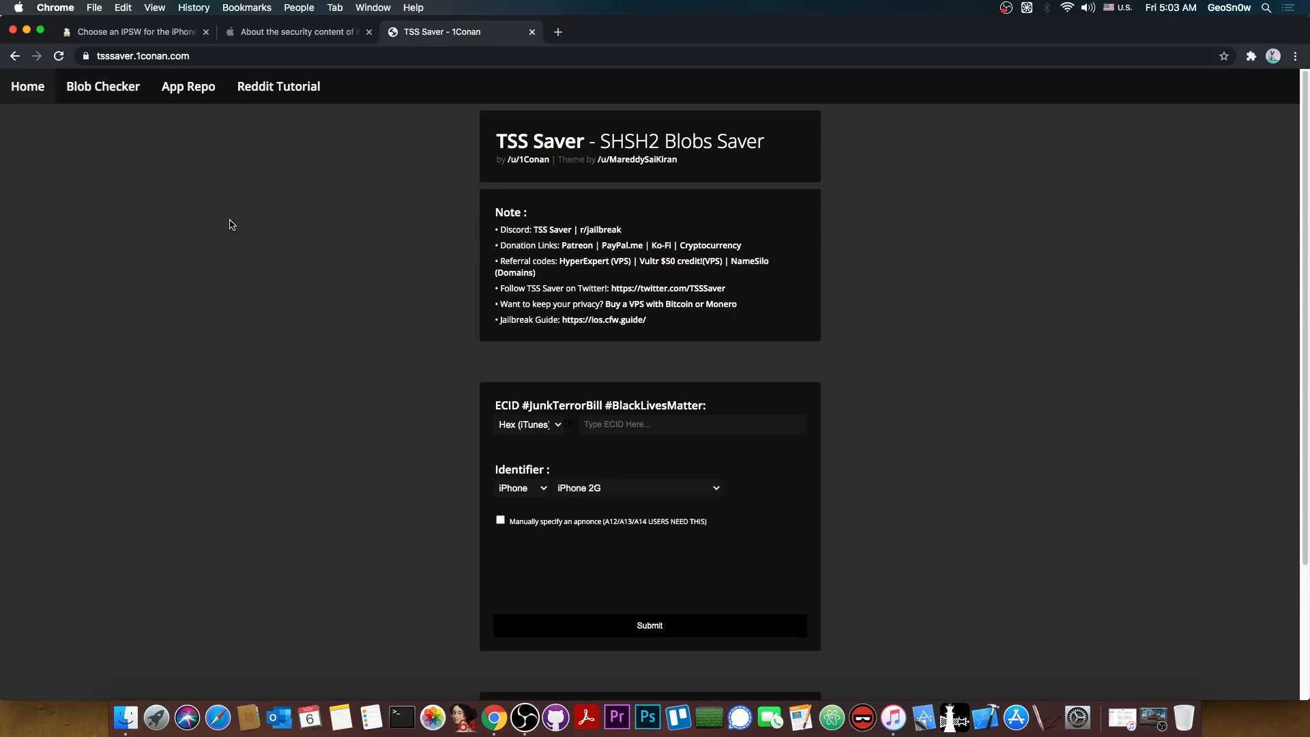
# Return to the ipsw.me tab listing signed iOS 14.2 and 14.1 for iPhone X (GSM).
pyautogui.click(134, 32)
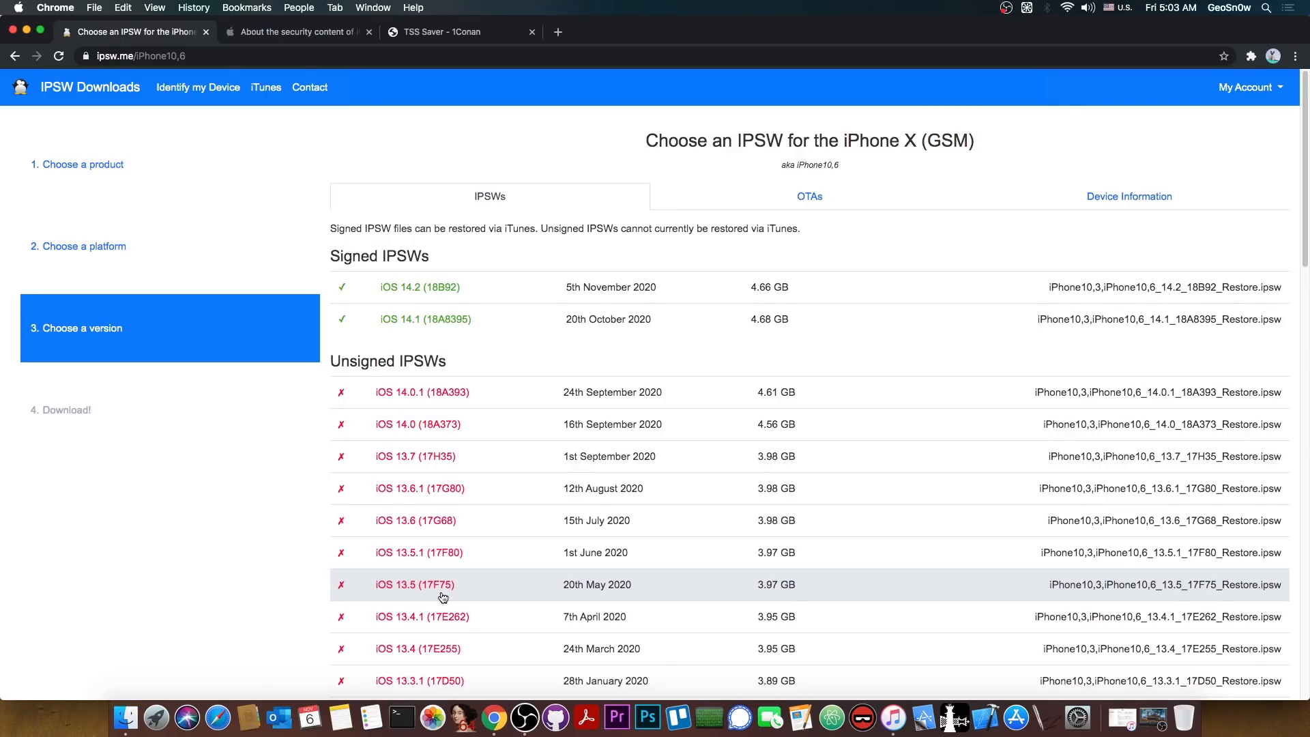
pyautogui.moveTo(461, 324)
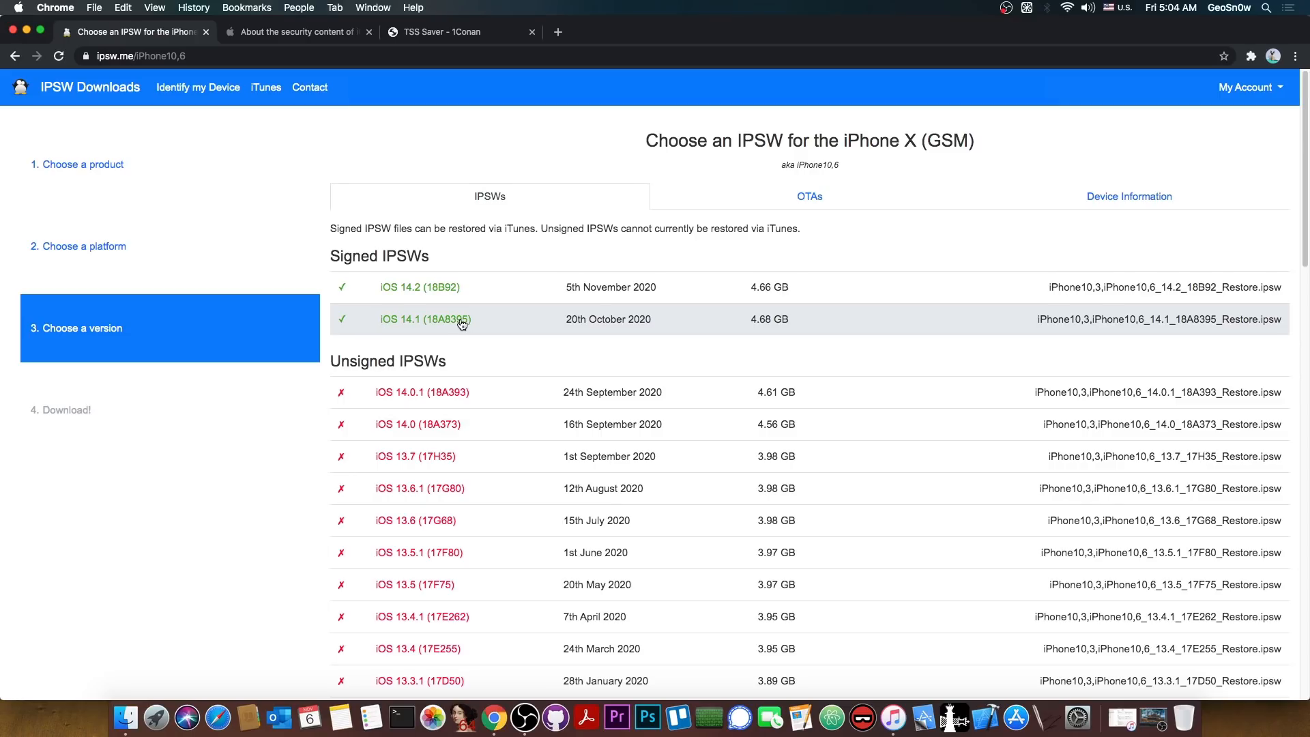
pyautogui.moveTo(449, 320)
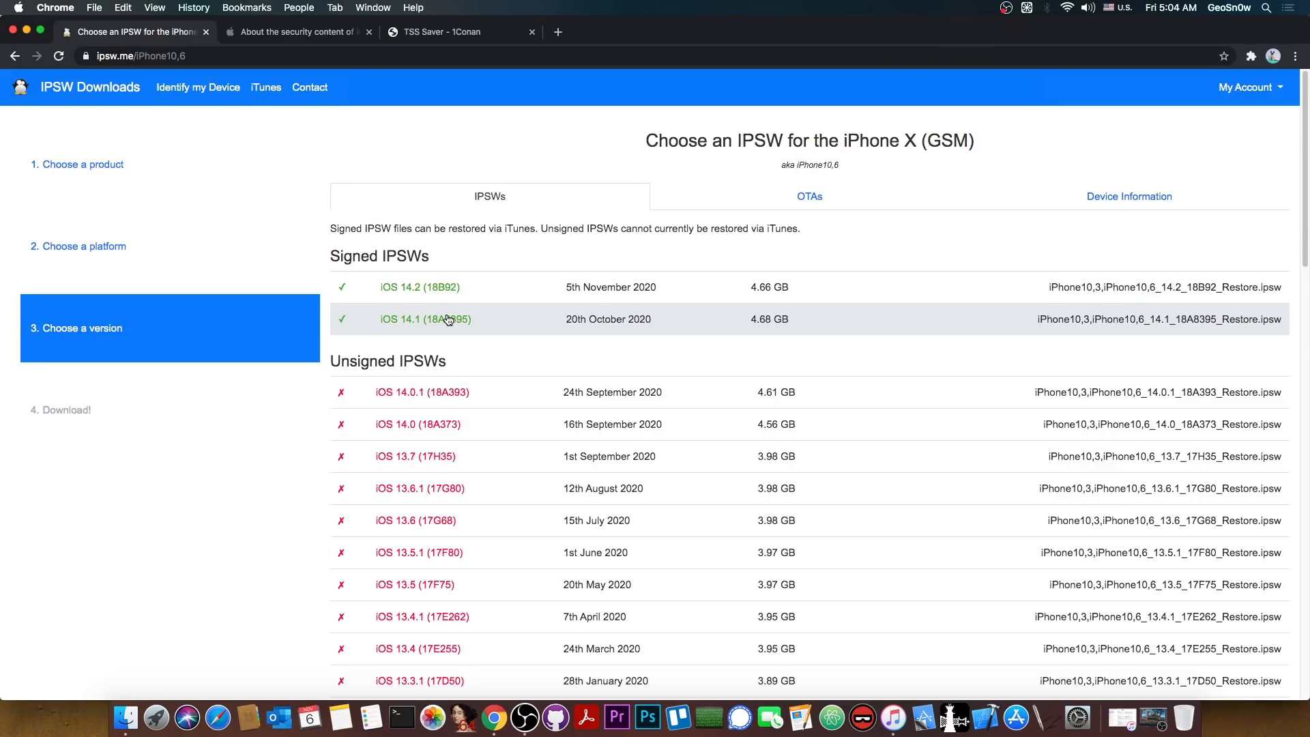
pyautogui.moveTo(457, 318)
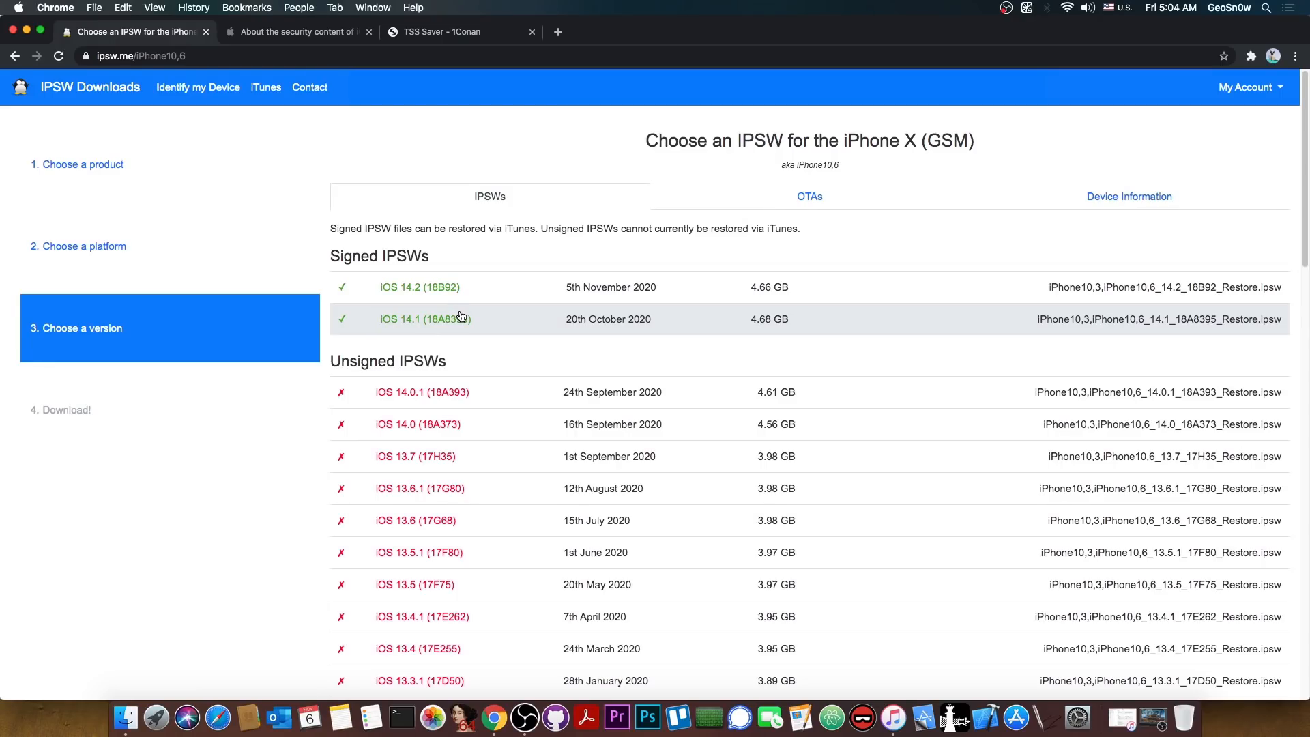
pyautogui.moveTo(488, 565)
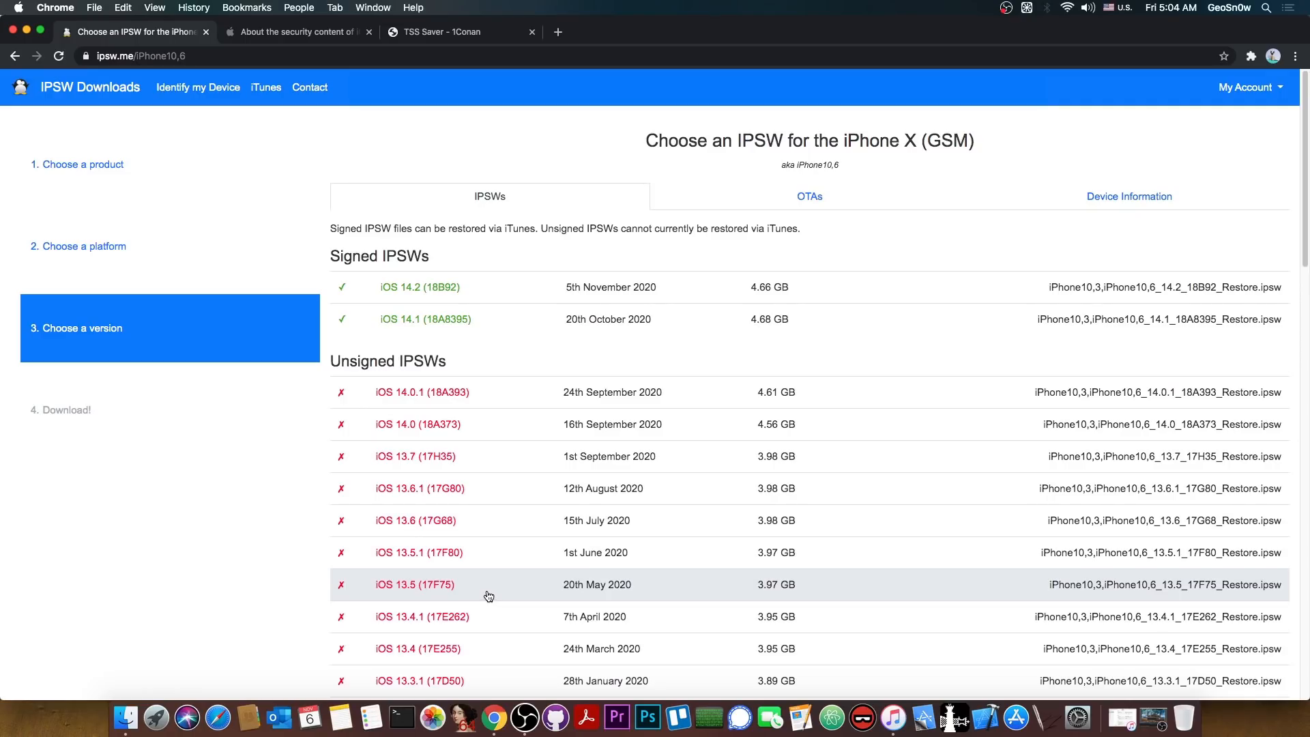
pyautogui.moveTo(495, 325)
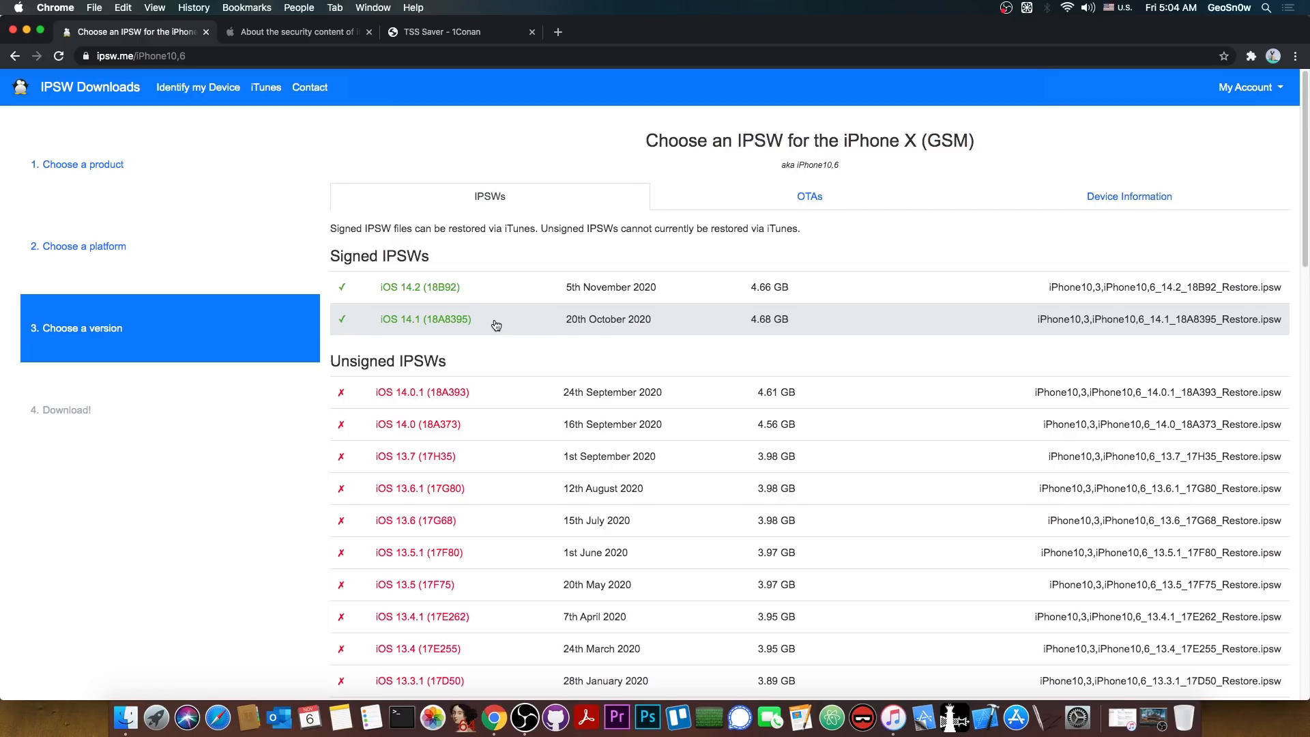
pyautogui.moveTo(455, 325)
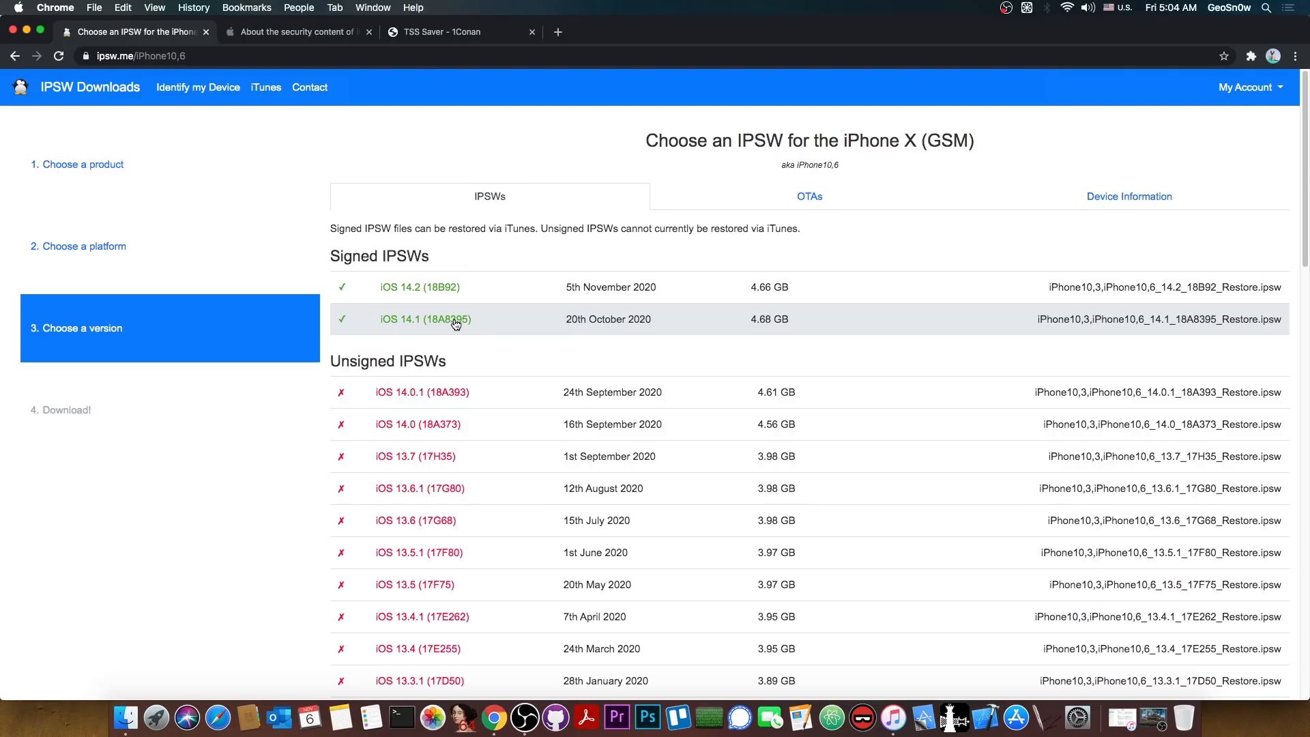
pyautogui.moveTo(457, 470)
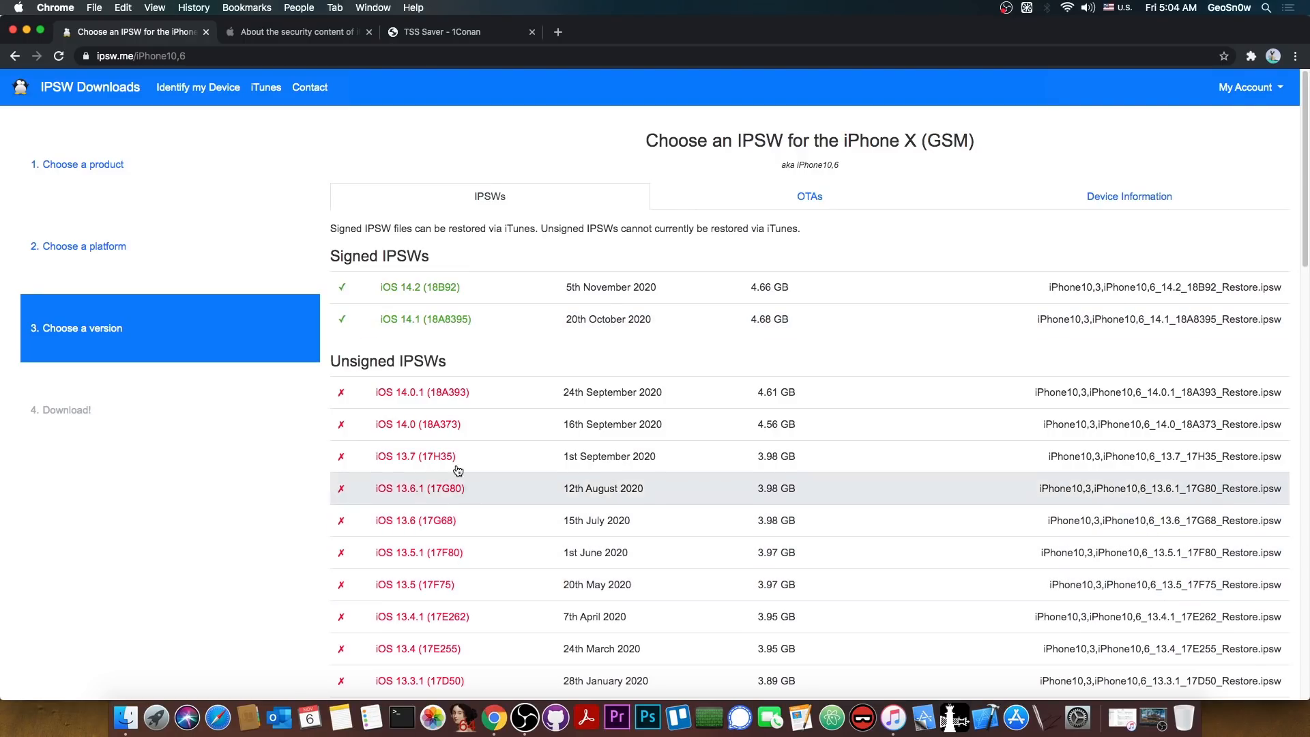
pyautogui.moveTo(476, 330)
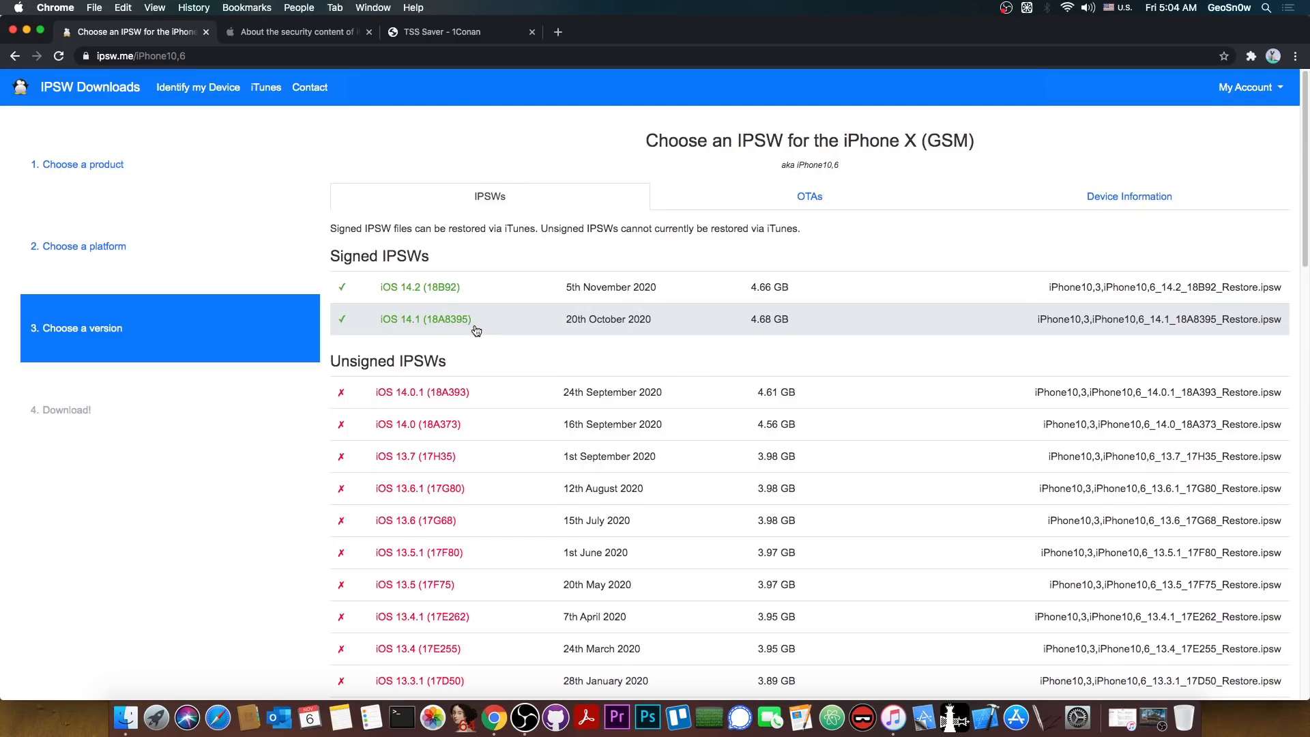
pyautogui.moveTo(484, 286)
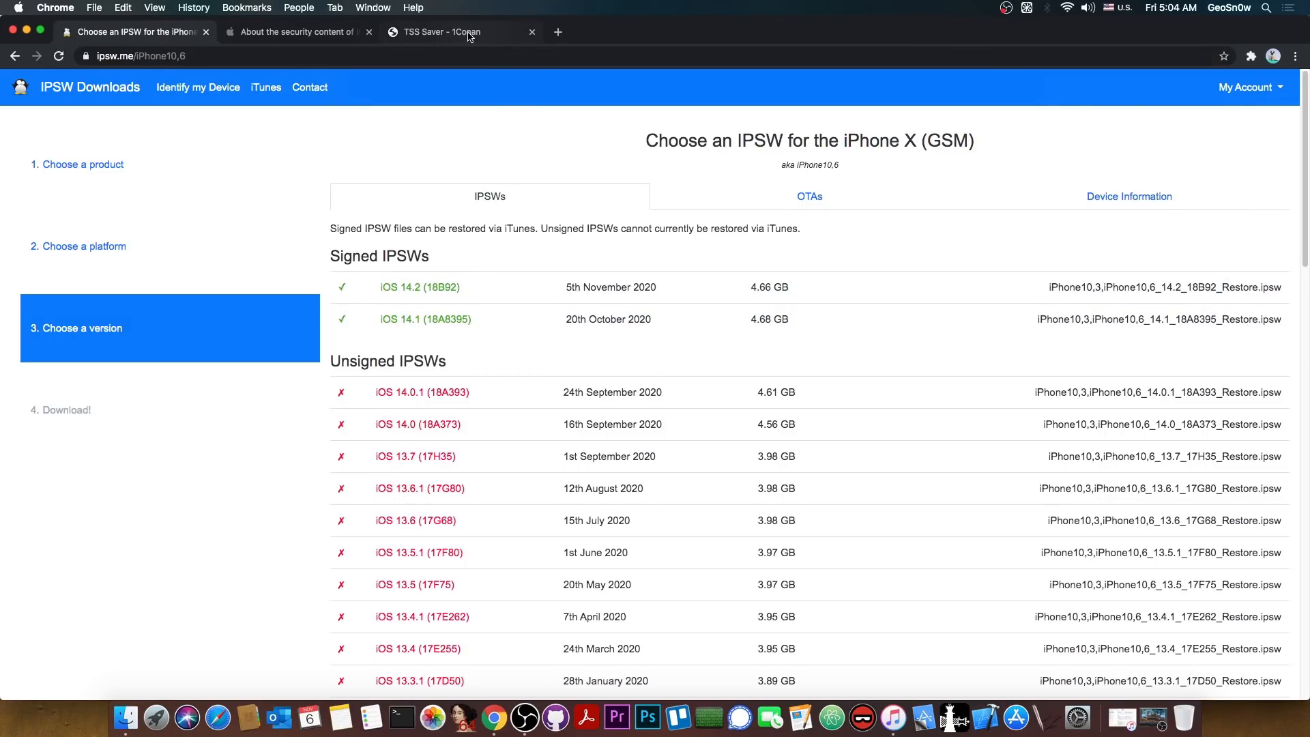
# Switch to the TSS Saver tab, then minimize Chrome to show the desktop.
pyautogui.click(451, 32)
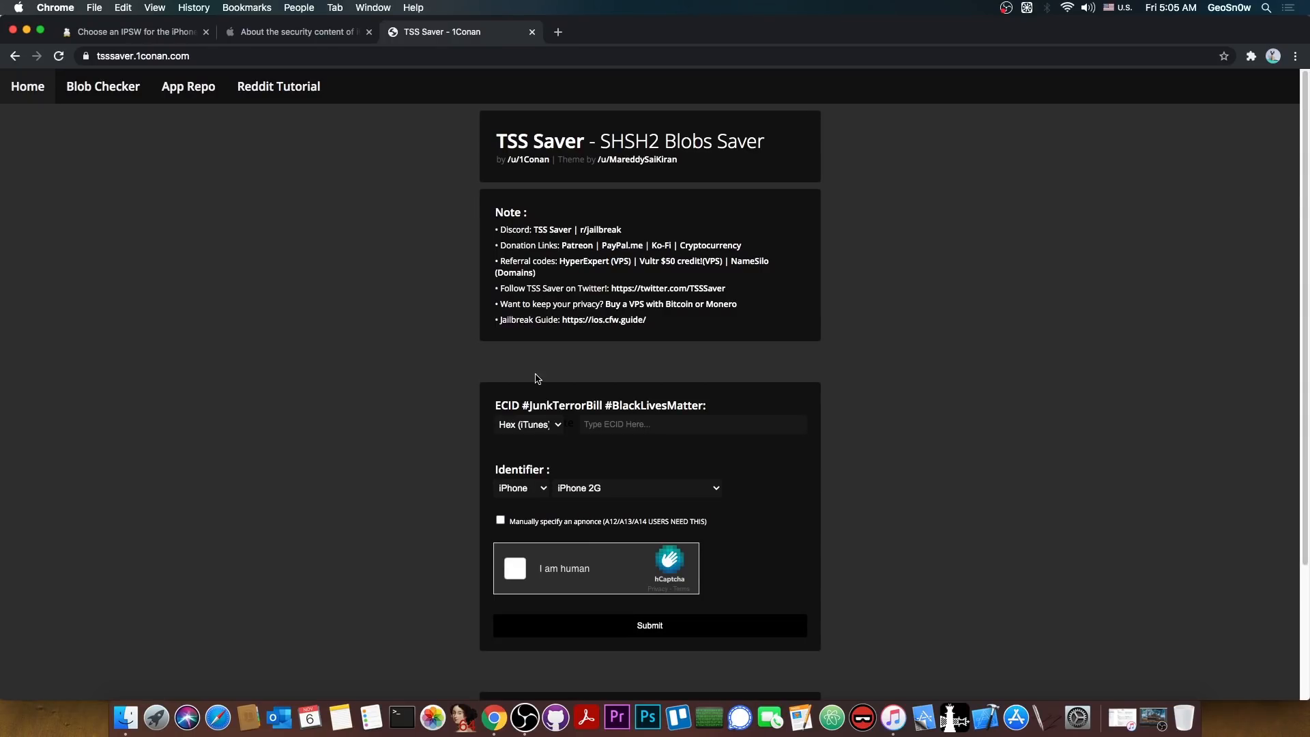
pyautogui.moveTo(28, 32)
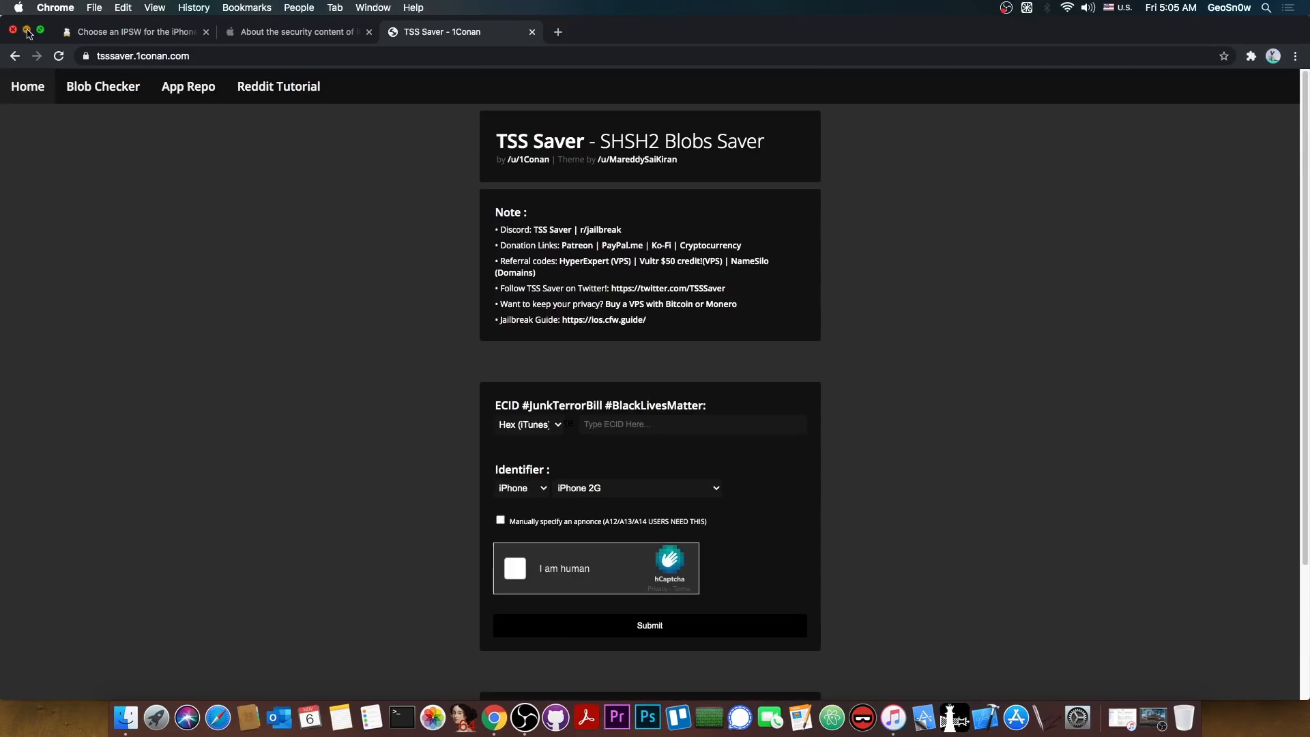
pyautogui.click(14, 30)
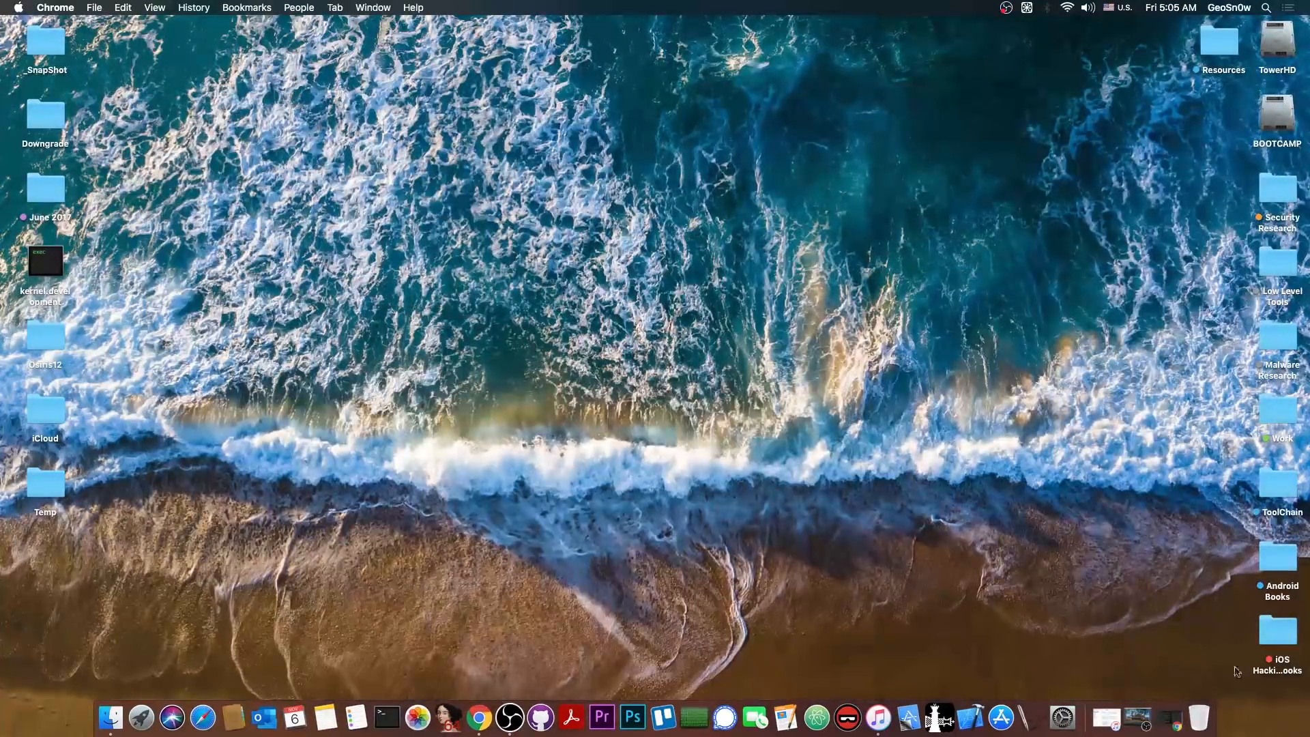
pyautogui.click(892, 717)
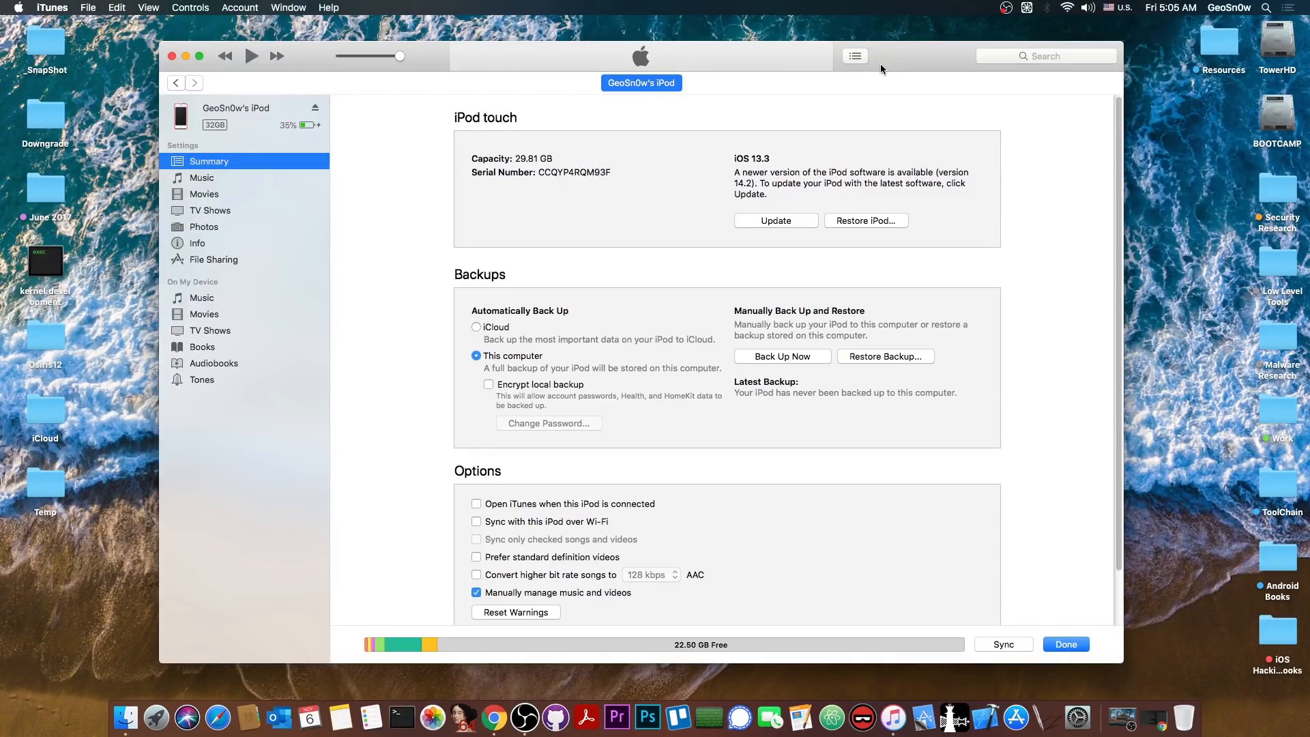
pyautogui.moveTo(721, 126)
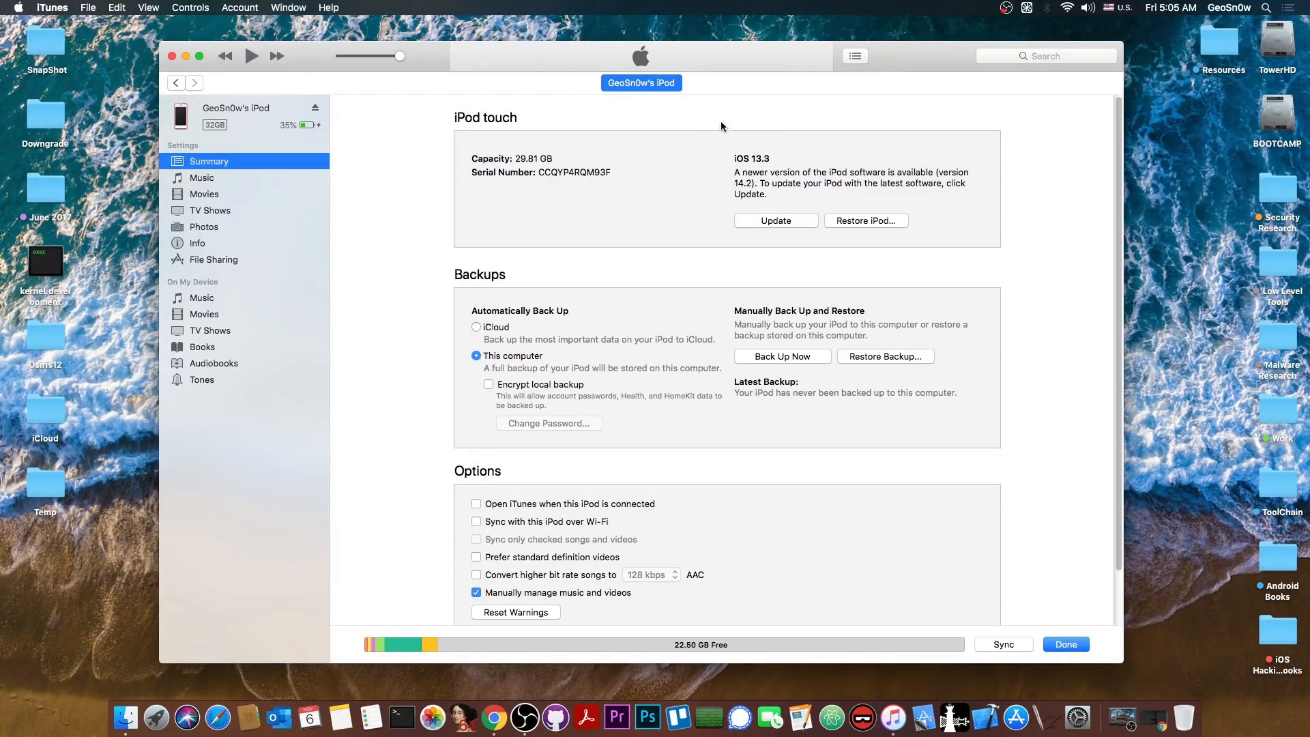
pyautogui.moveTo(614, 191)
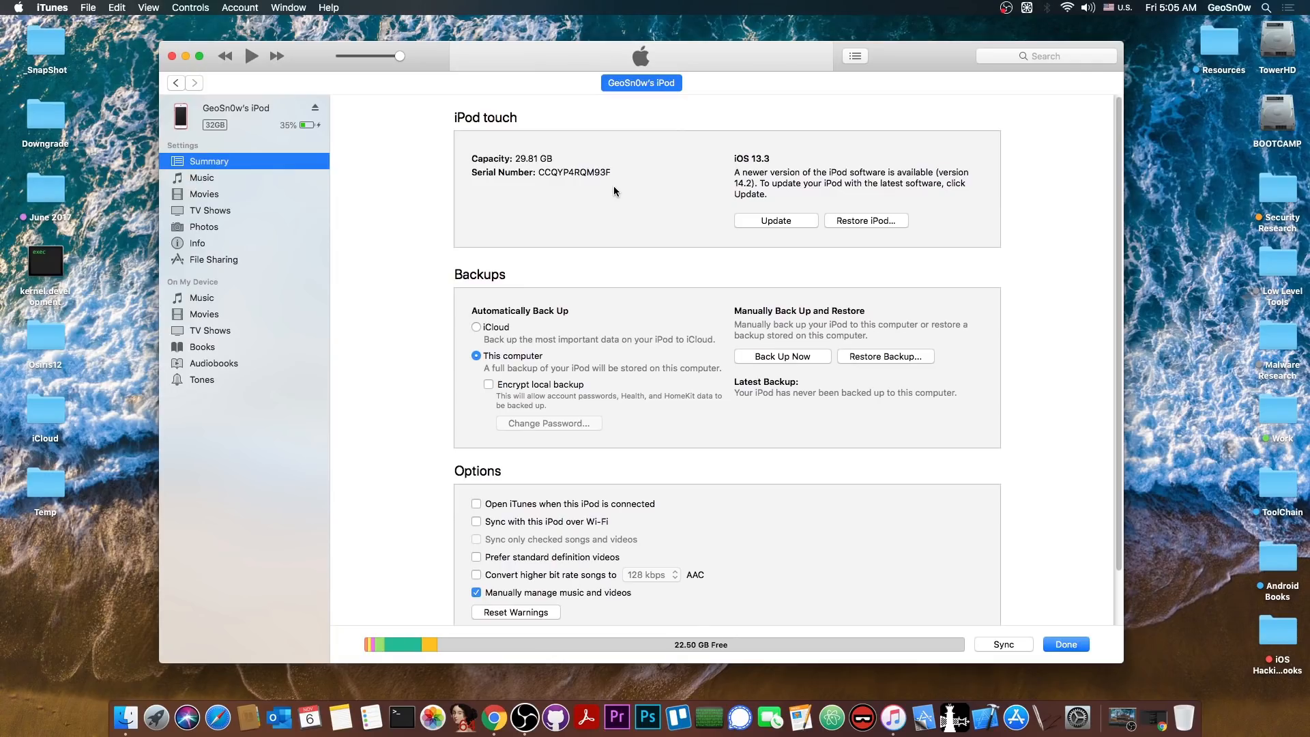
pyautogui.moveTo(503, 197)
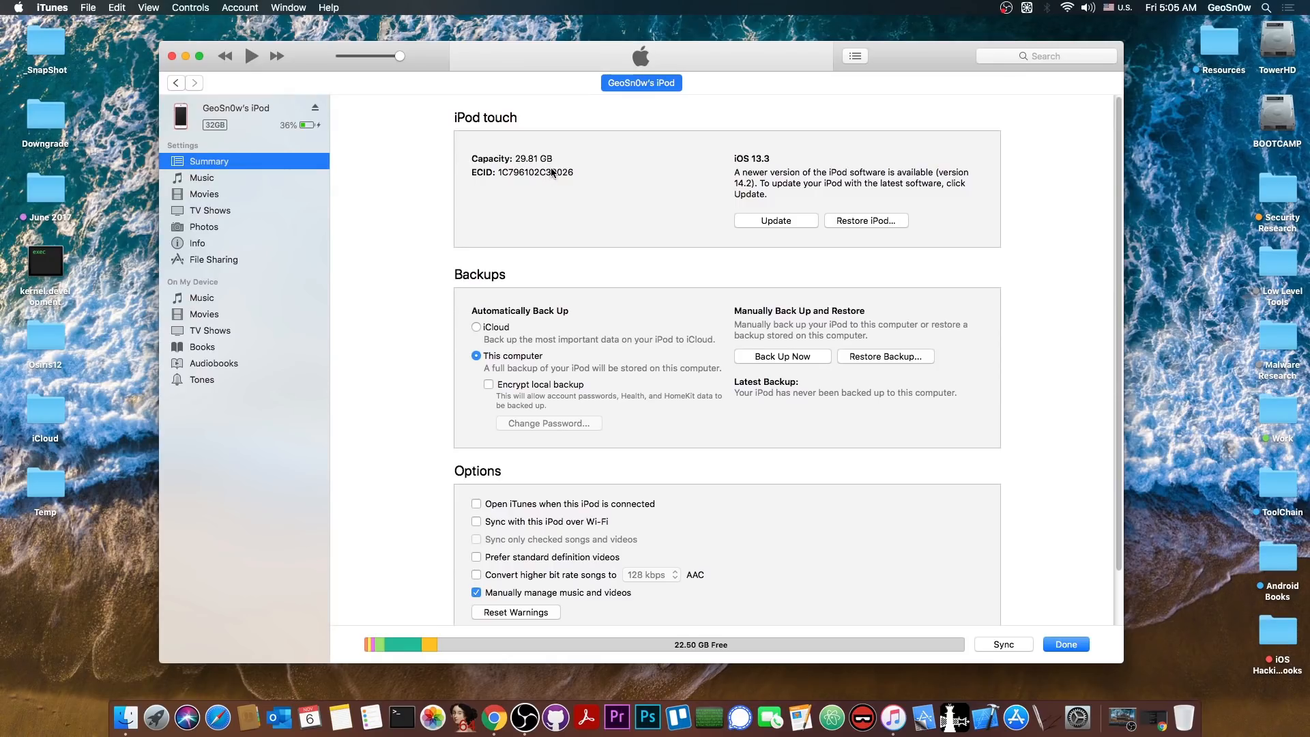
pyautogui.moveTo(772, 163)
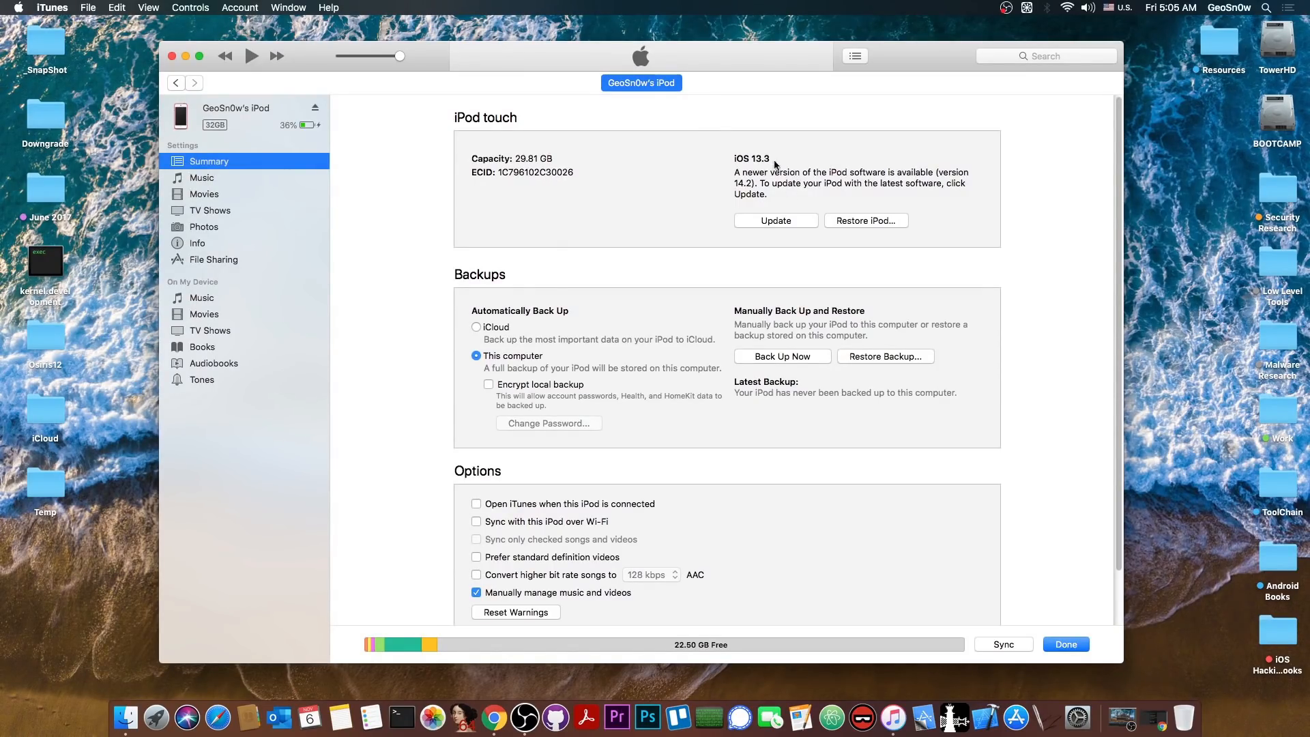
pyautogui.moveTo(182, 66)
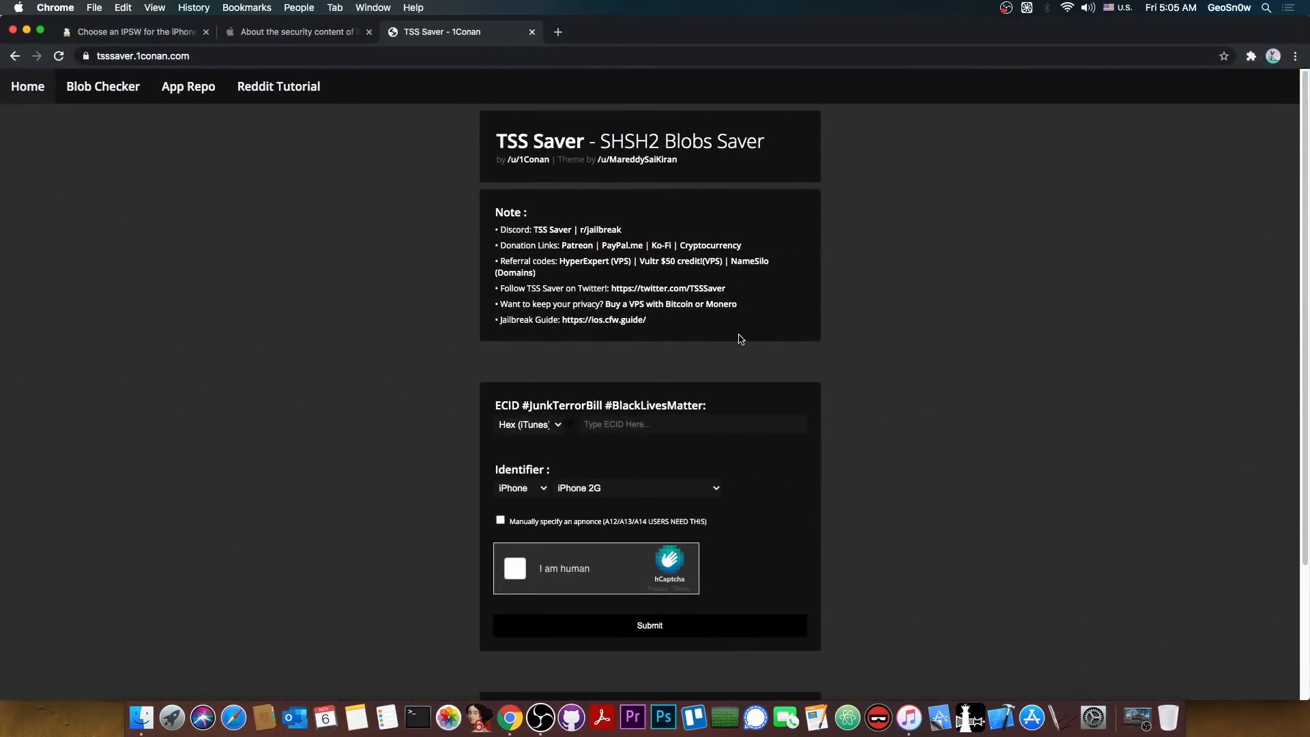
pyautogui.moveTo(576, 249)
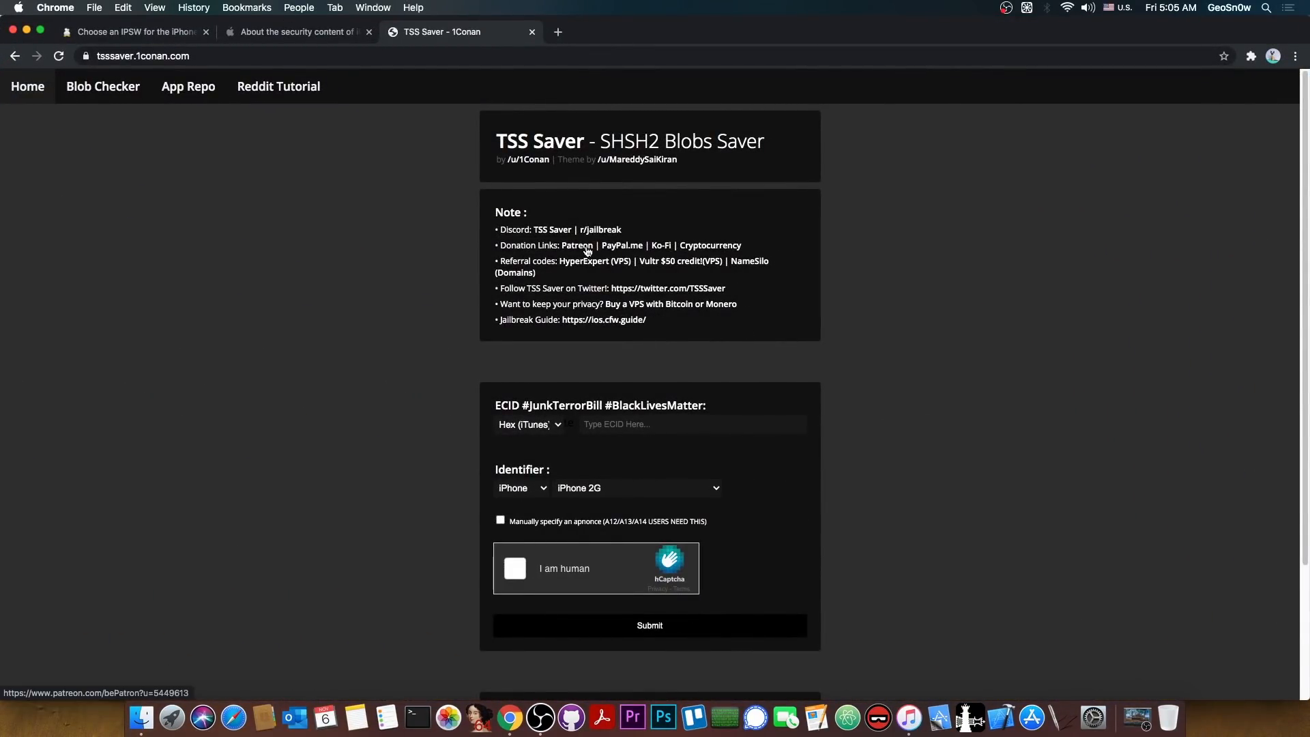
pyautogui.moveTo(605, 278)
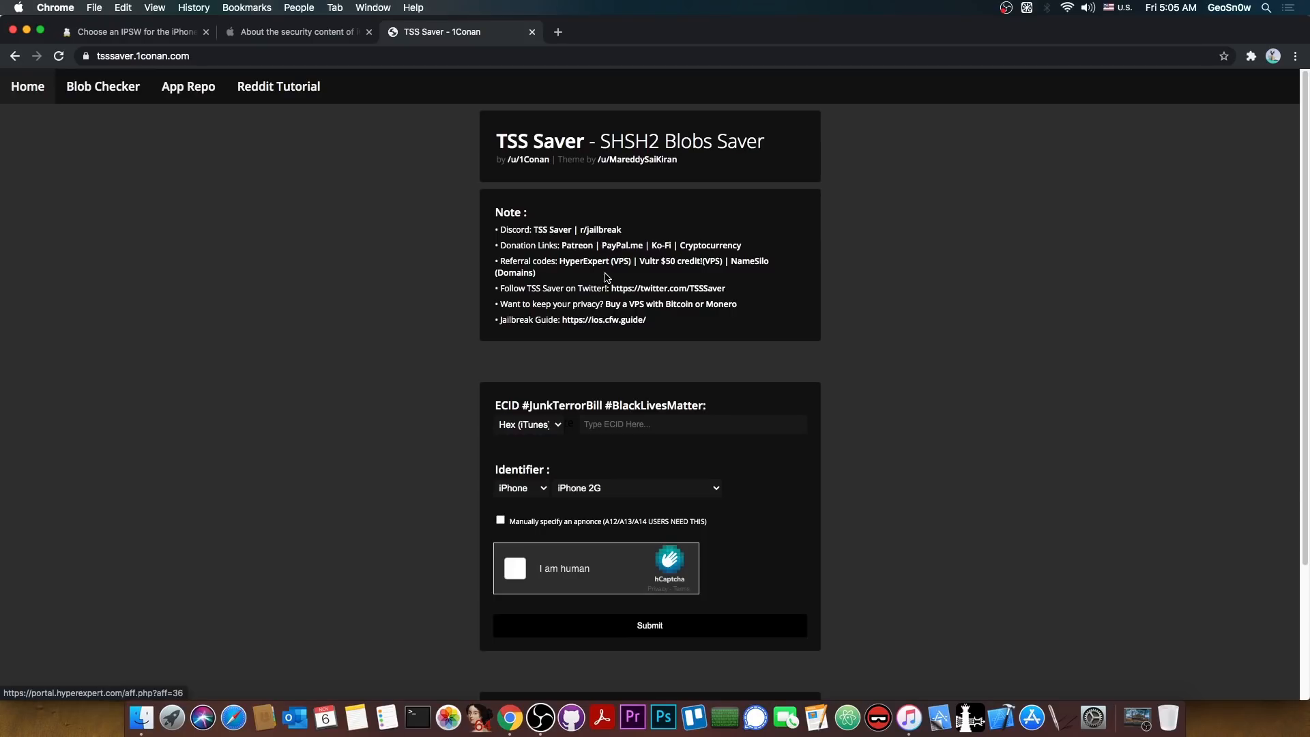
# Enter ECID 1C796102C30026 and set the identifier to iPod, iPod touch 7.
pyautogui.click(692, 424)
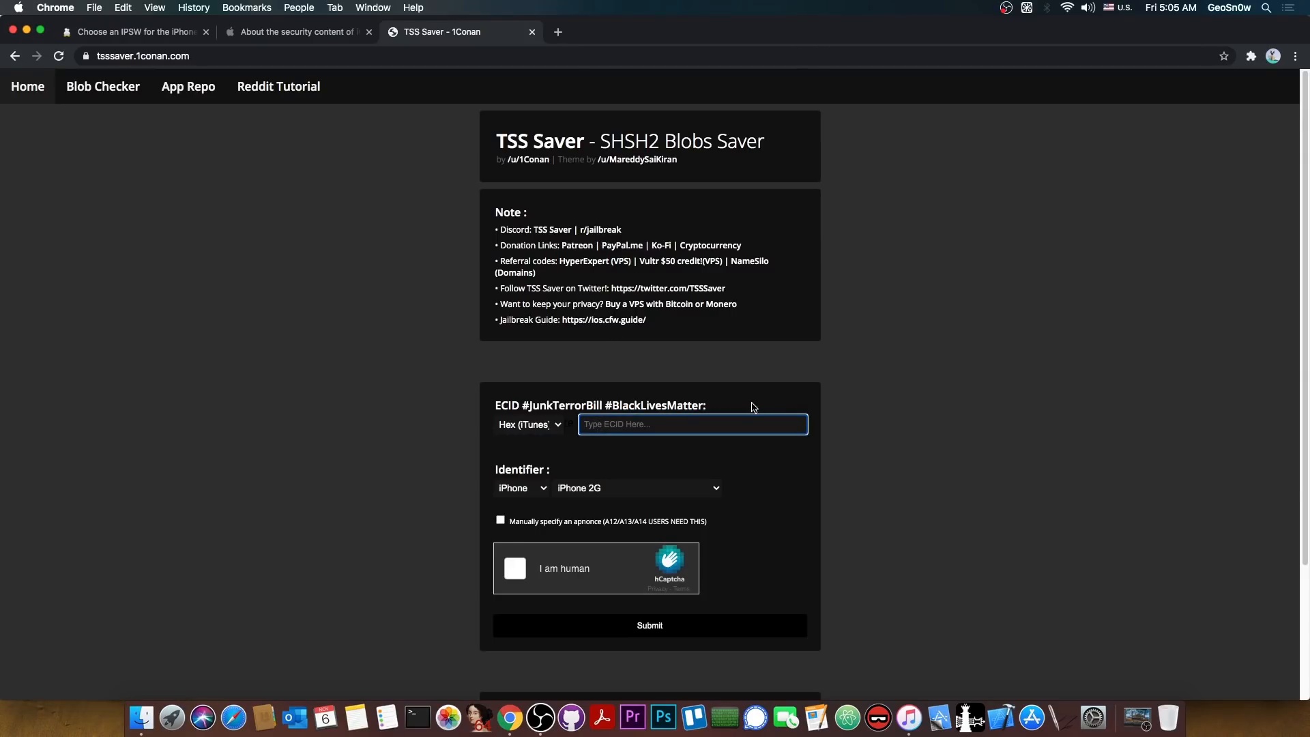
pyautogui.click(521, 487)
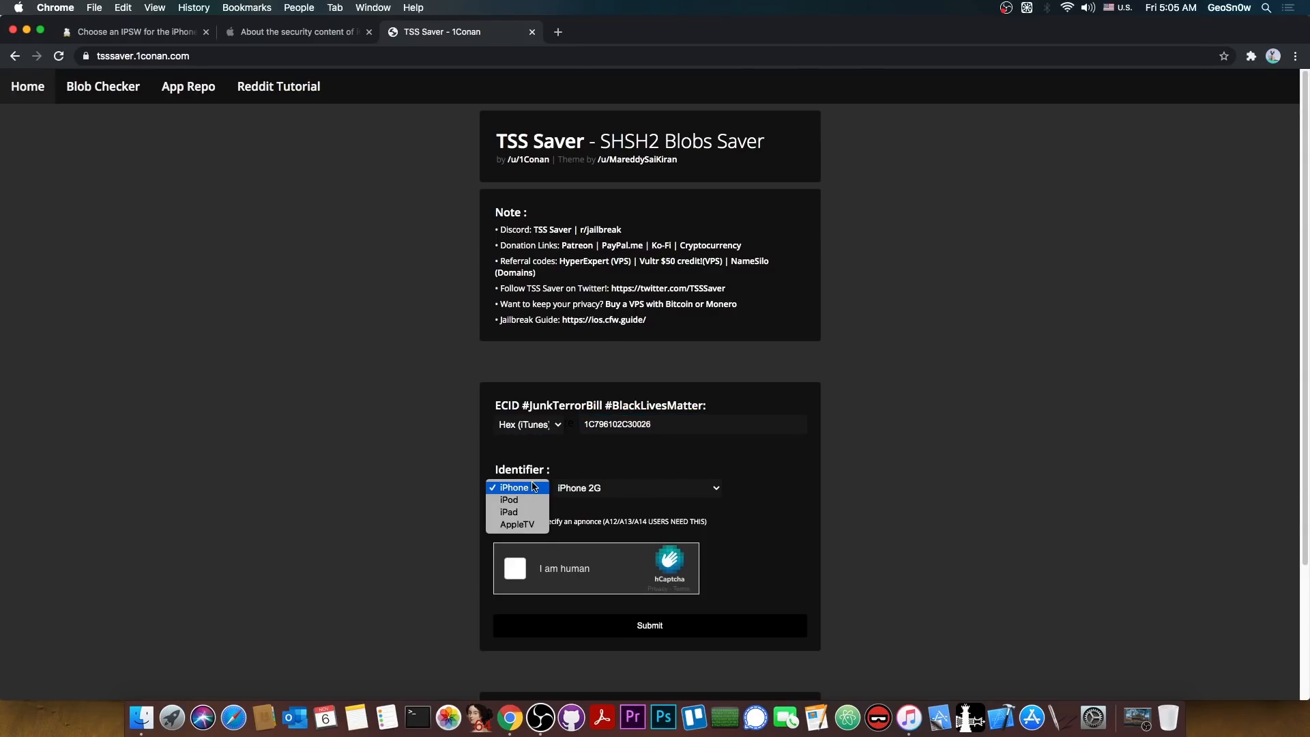
pyautogui.click(507, 499)
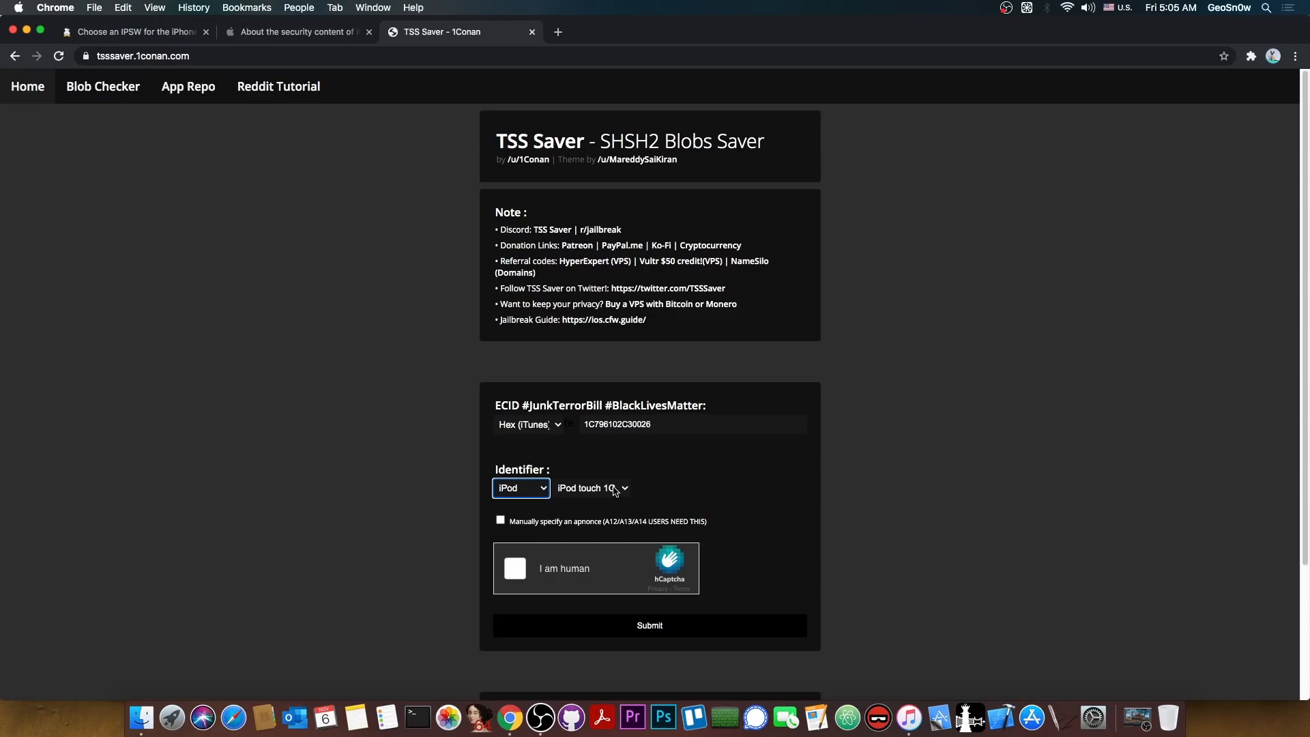
pyautogui.click(591, 488)
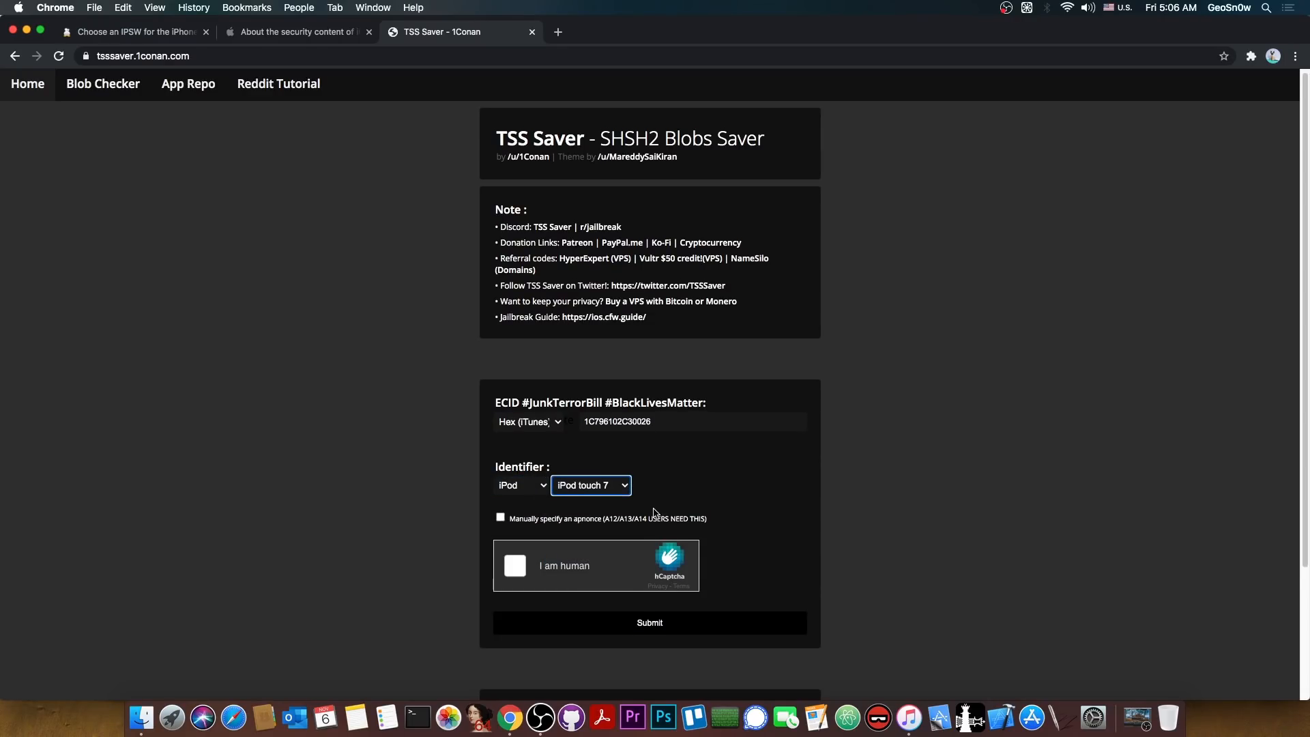
pyautogui.scroll(-3)
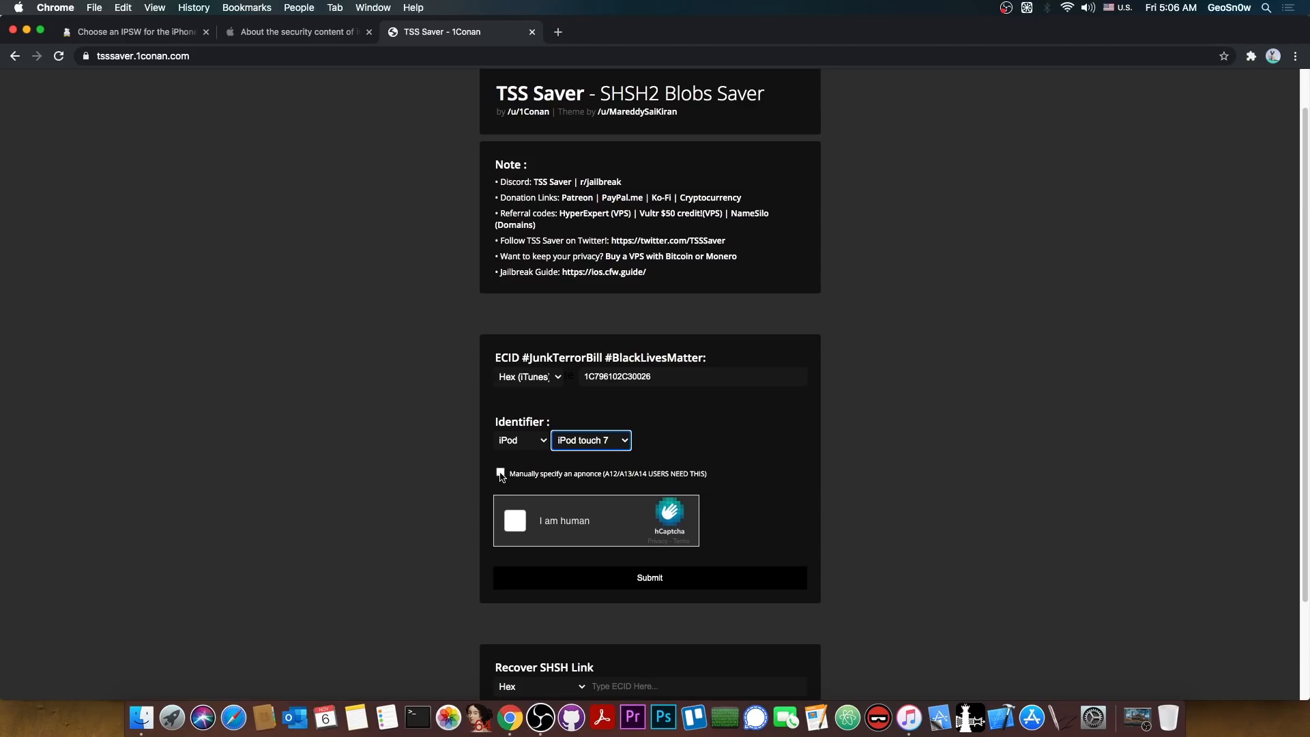
pyautogui.click(499, 474)
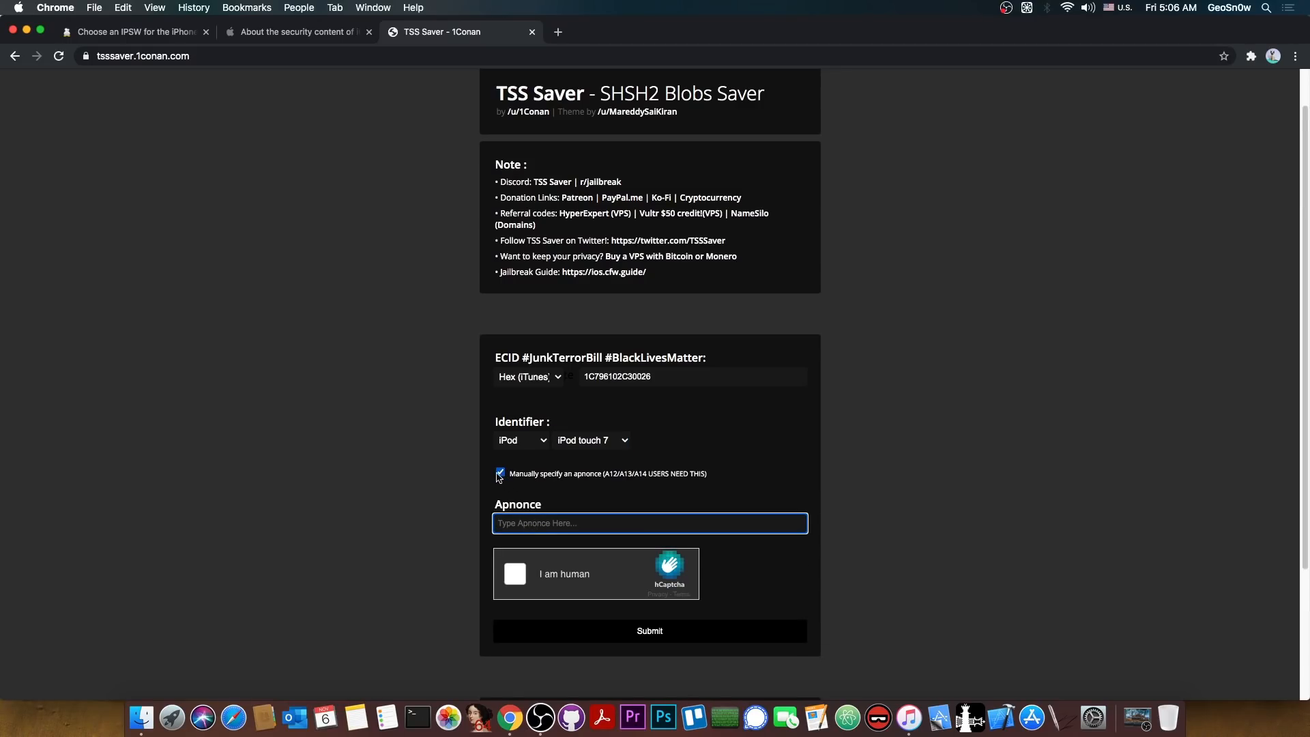
pyautogui.click(499, 474)
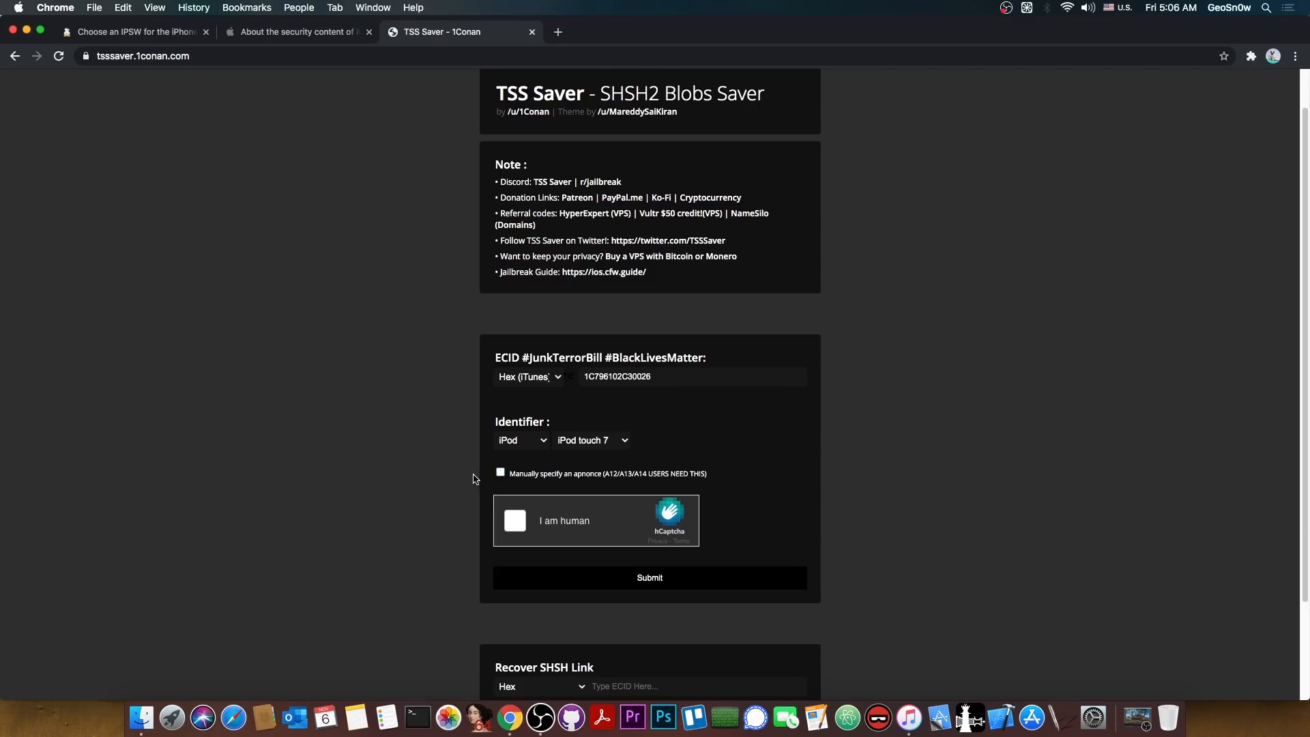
pyautogui.moveTo(477, 477)
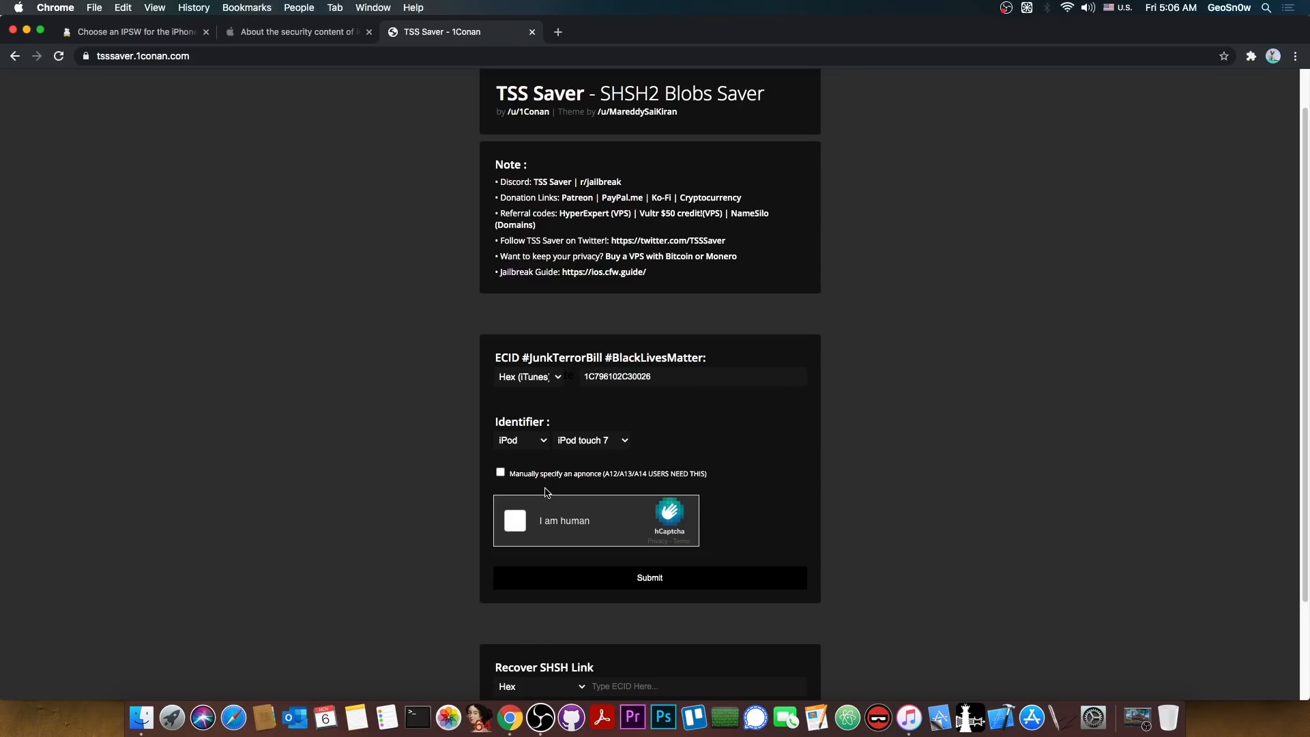
# Tick the hCaptcha 'I am human' box and submit the blob-saving request.
pyautogui.click(514, 520)
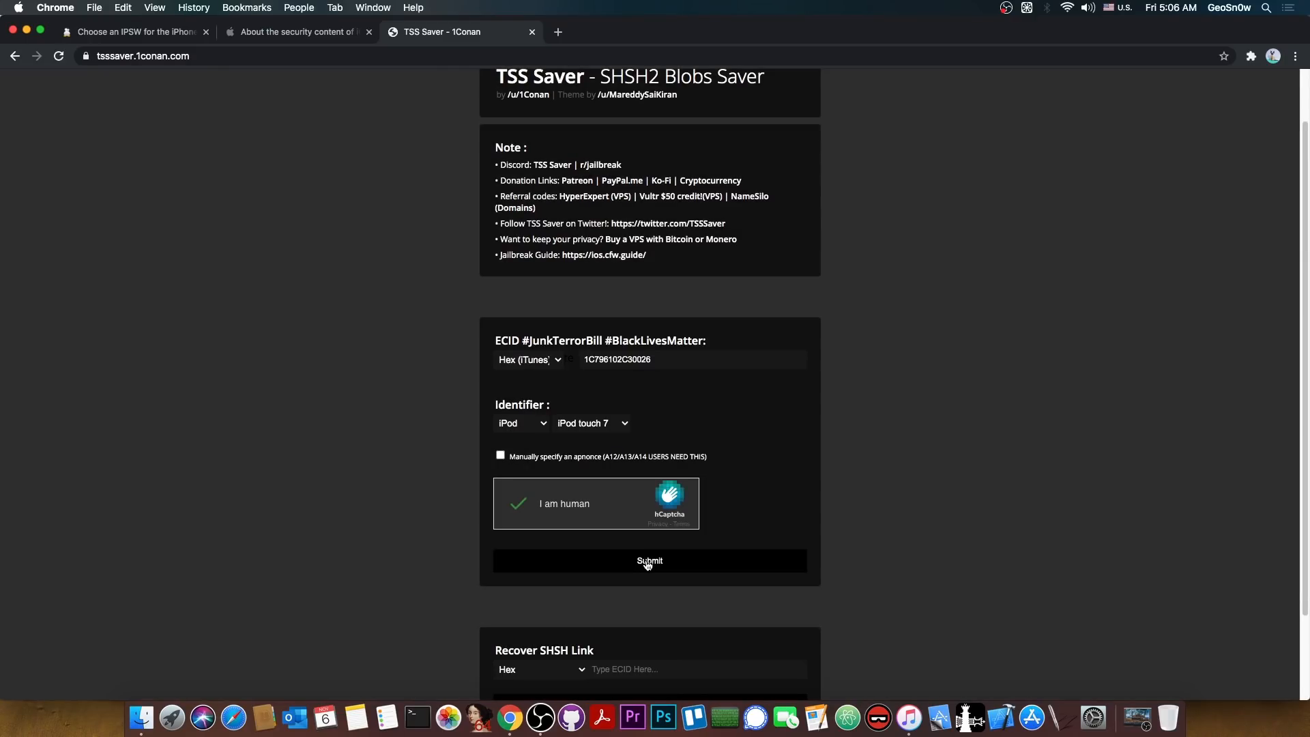
pyautogui.moveTo(478, 423)
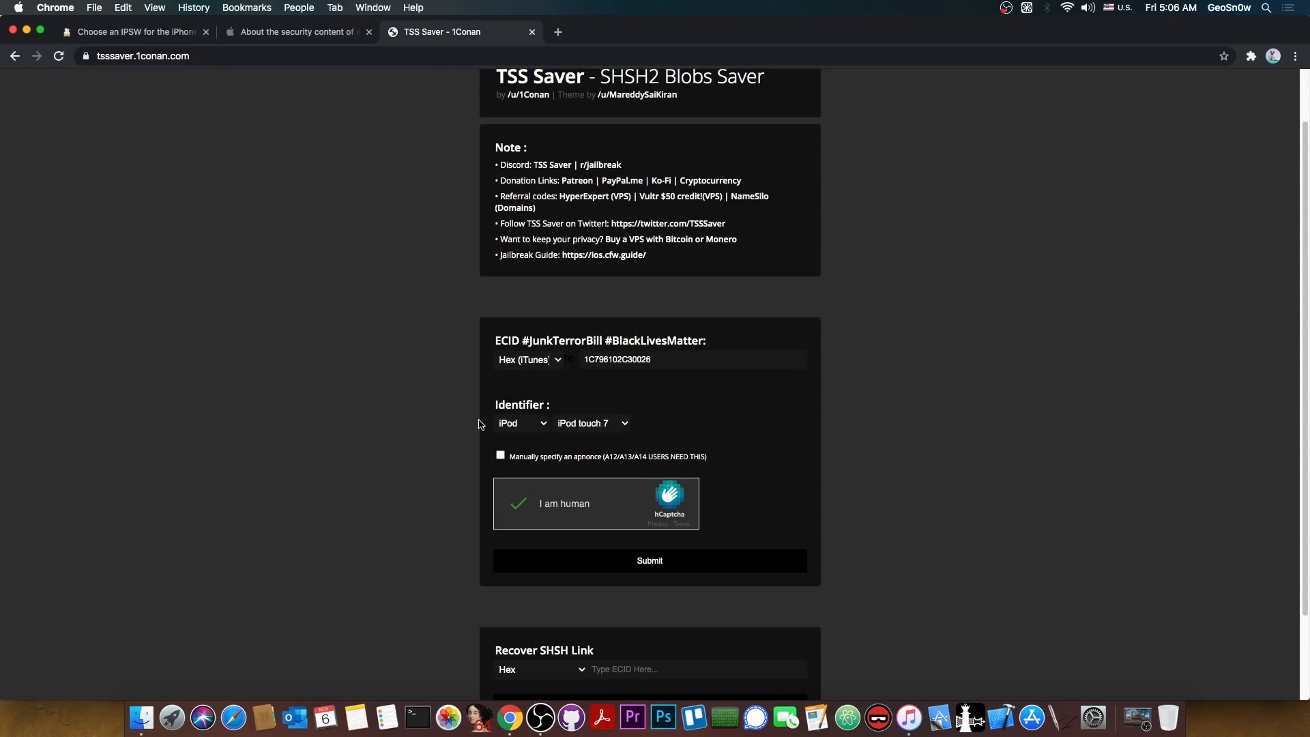
pyautogui.moveTo(537, 428)
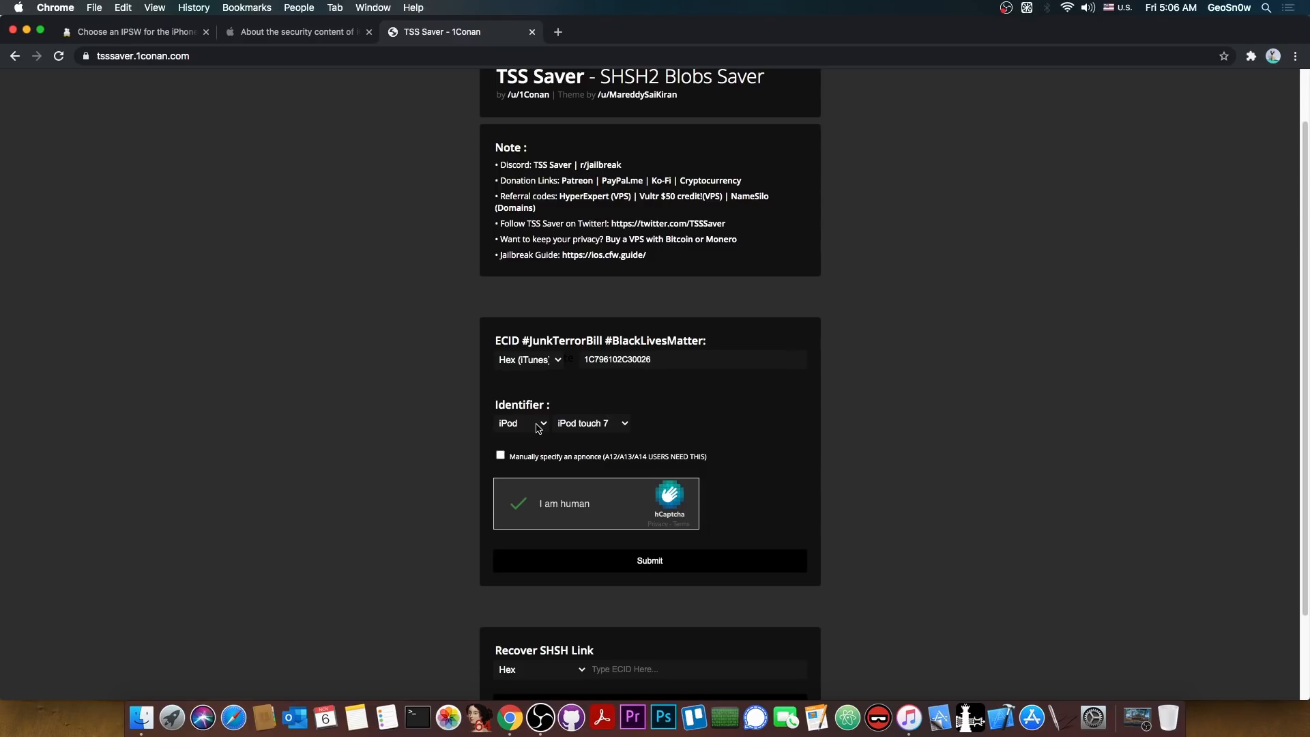
pyautogui.moveTo(609, 424)
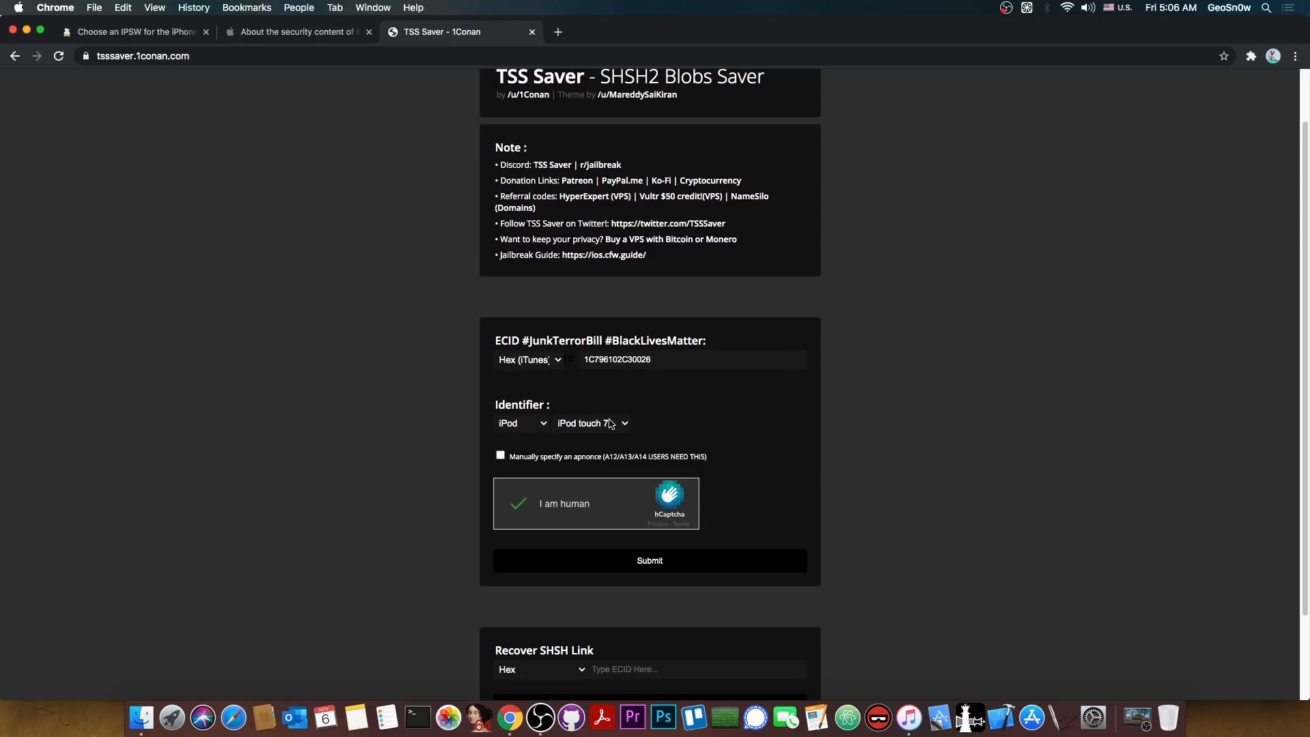
pyautogui.moveTo(576, 436)
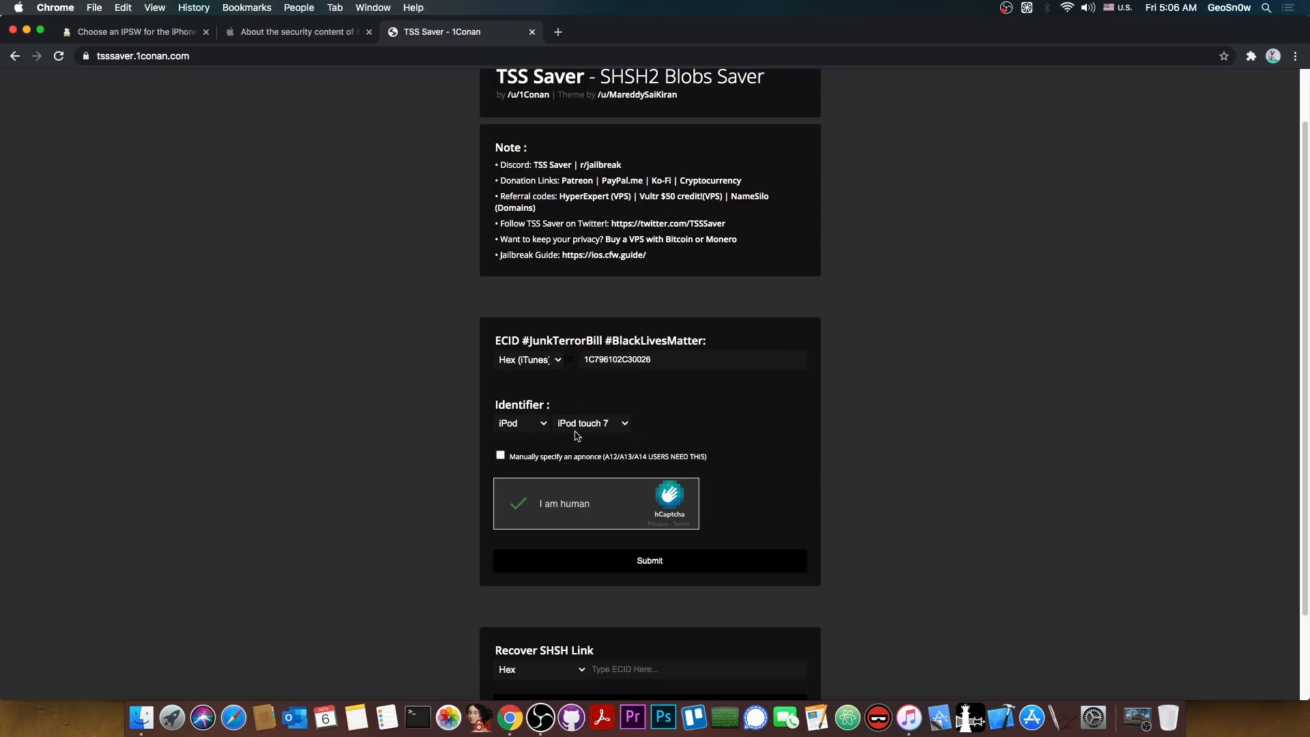
pyautogui.moveTo(608, 405)
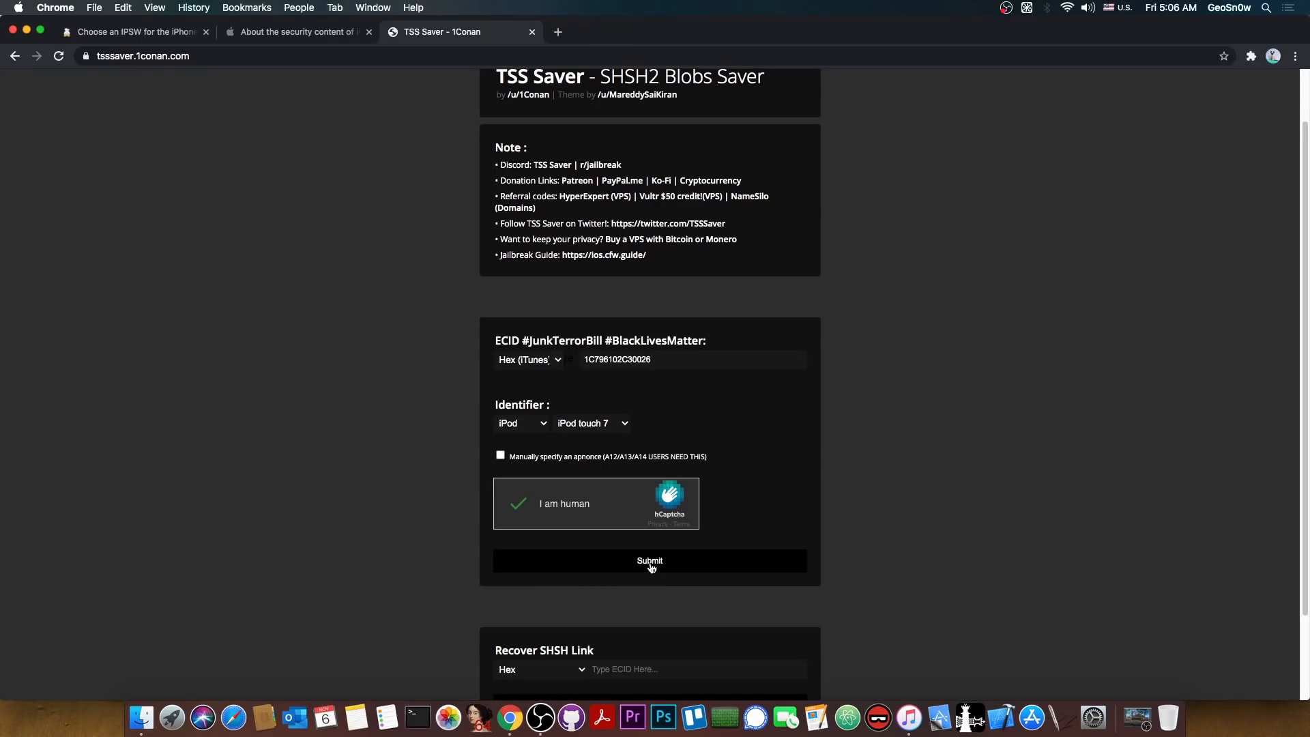
pyautogui.click(649, 561)
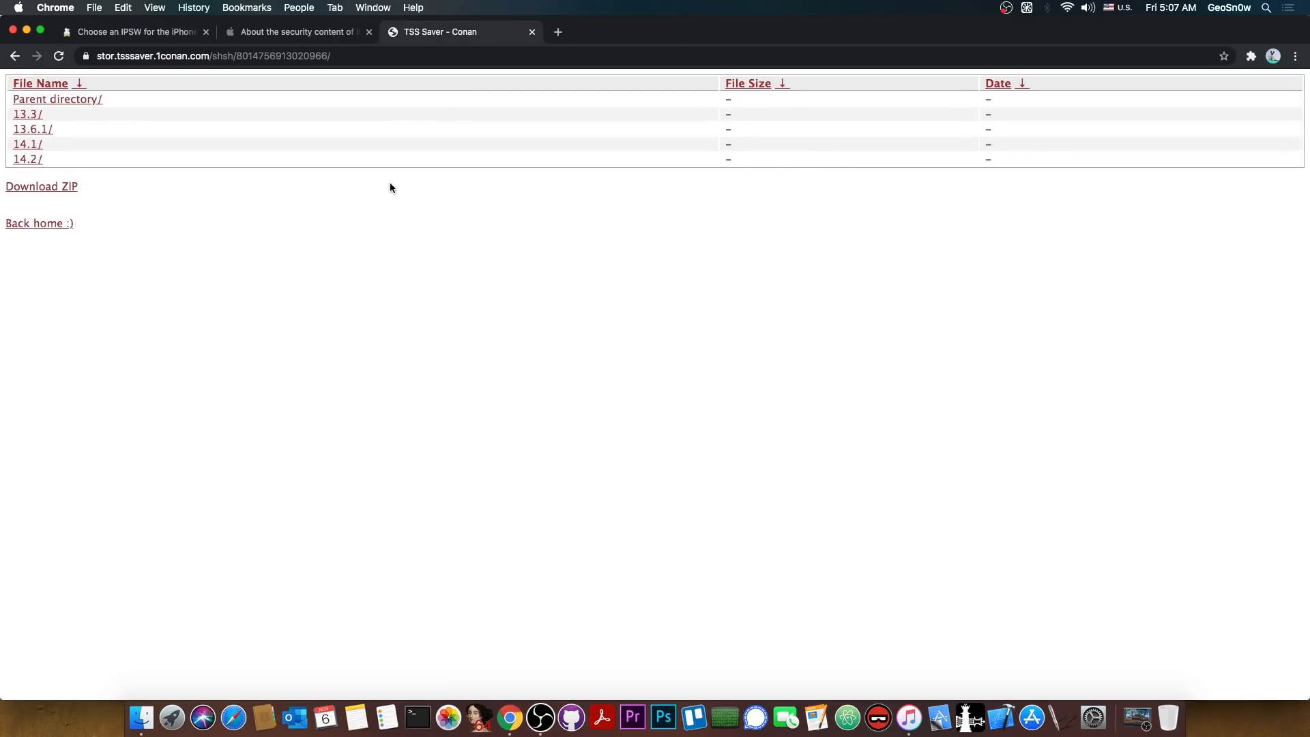
pyautogui.moveTo(50, 156)
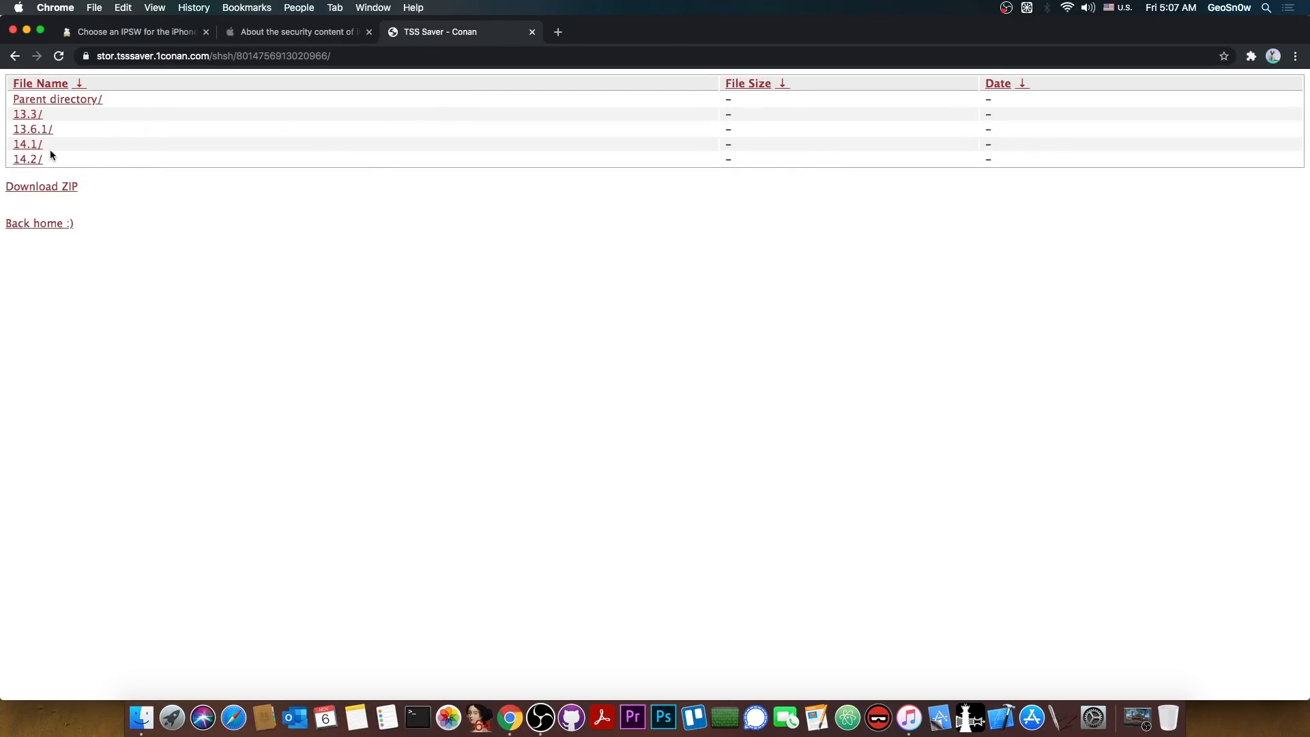
pyautogui.moveTo(65, 161)
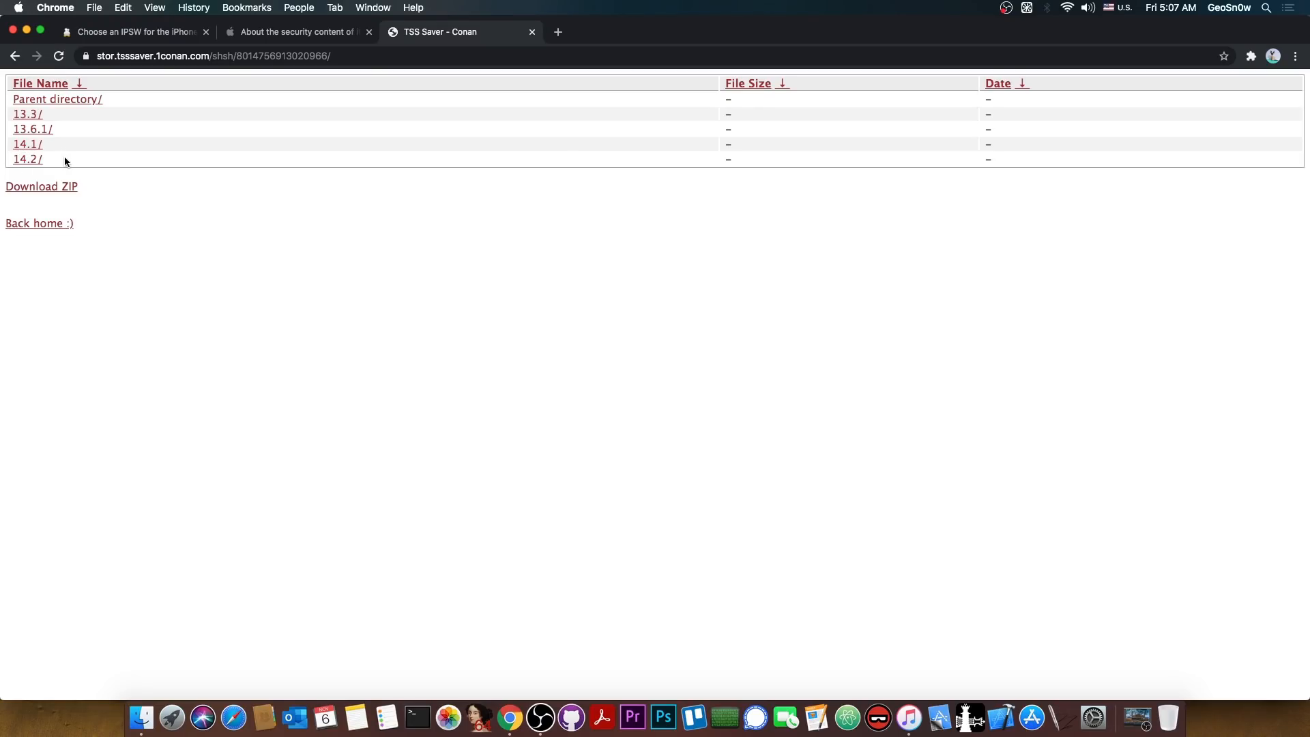
pyautogui.moveTo(26, 160)
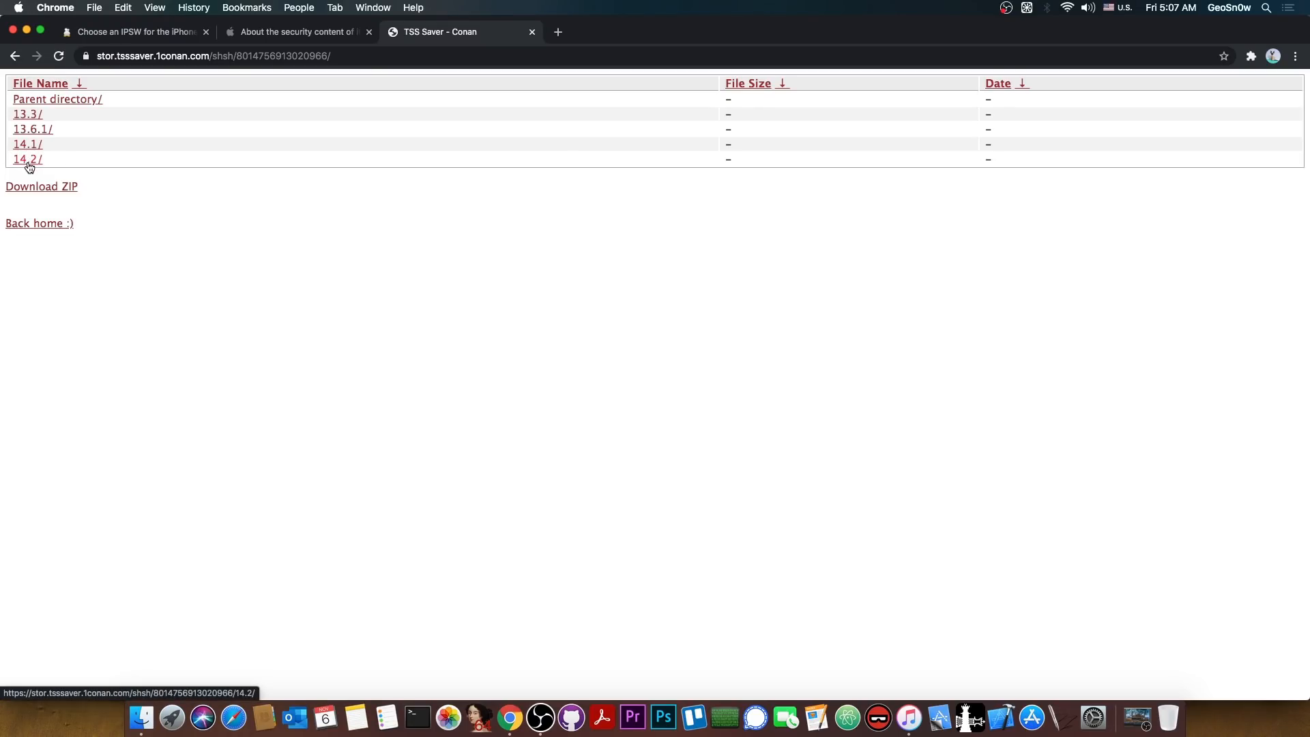
# Check the 14.1 folder's apnonce blob, go back to the version list, then download the ZIP.
pyautogui.click(27, 144)
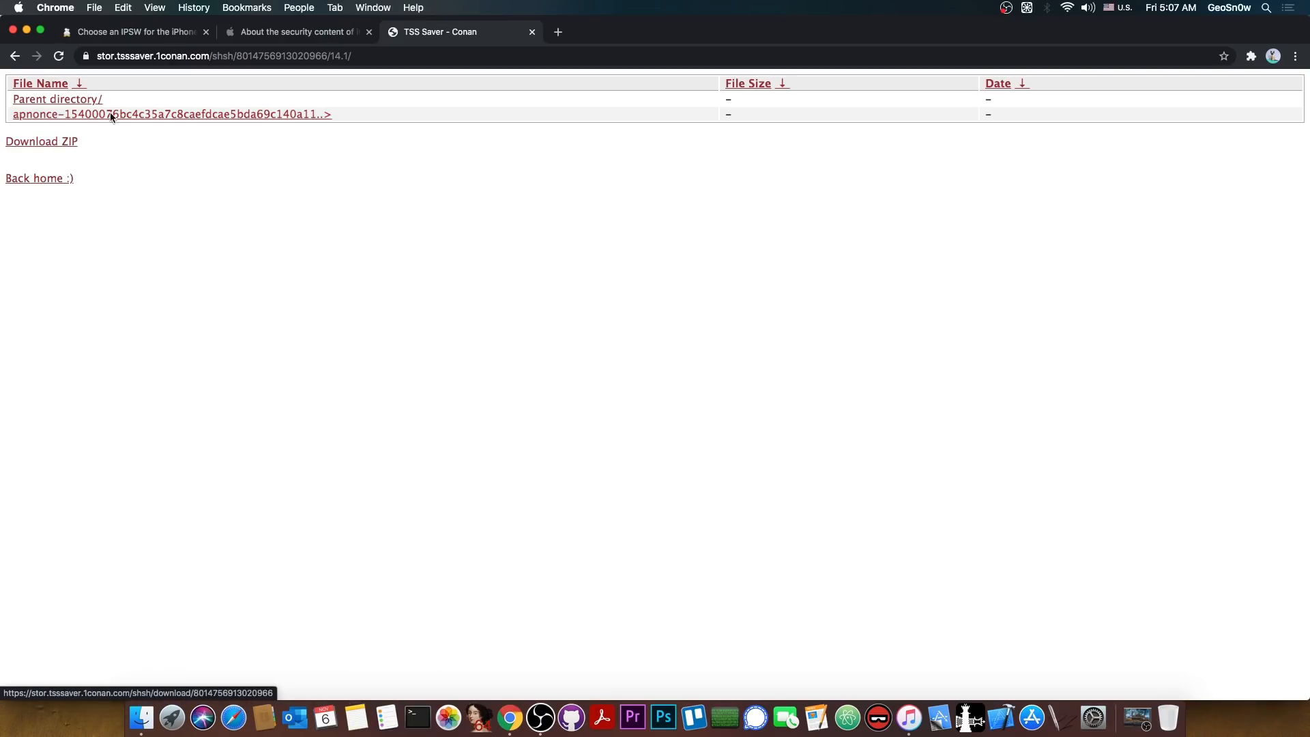
pyautogui.click(56, 98)
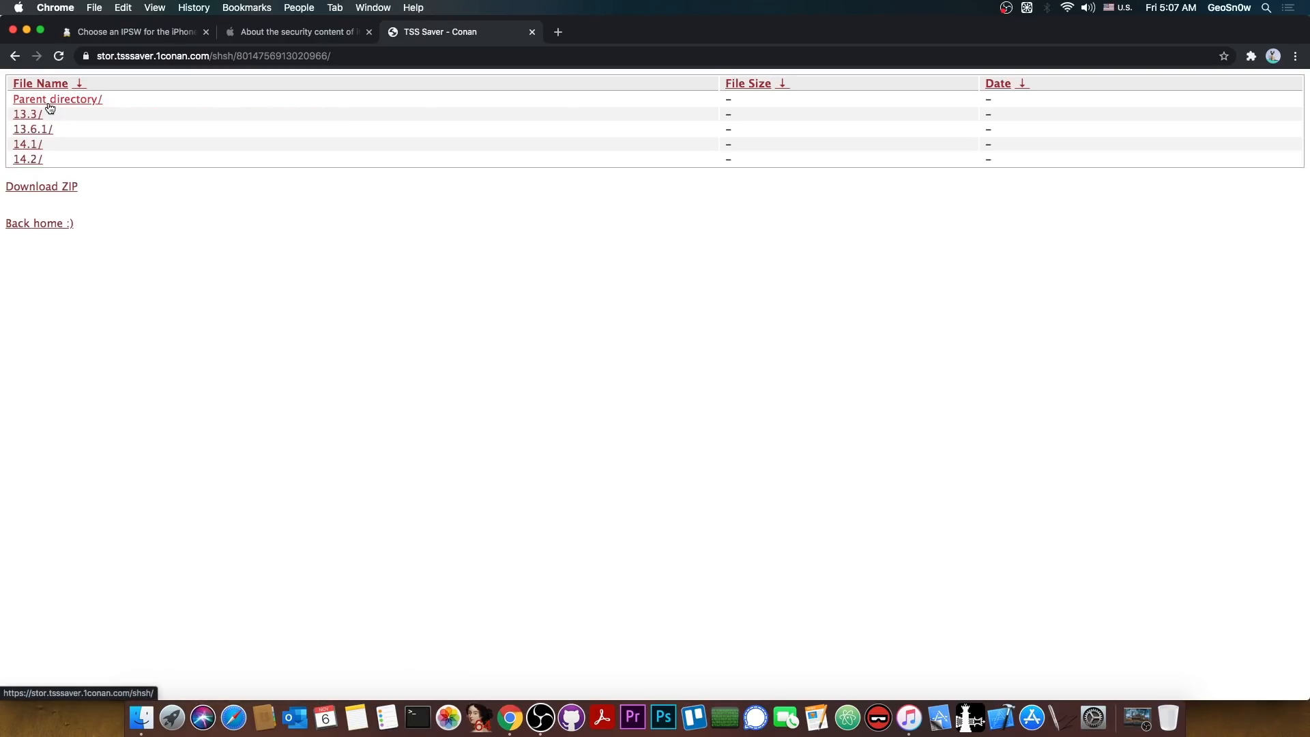
pyautogui.moveTo(27, 159)
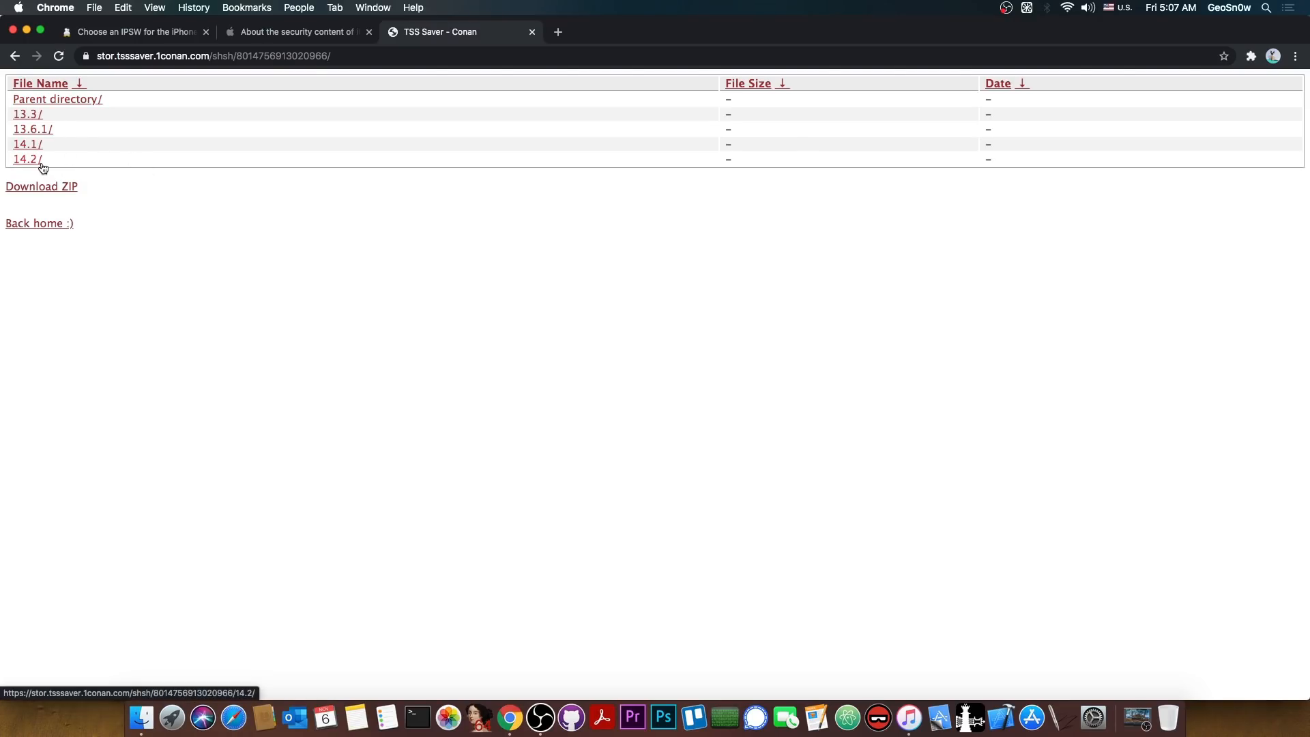
pyautogui.moveTo(151, 219)
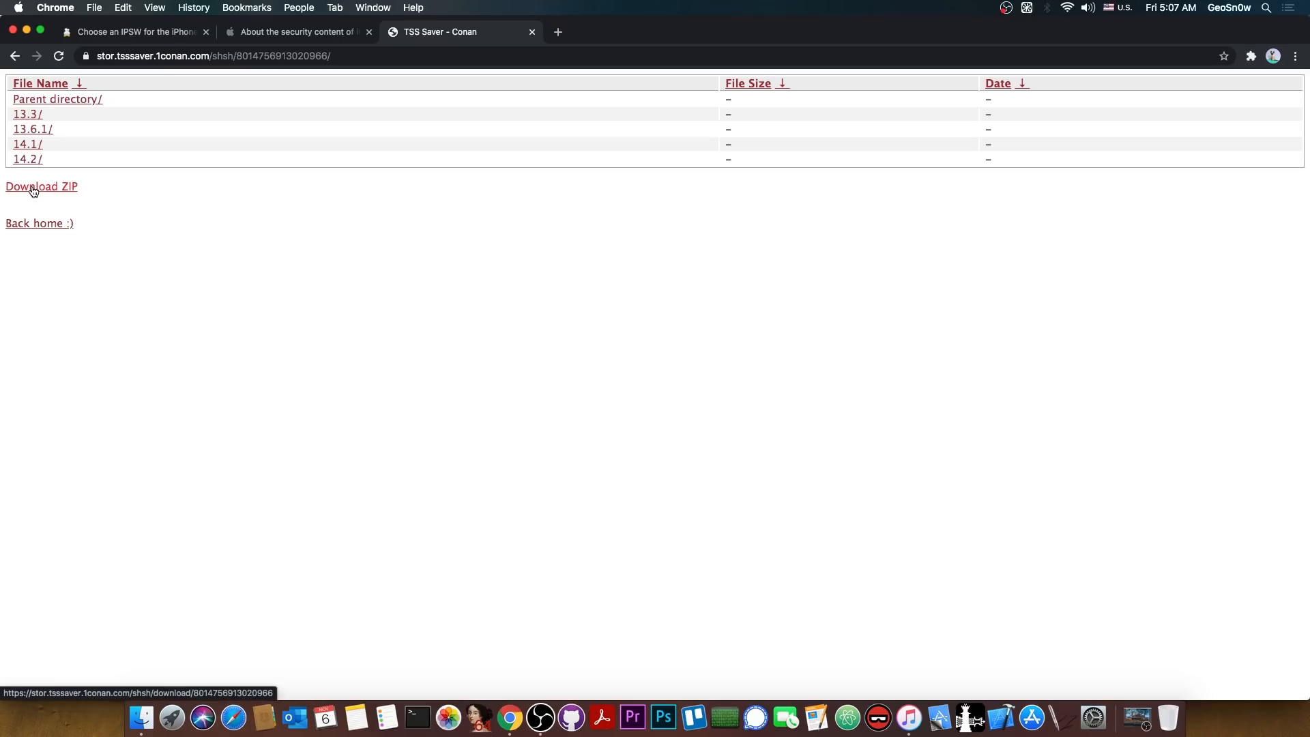
pyautogui.click(532, 32)
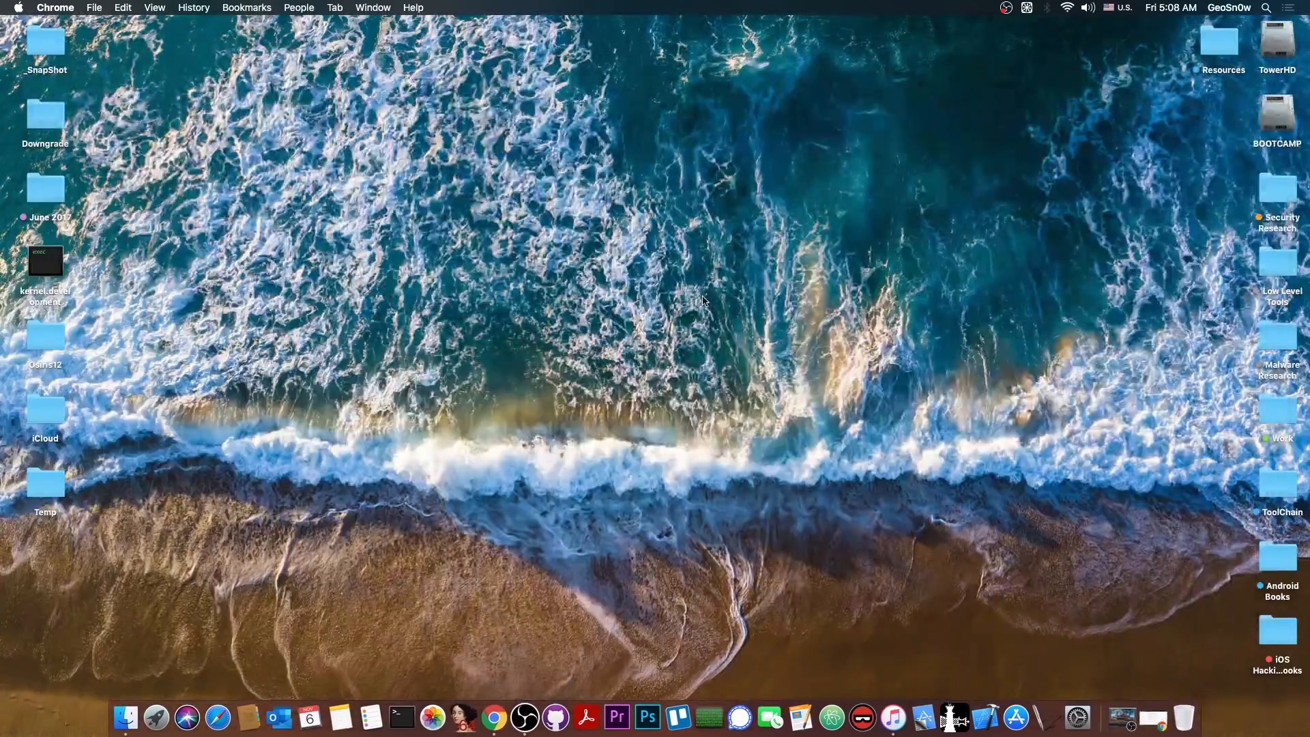
pyautogui.click(126, 716)
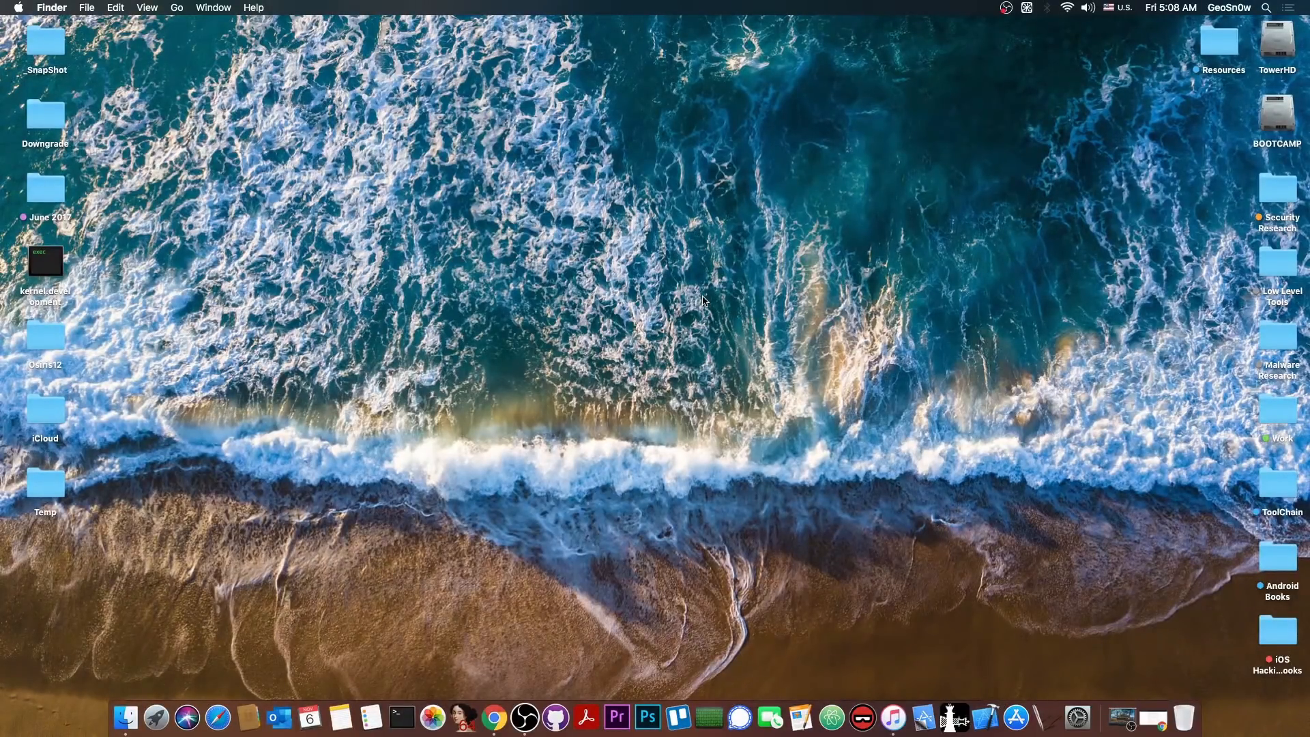
pyautogui.moveTo(618, 348)
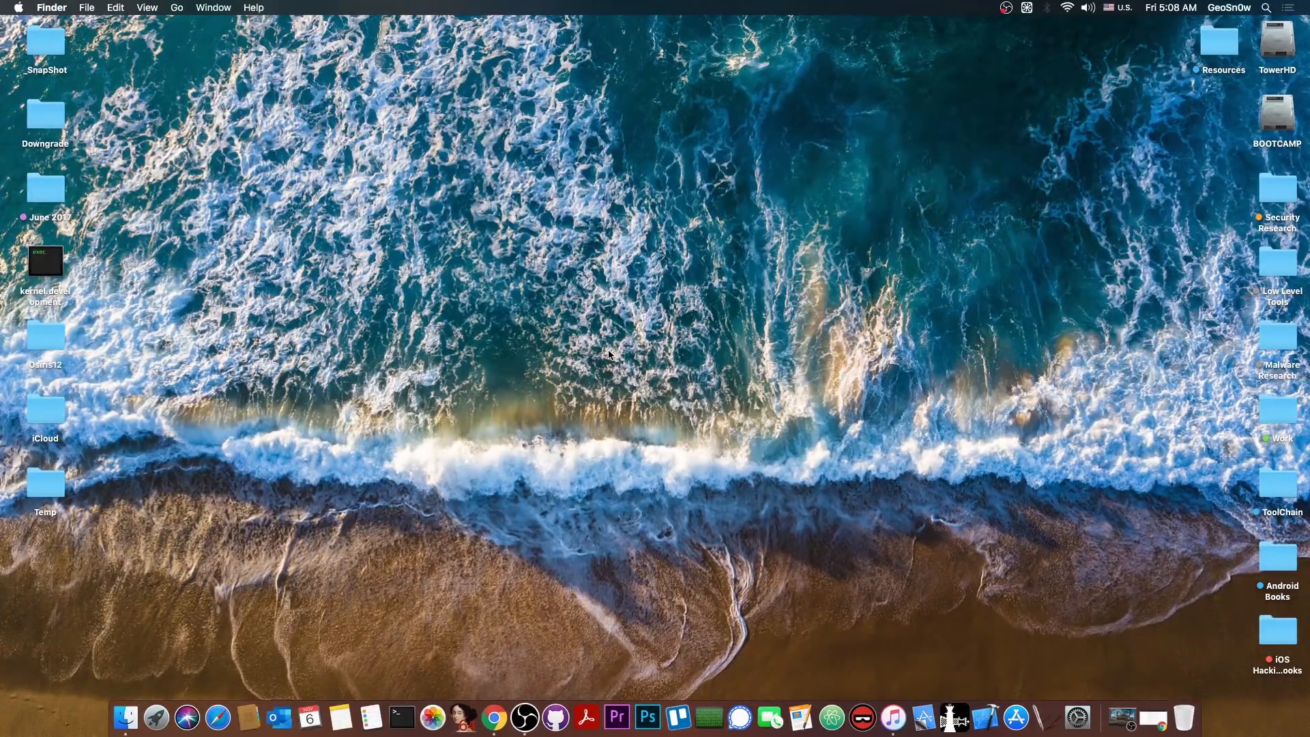
pyautogui.moveTo(590, 357)
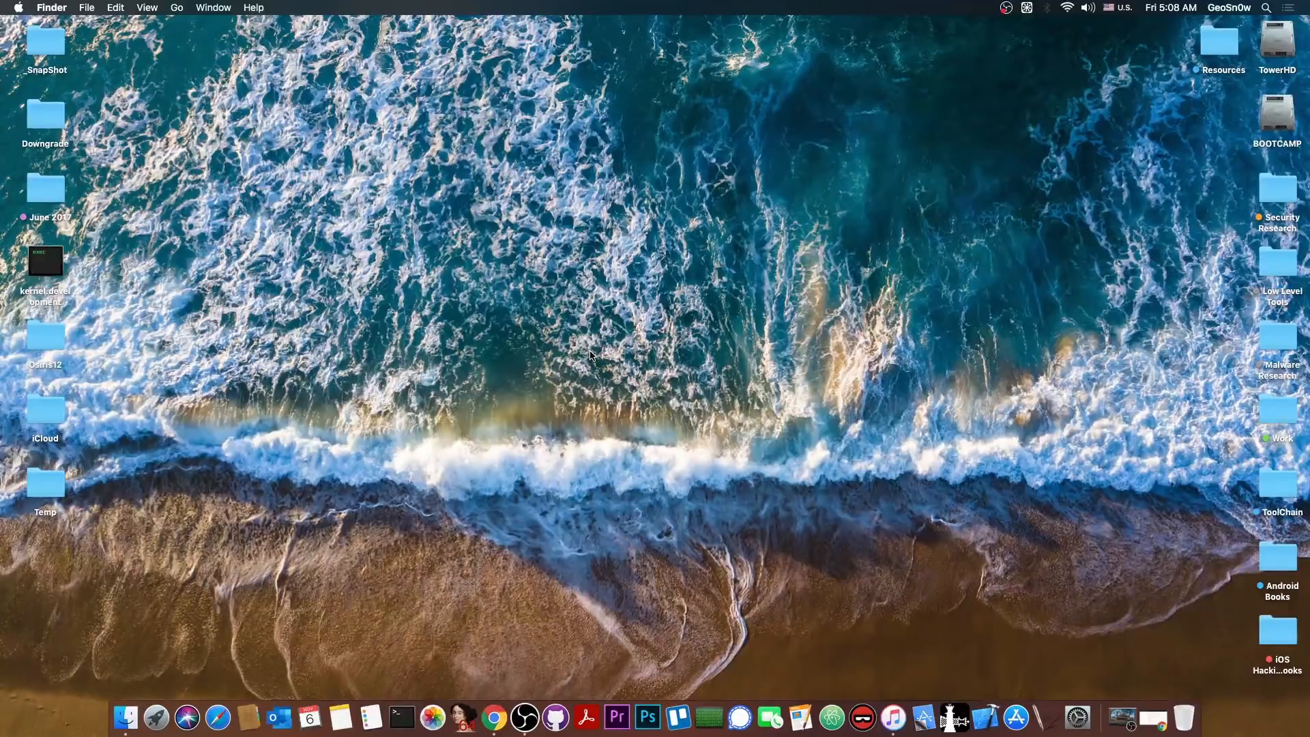